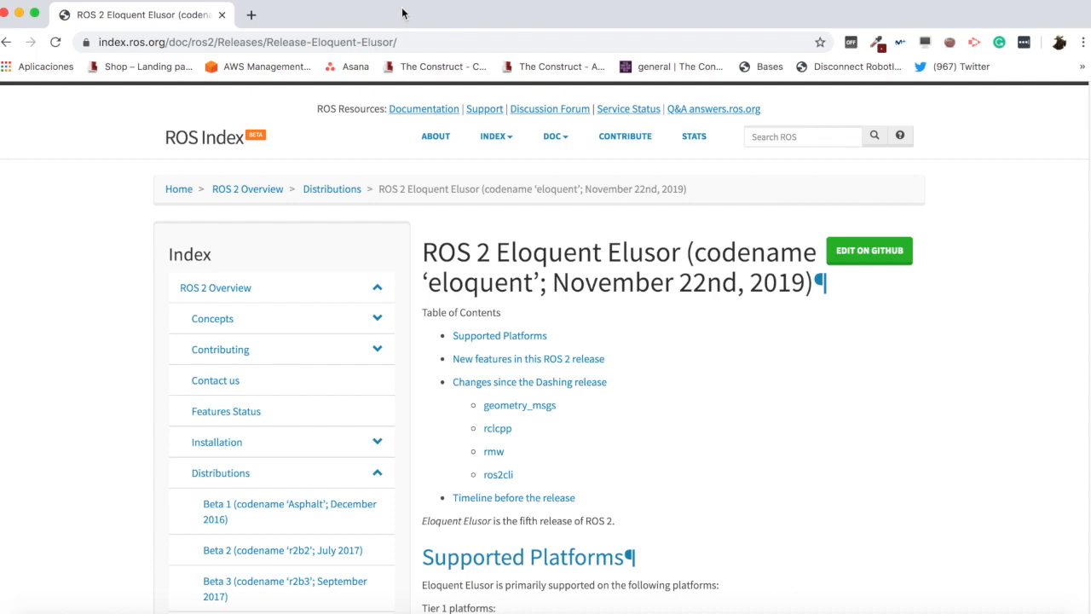
Read down the Eloquent Elusor release notes, highlighting the release title and date.
double_click(435, 253)
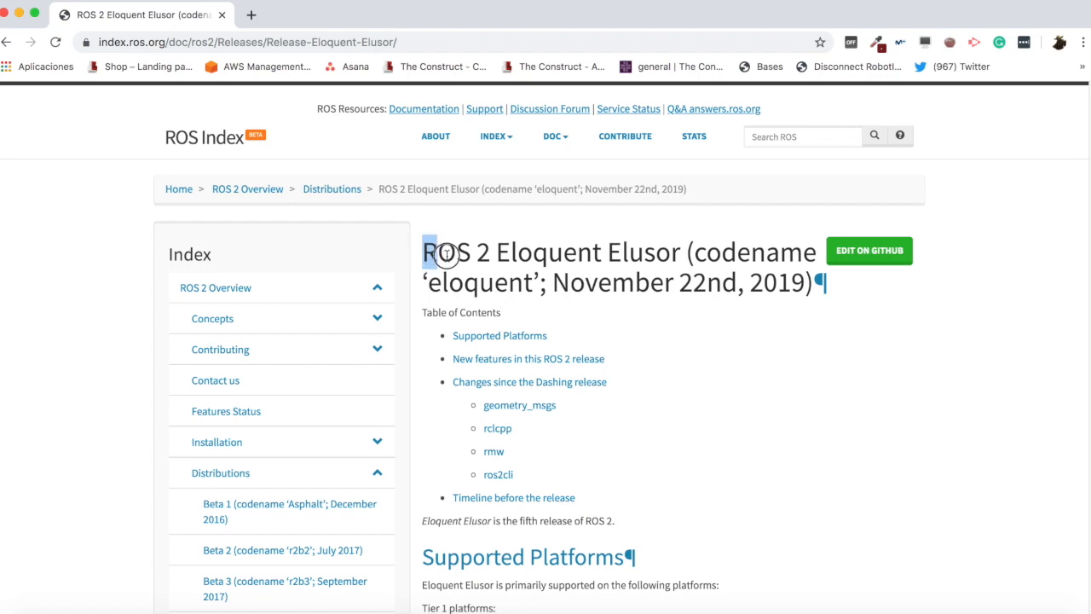
drag(435, 252, 682, 253)
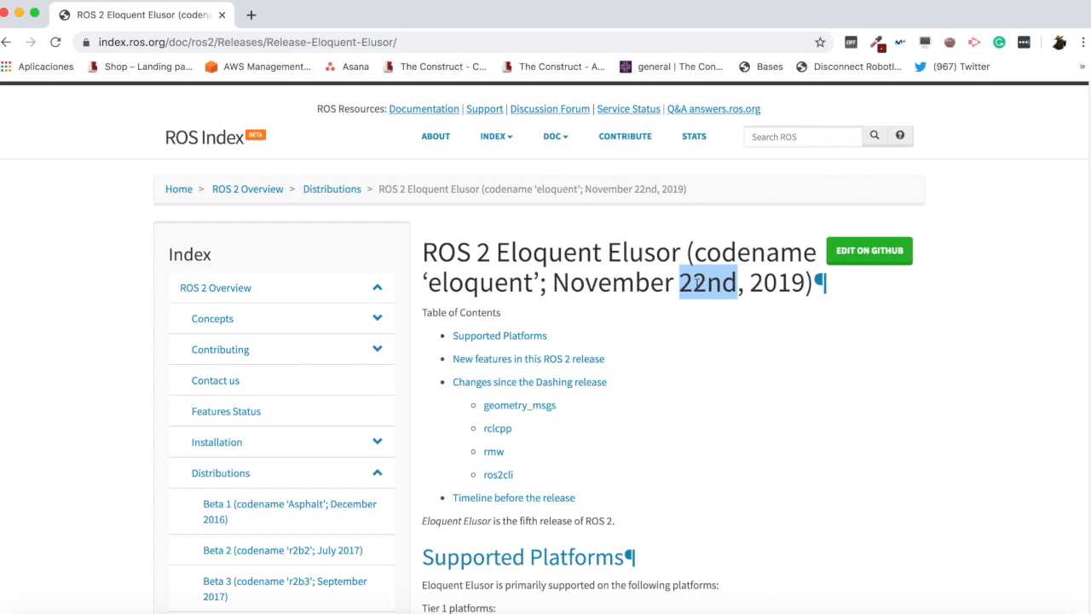
mouse_move(573, 249)
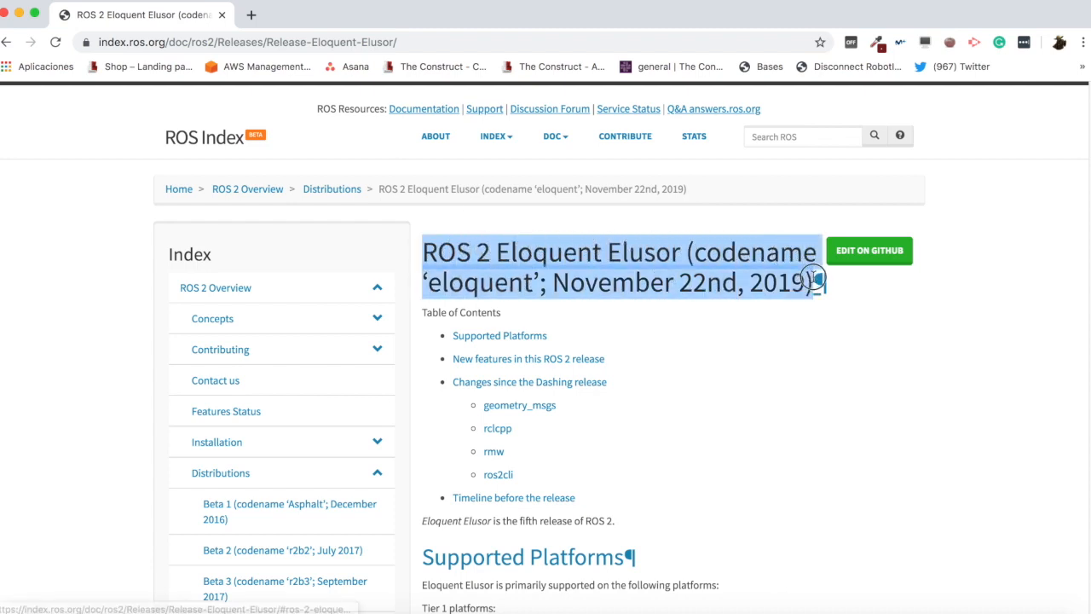
click(788, 389)
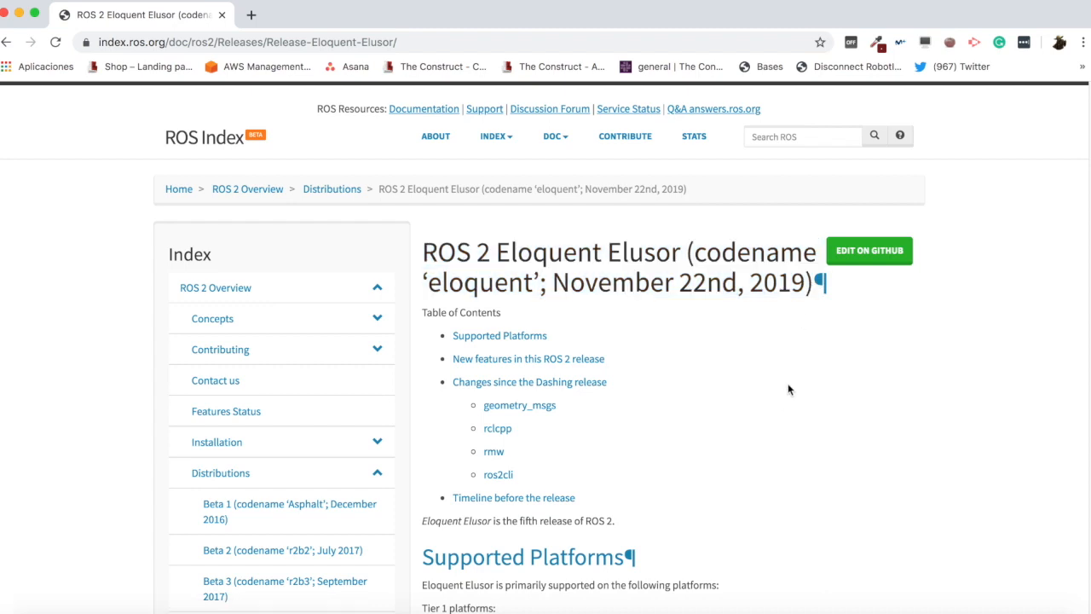
scroll(down, 3)
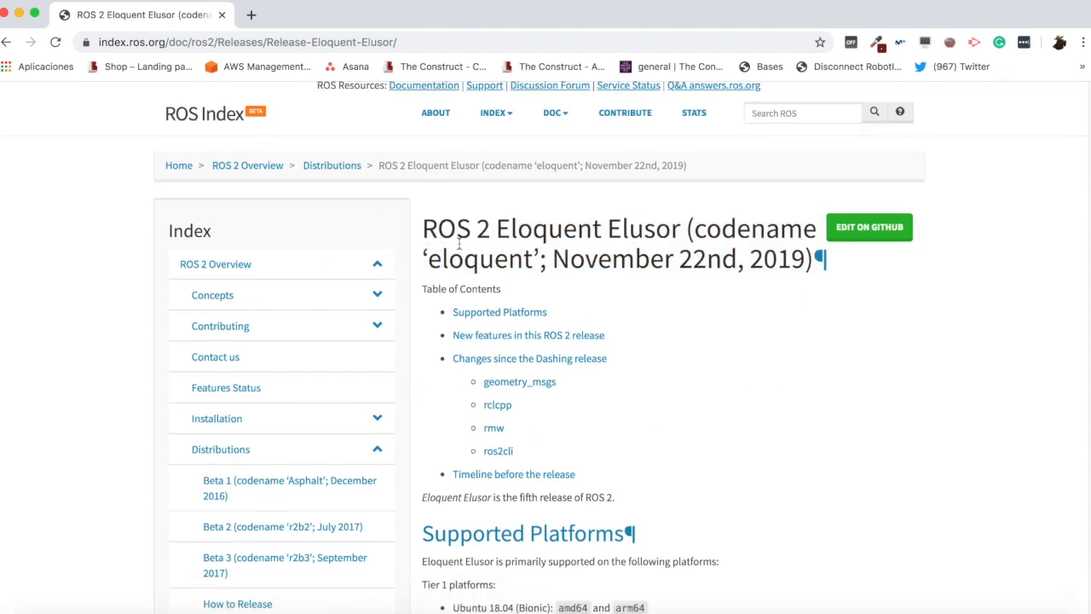
scroll(down, 3)
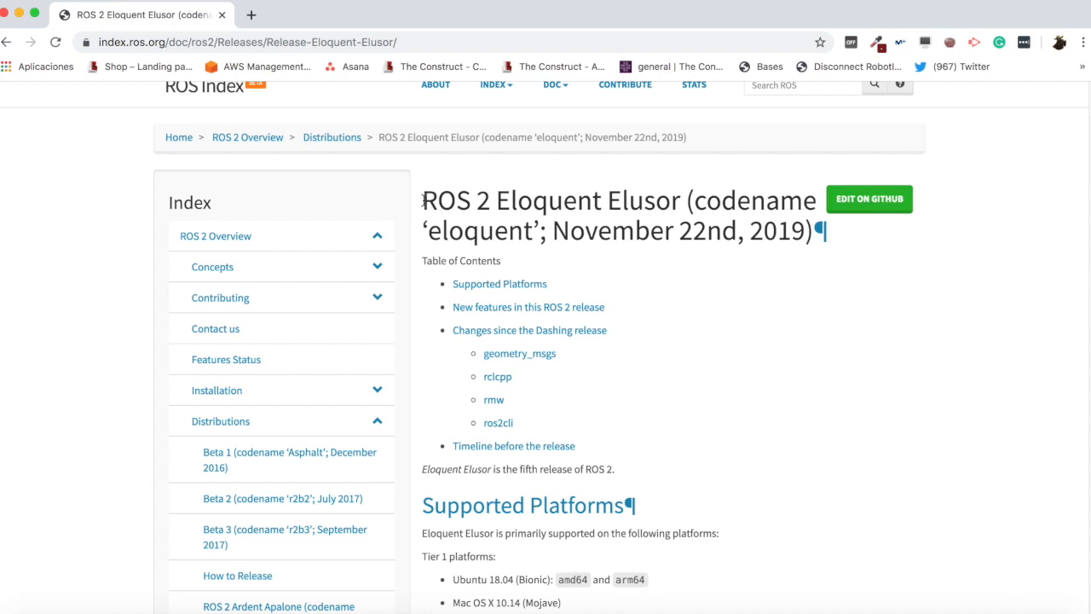
drag(422, 201, 808, 230)
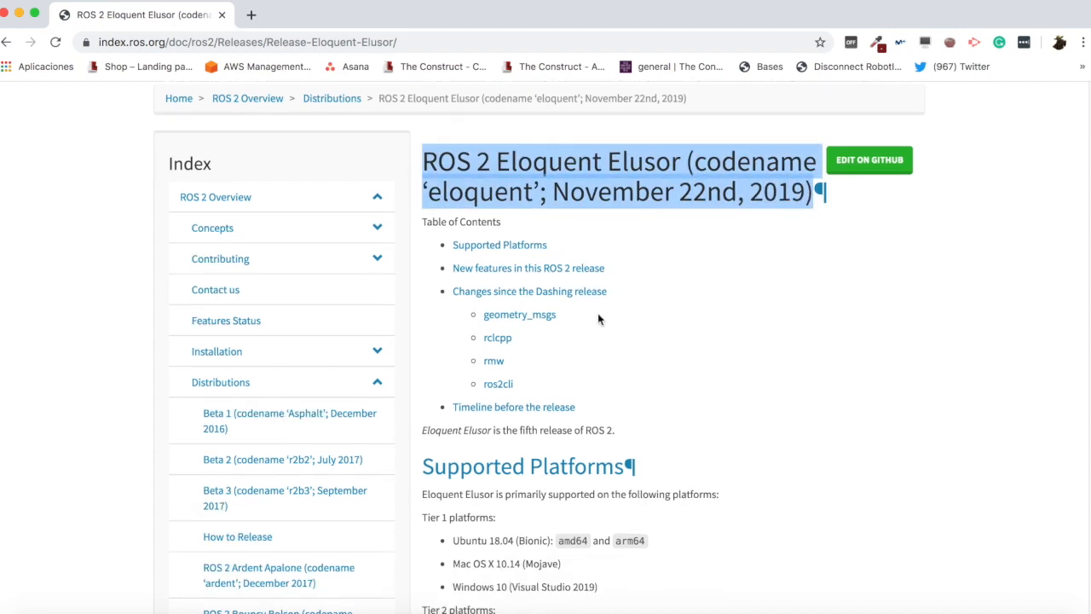
scroll(down, 3)
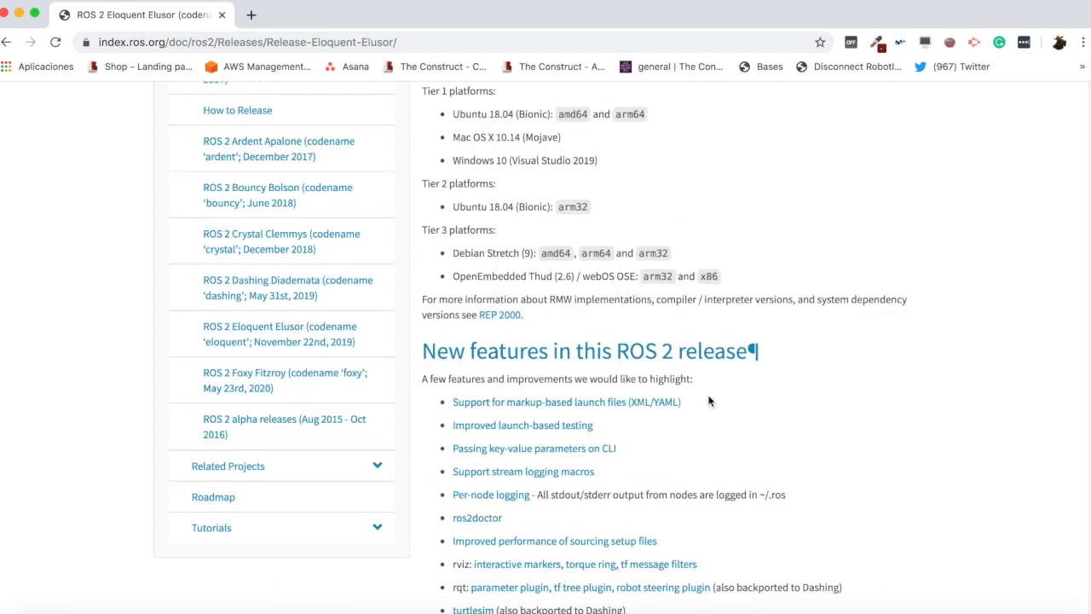
scroll(down, 3)
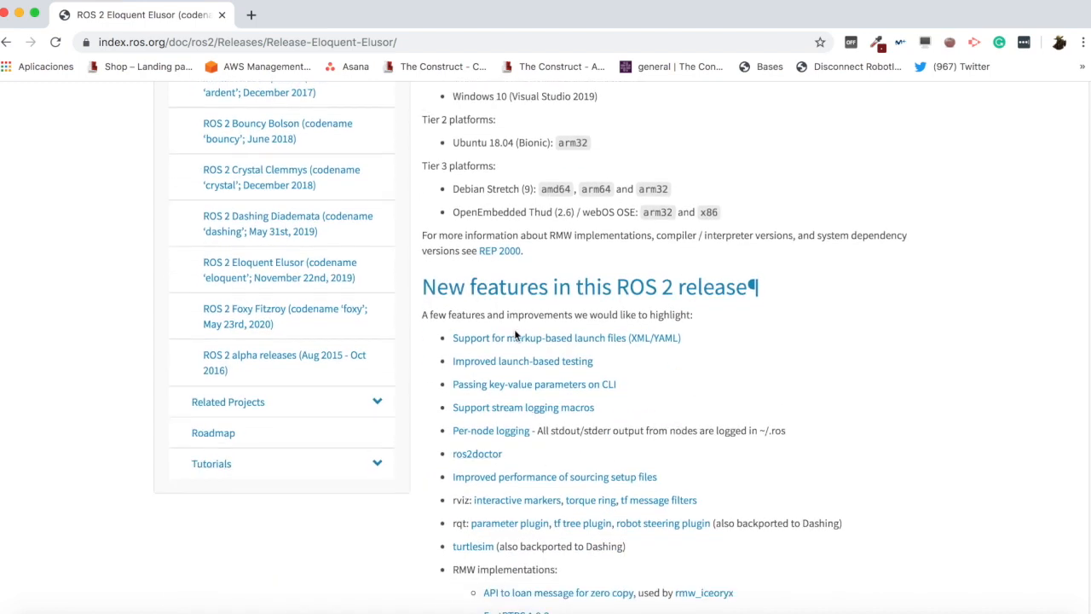
mouse_move(597, 345)
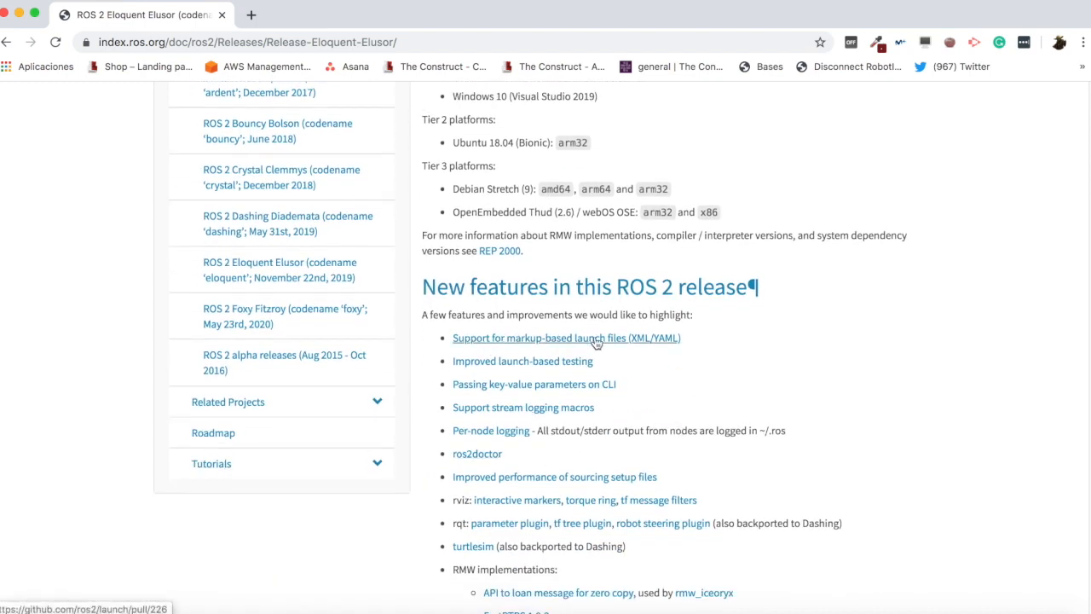
scroll(down, 3)
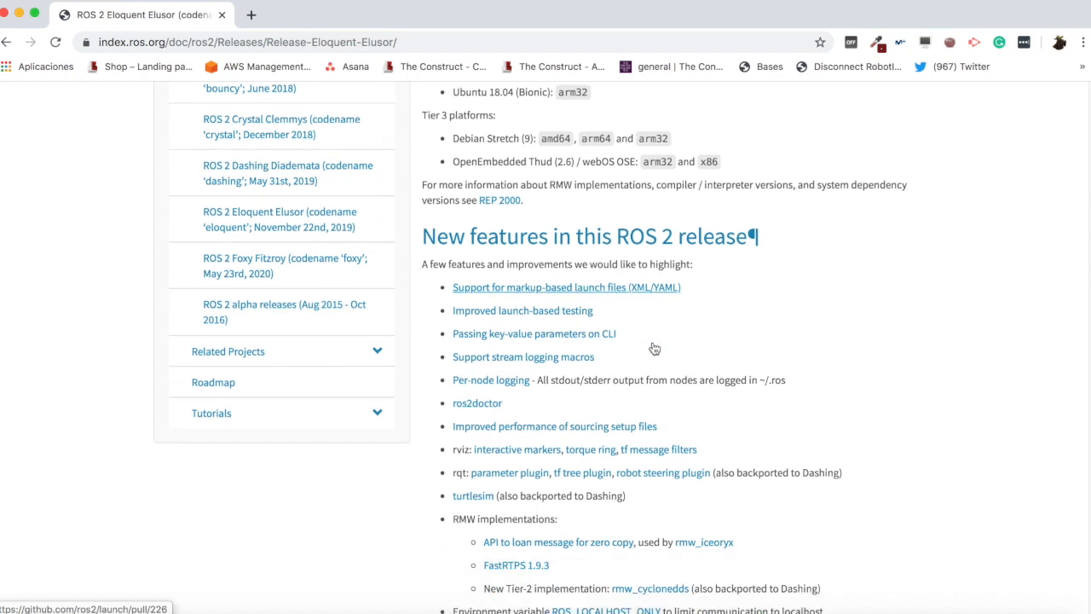
scroll(down, 3)
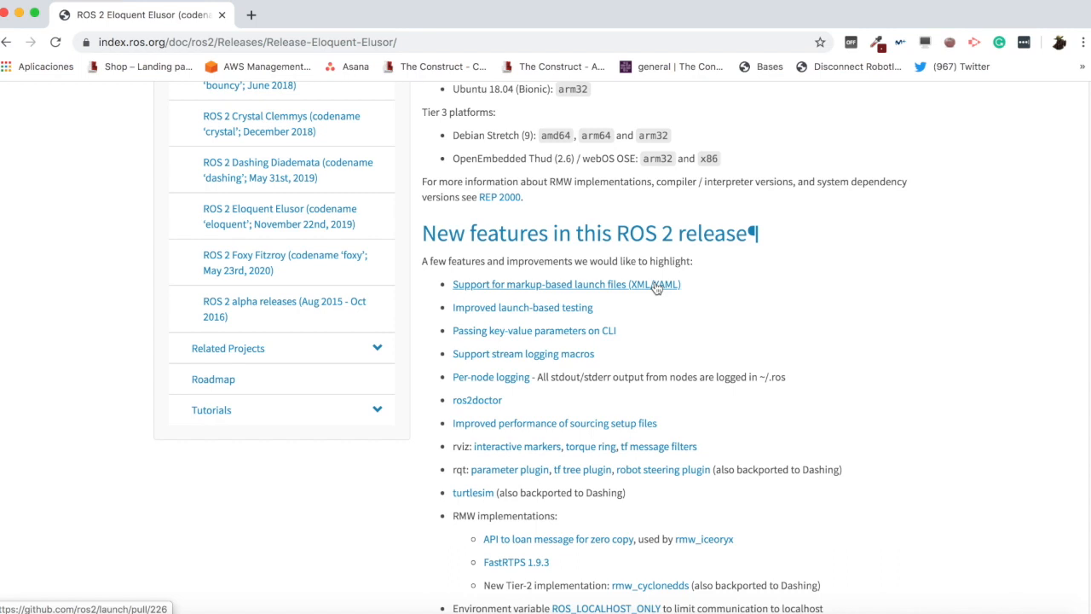
scroll(down, 3)
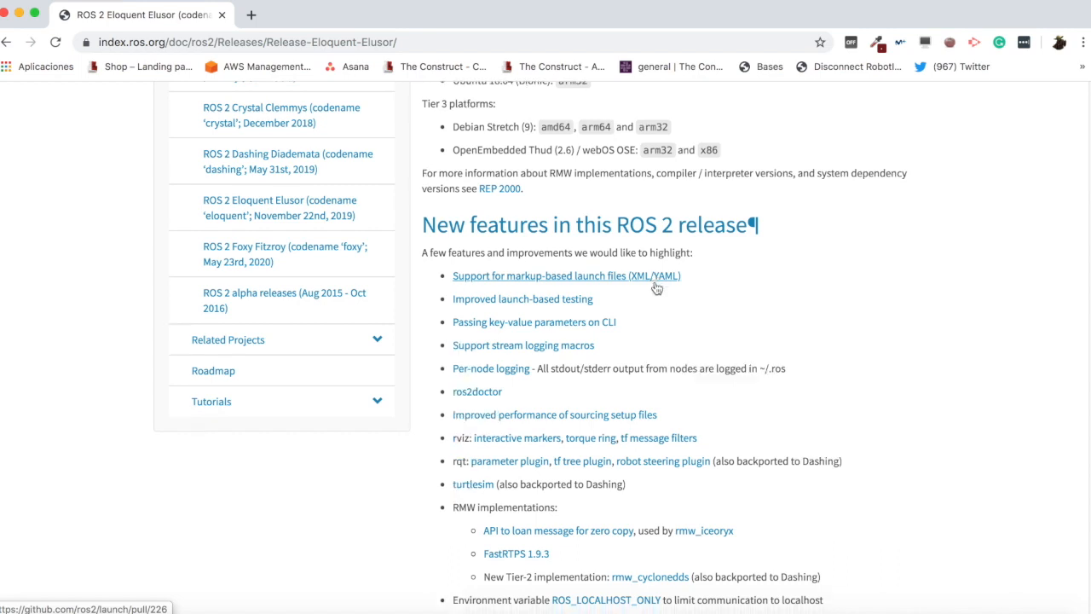
scroll(down, 3)
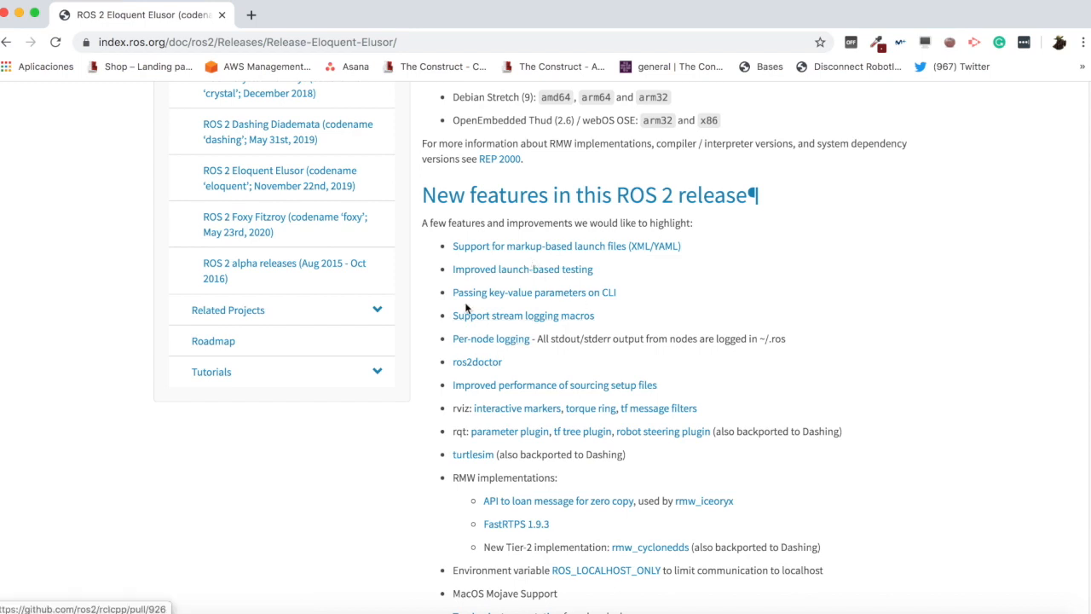
scroll(down, 3)
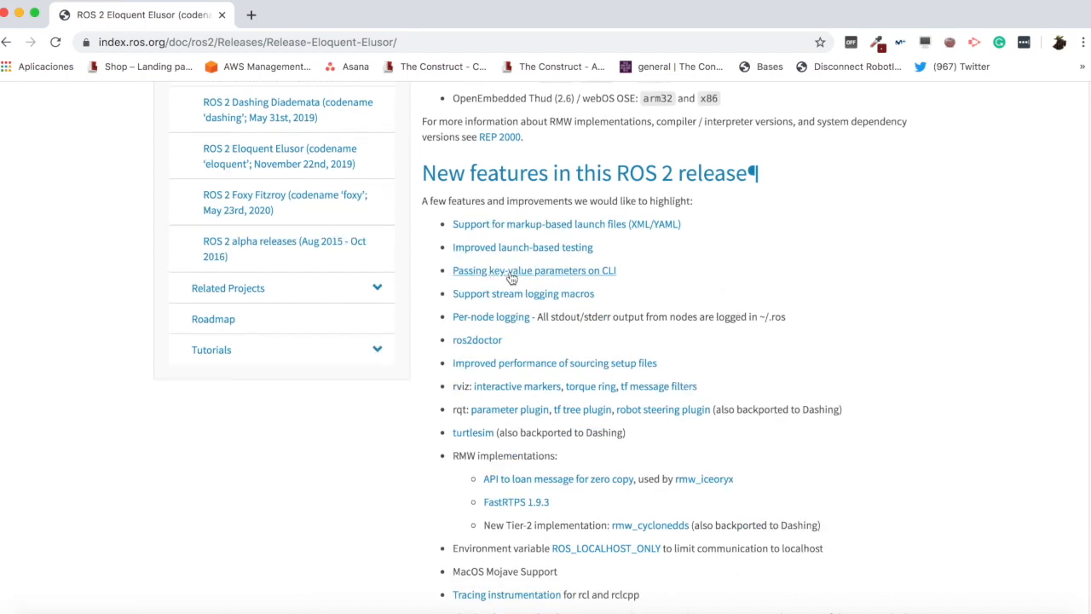
scroll(down, 3)
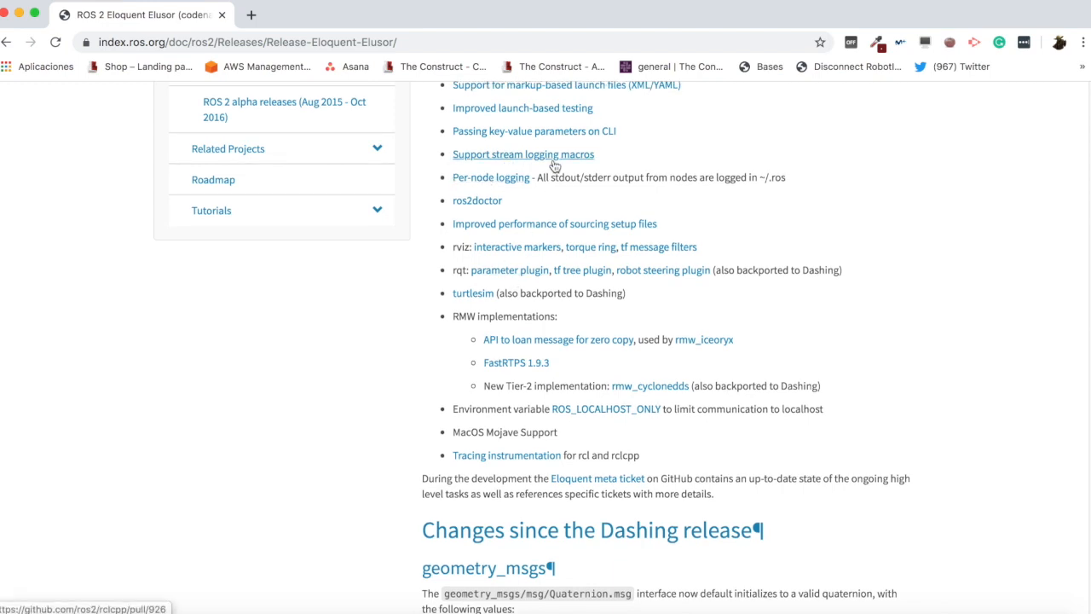
mouse_move(530, 160)
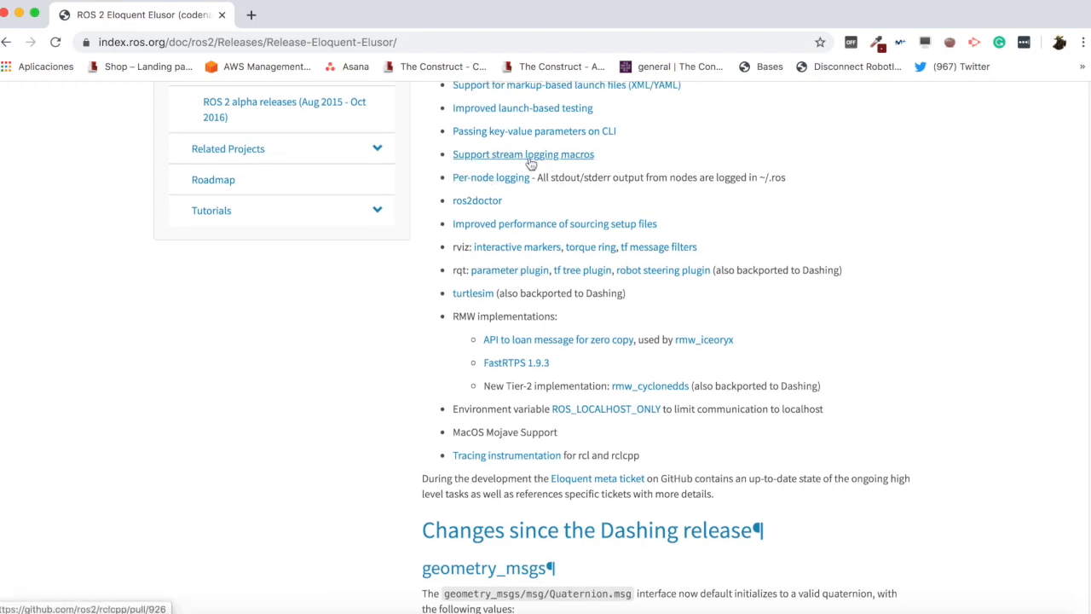
mouse_move(524, 205)
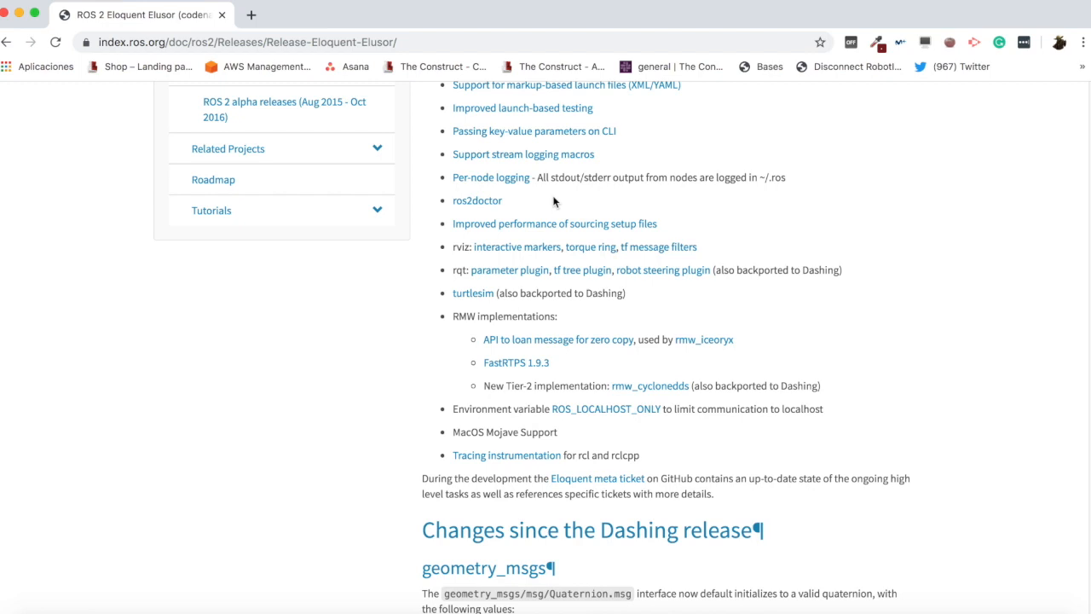
mouse_move(556, 223)
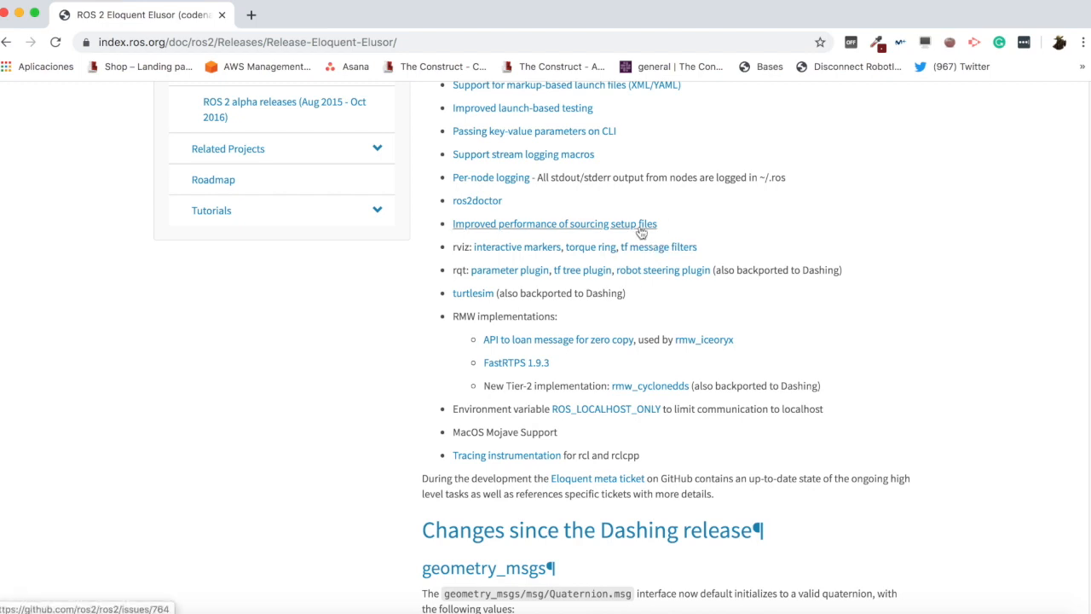
Review the new-features list, highlighting RMW and the geometry_msgs heading.
scroll(down, 3)
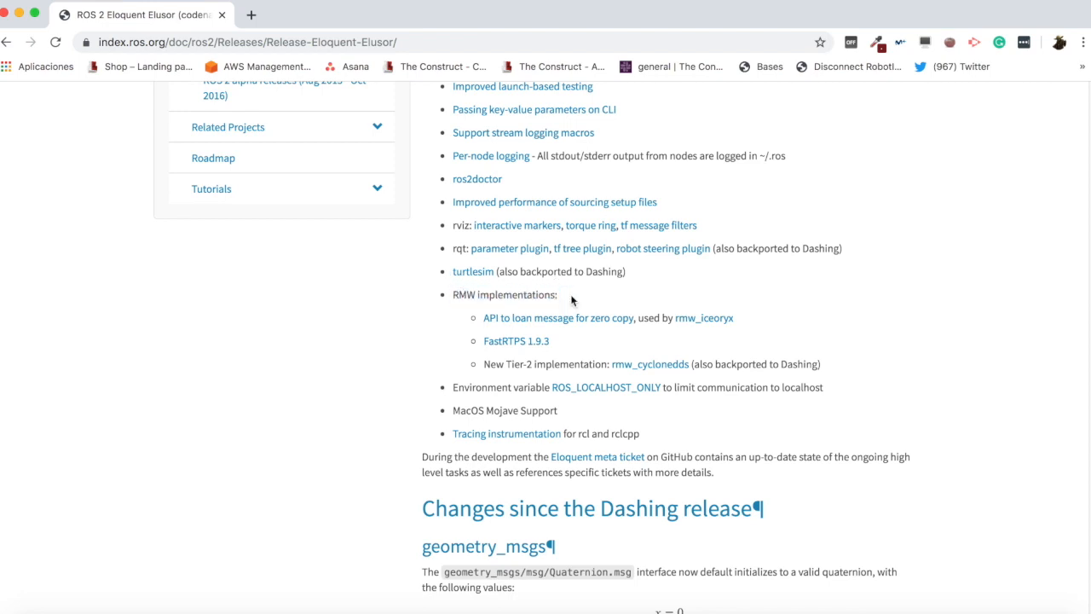
mouse_move(491, 375)
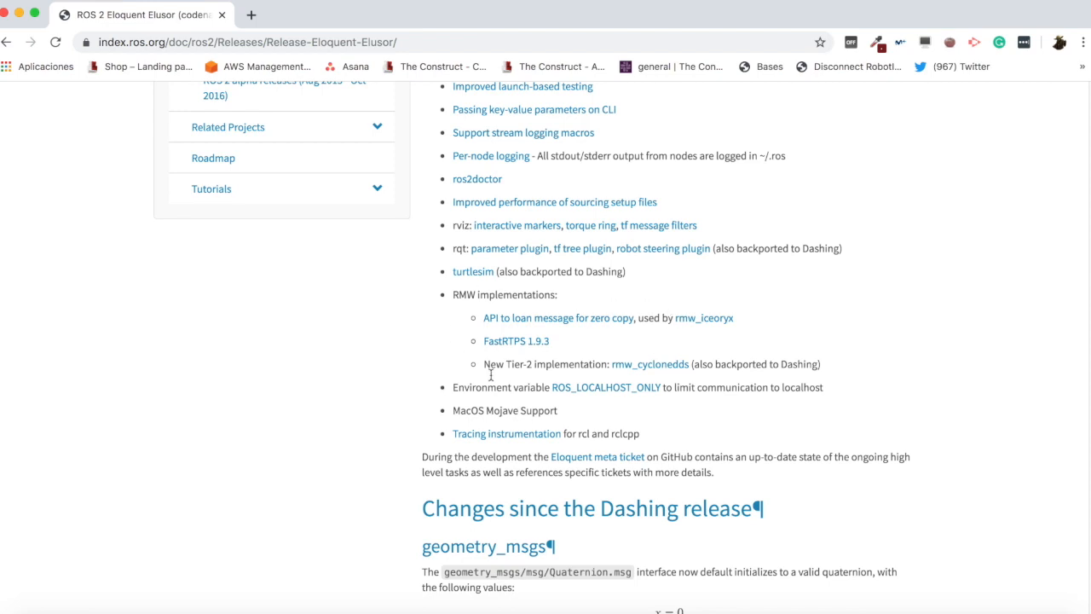
double_click(464, 294)
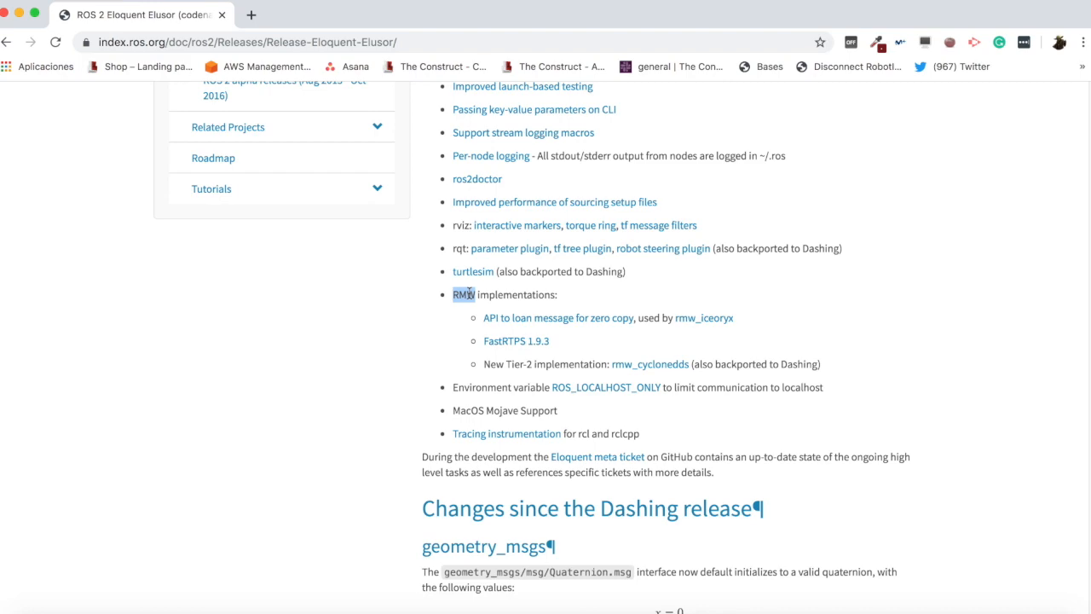
scroll(down, 3)
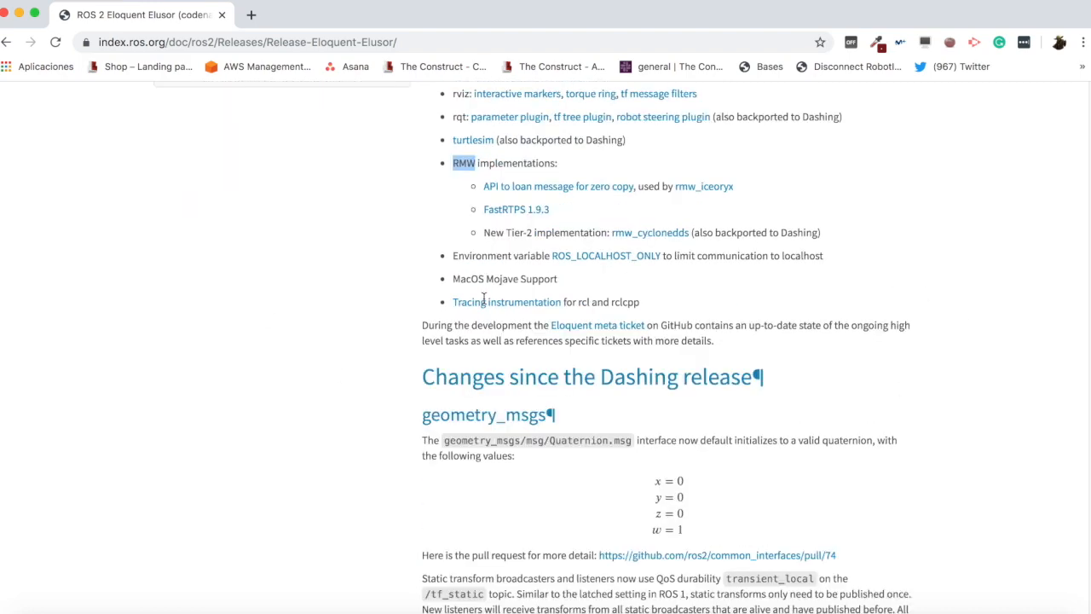
scroll(down, 3)
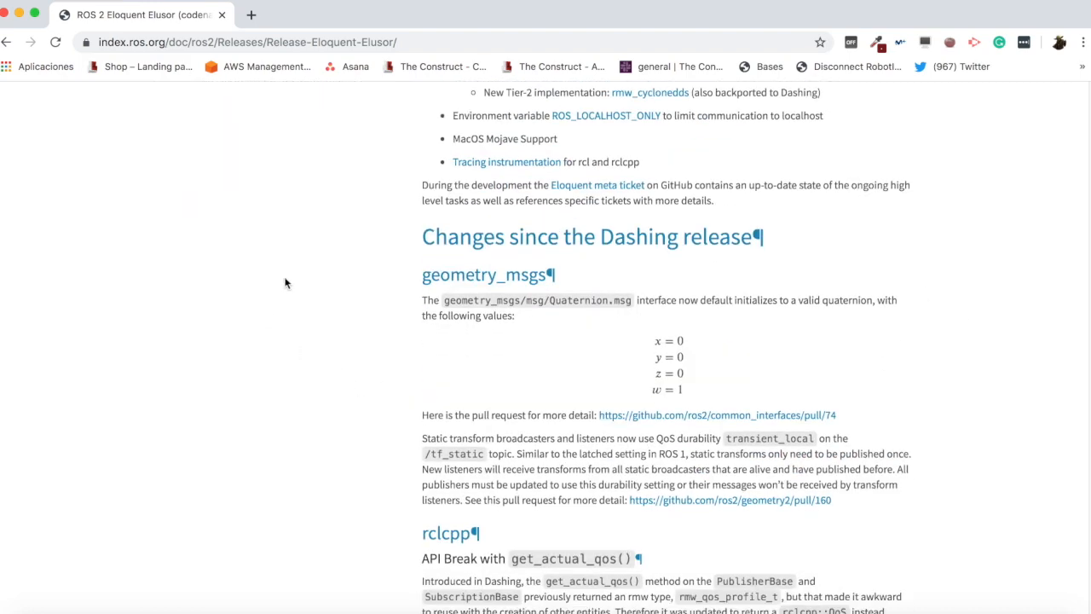
double_click(464, 274)
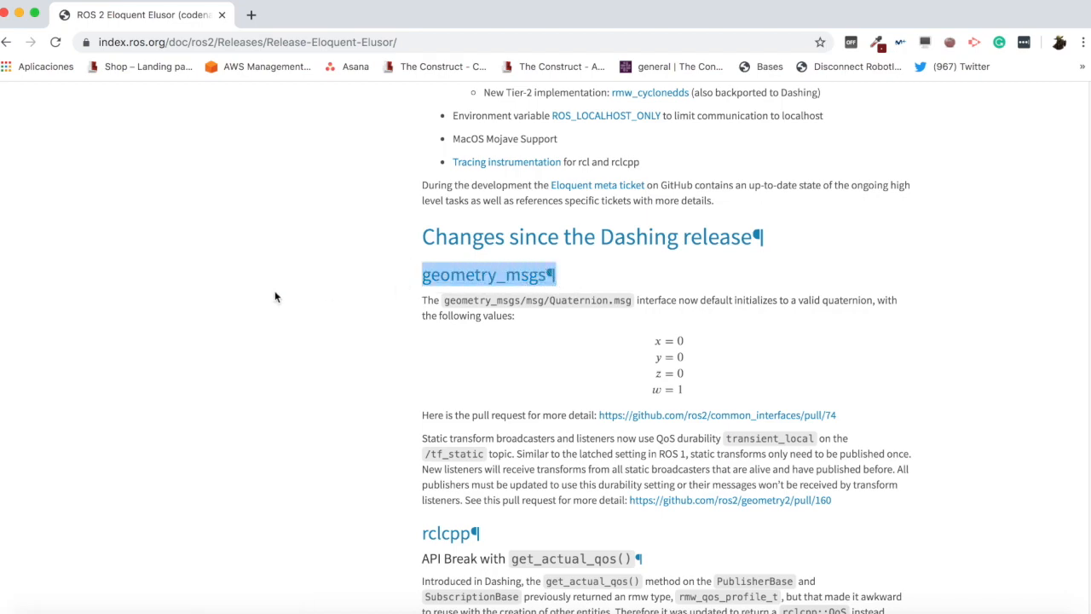
scroll(down, 3)
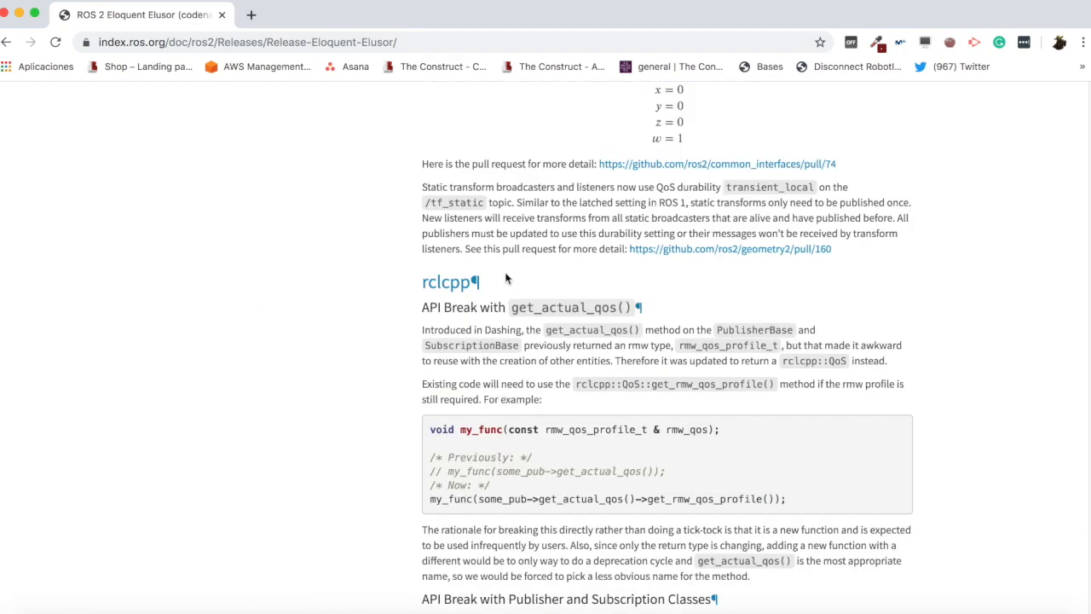
mouse_move(443, 283)
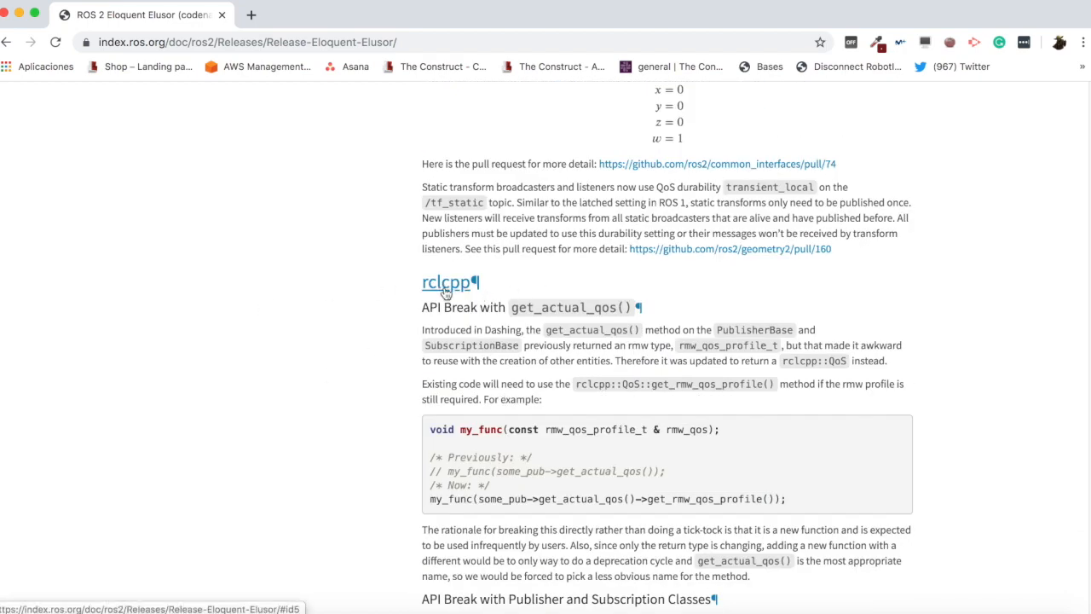
scroll(down, 3)
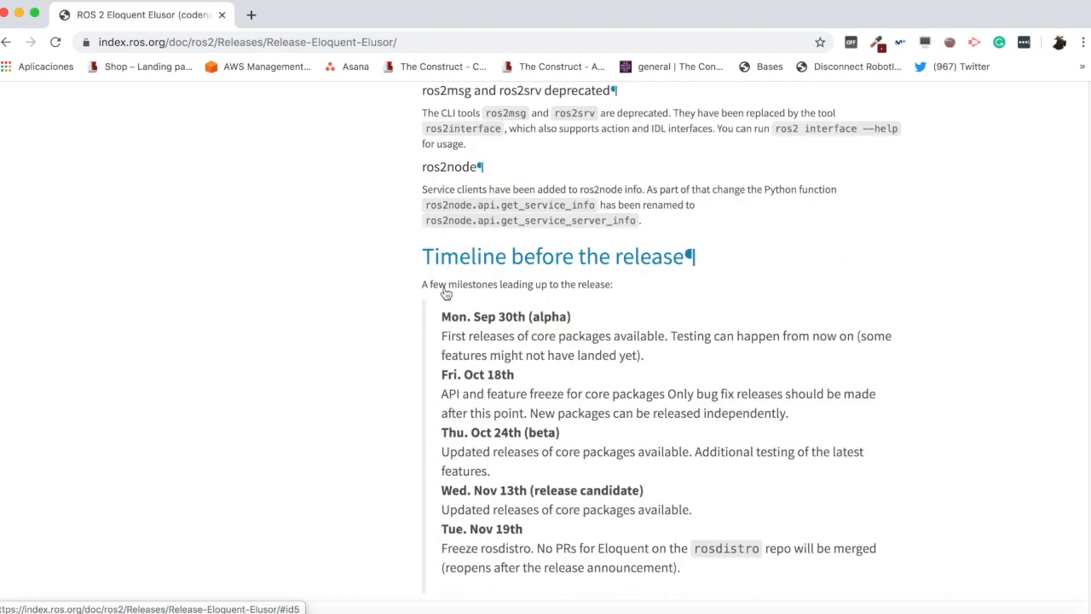
scroll(down, 3)
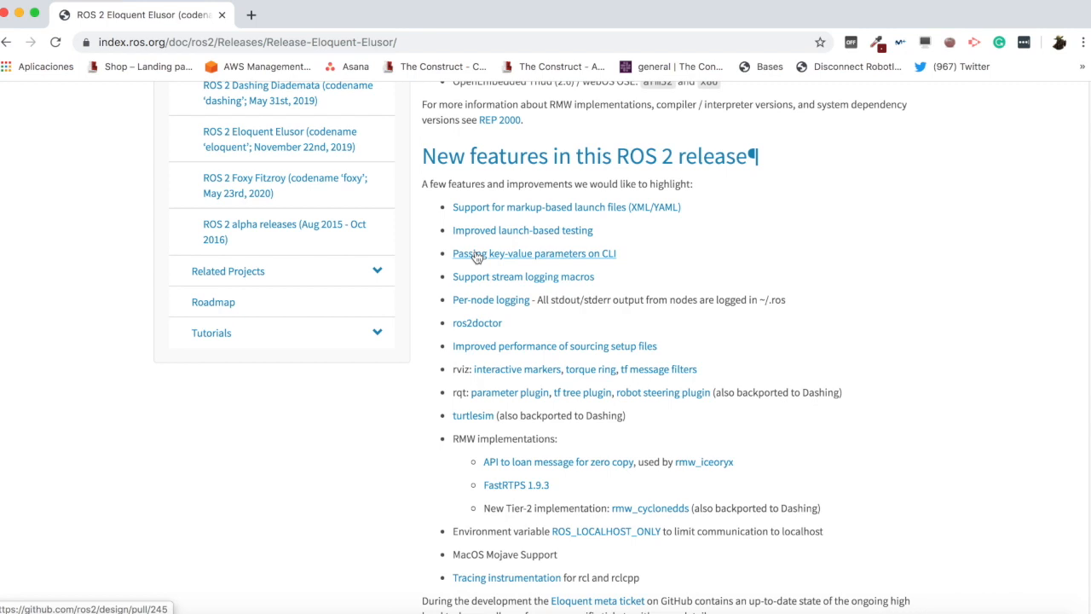
scroll(down, 3)
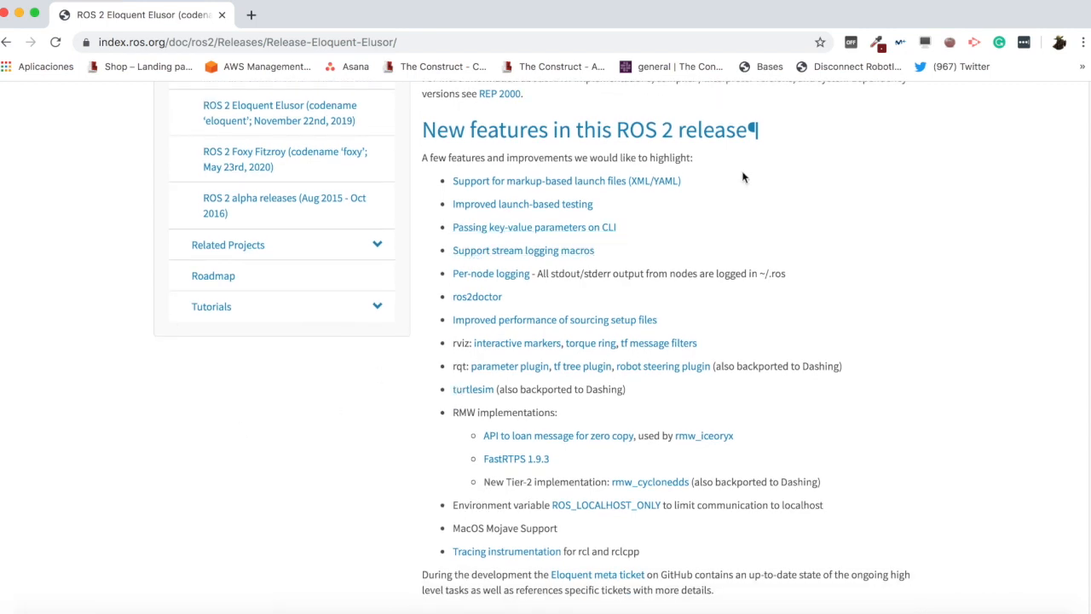
scroll(down, 3)
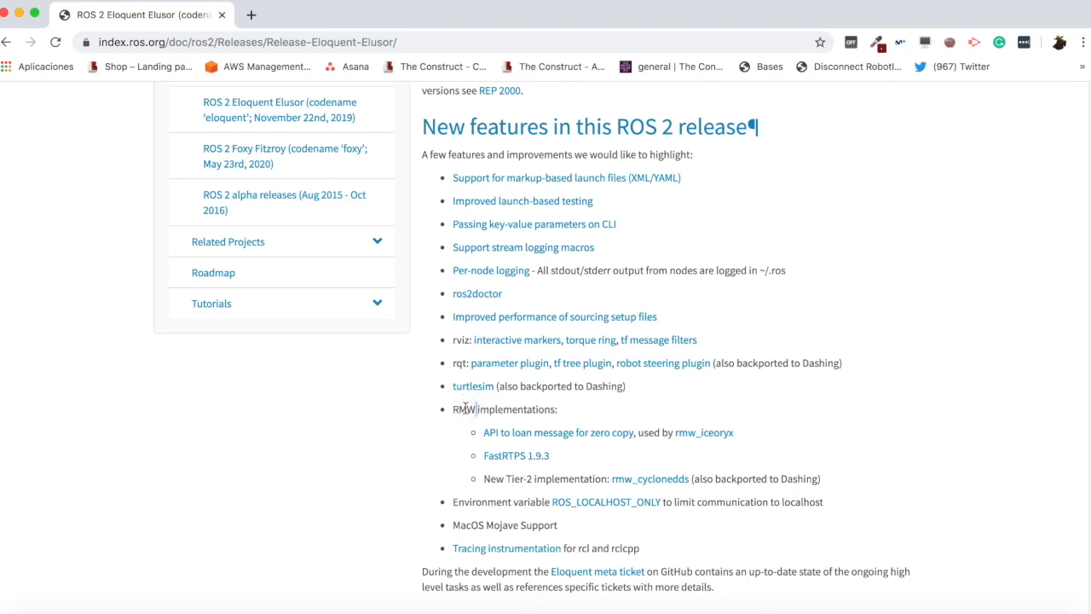
Finish the notes and load rosds.online in a new tab to reach the My ROSjects dashboard.
double_click(512, 409)
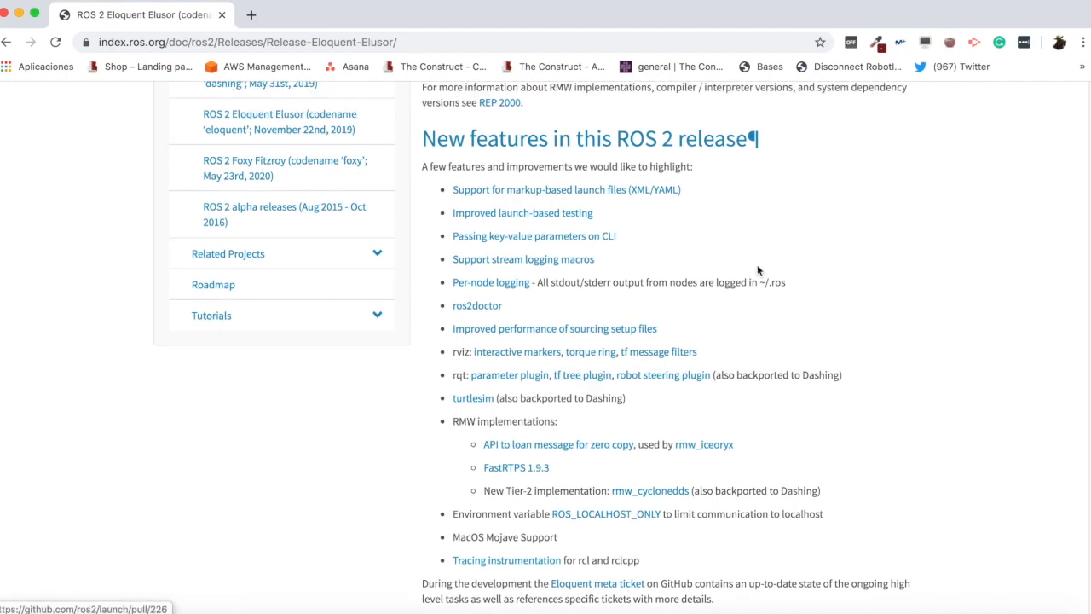
scroll(down, 3)
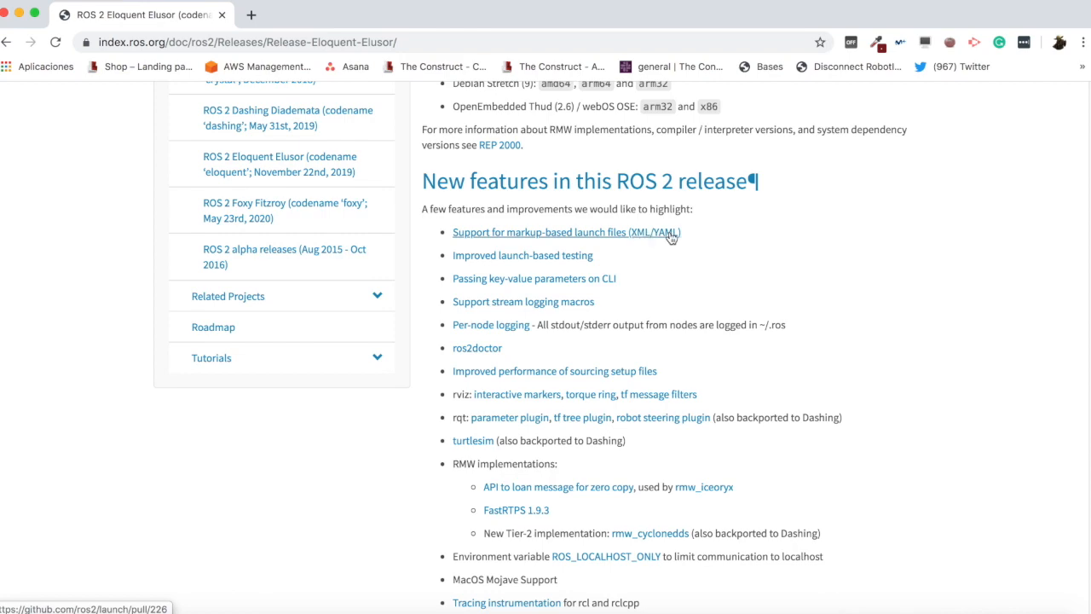
mouse_move(703, 229)
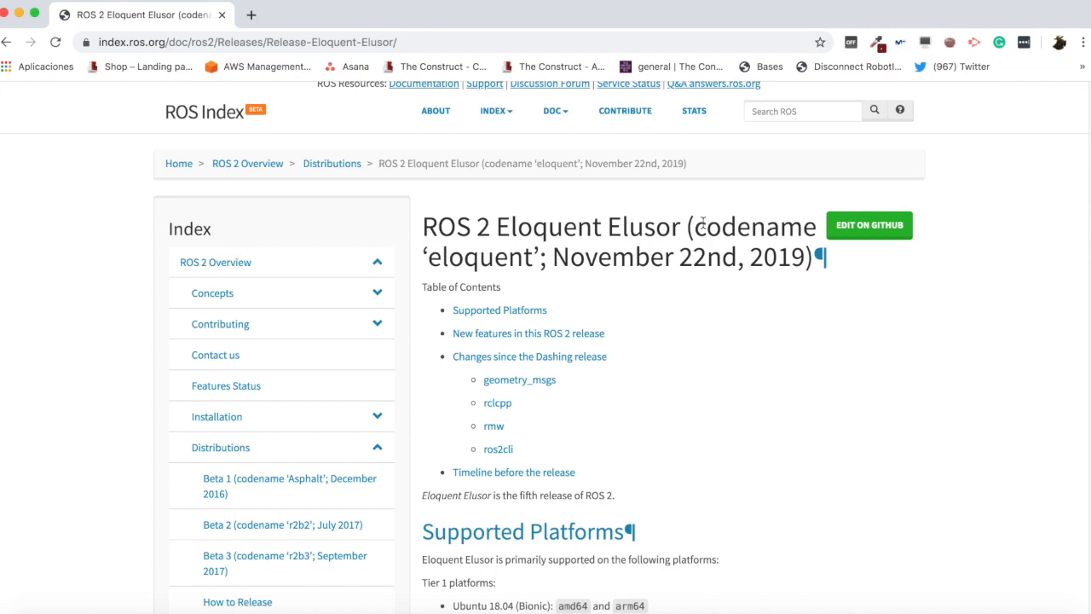
mouse_move(702, 224)
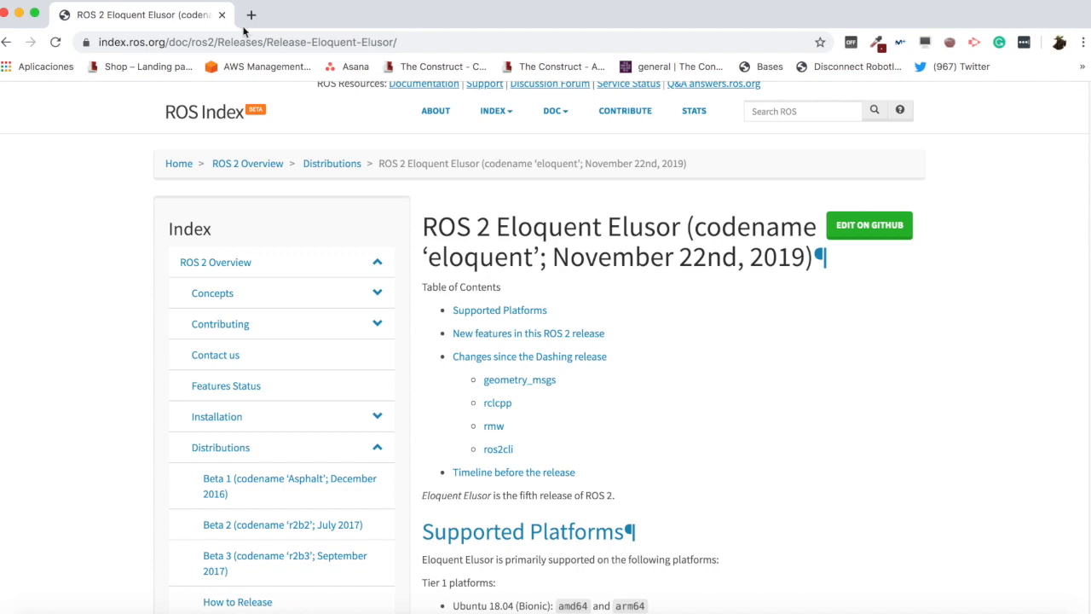
click(253, 13)
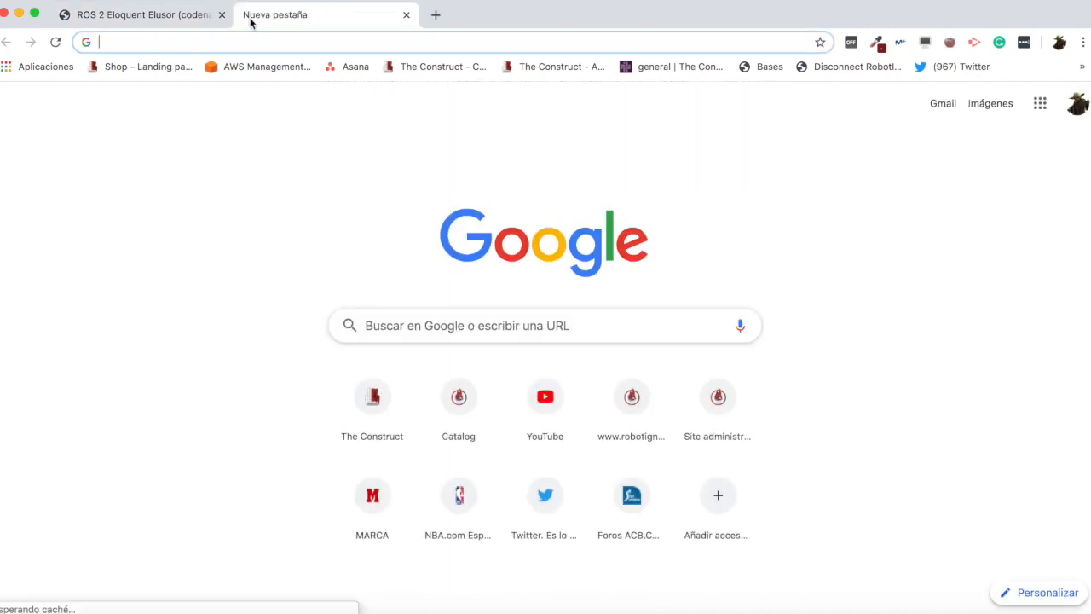
text(rosds.online)
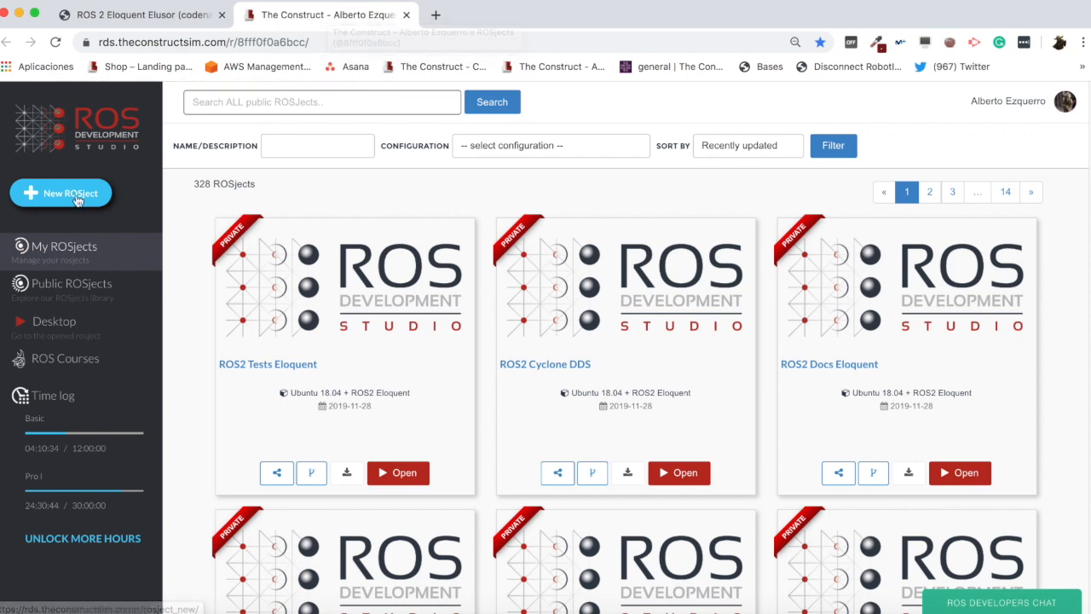
Name a new ROSject 'ROS2 Eloquent', browse the ROS configuration list and dismiss it.
click(61, 193)
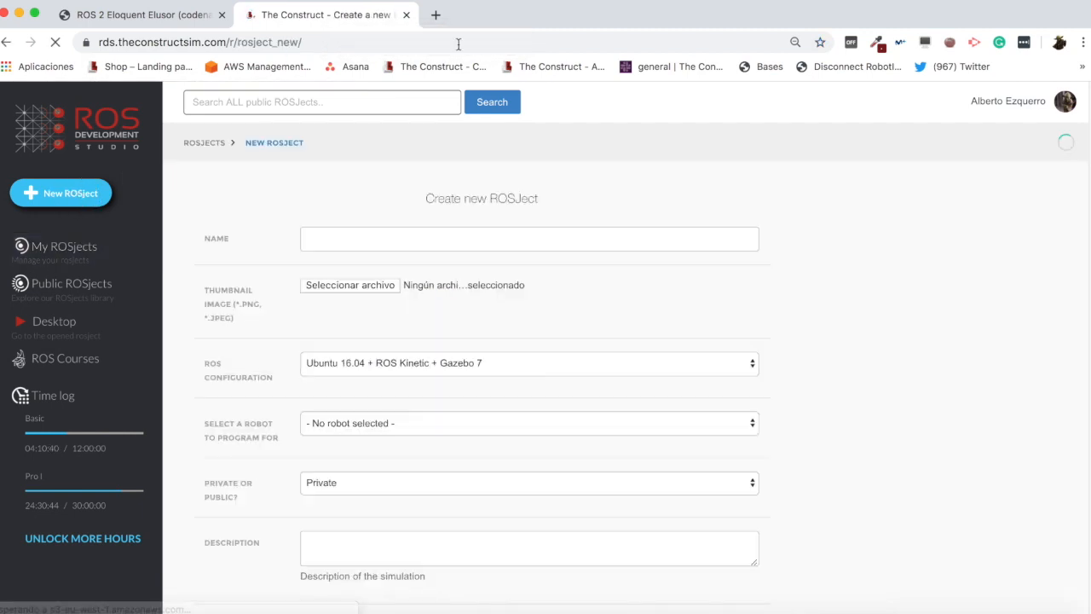
click(529, 238)
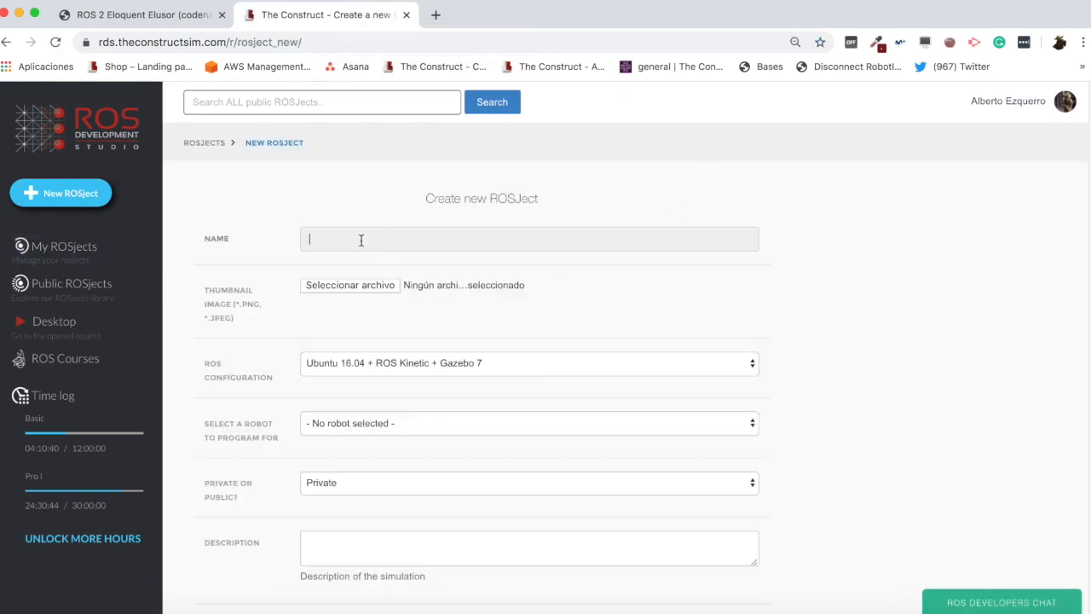
text(ROS2)
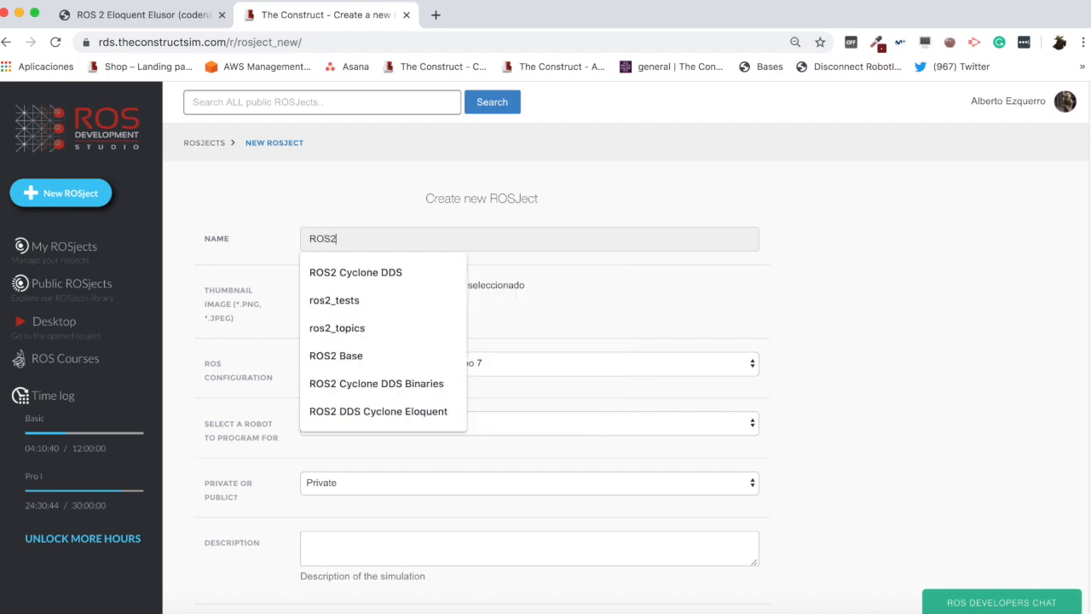
text(Eloquent)
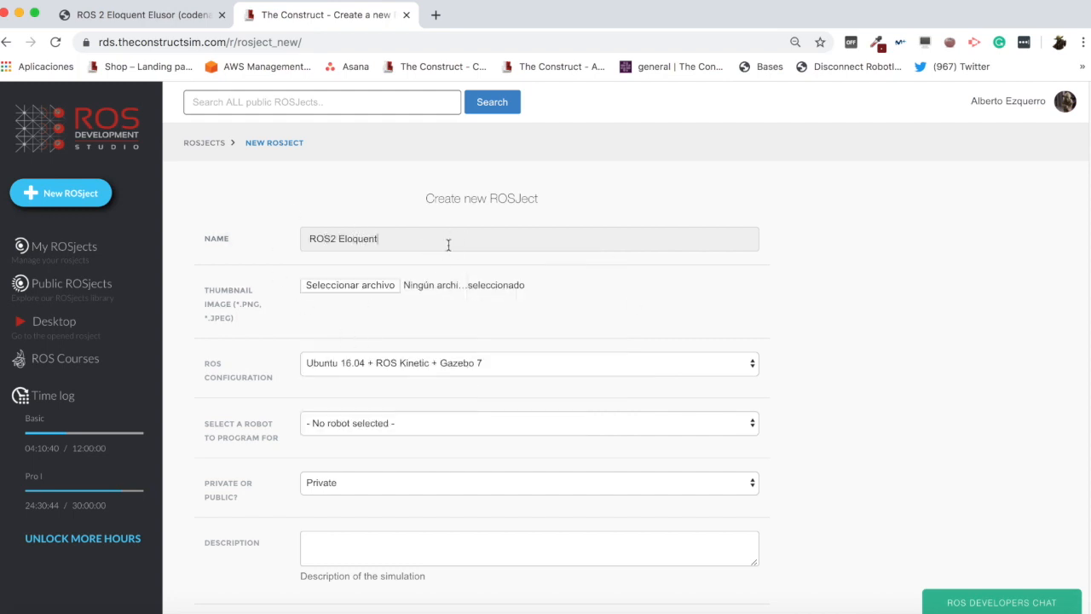
scroll(down, 3)
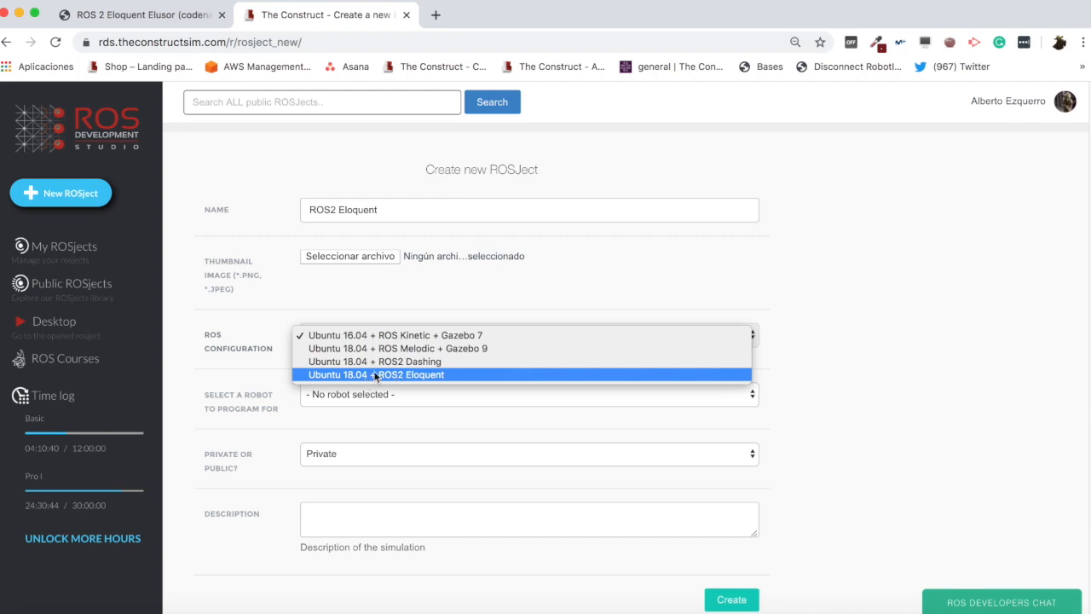
mouse_move(372, 378)
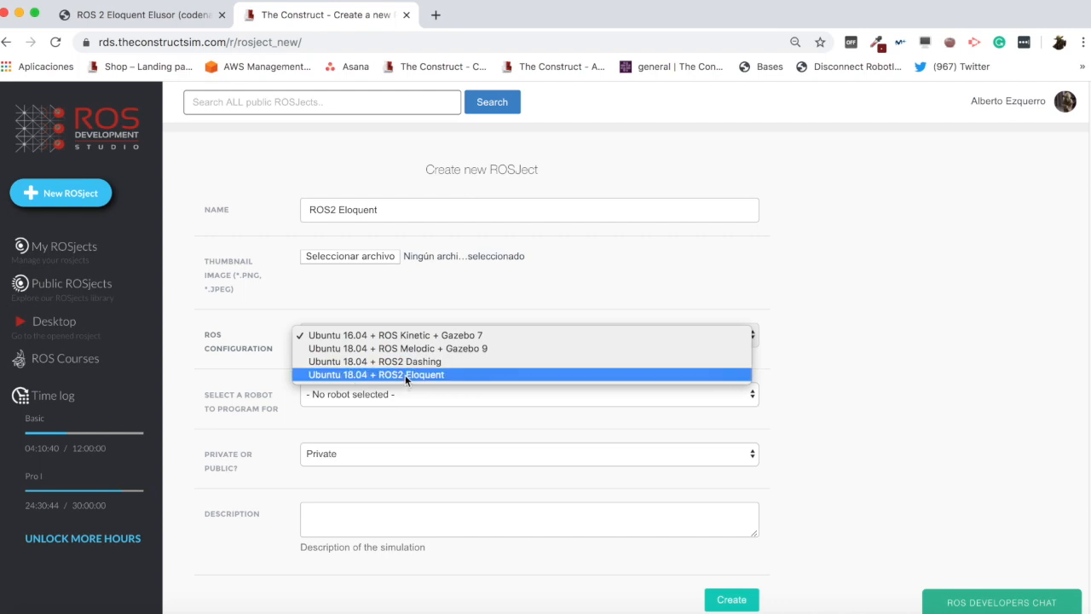
mouse_move(358, 377)
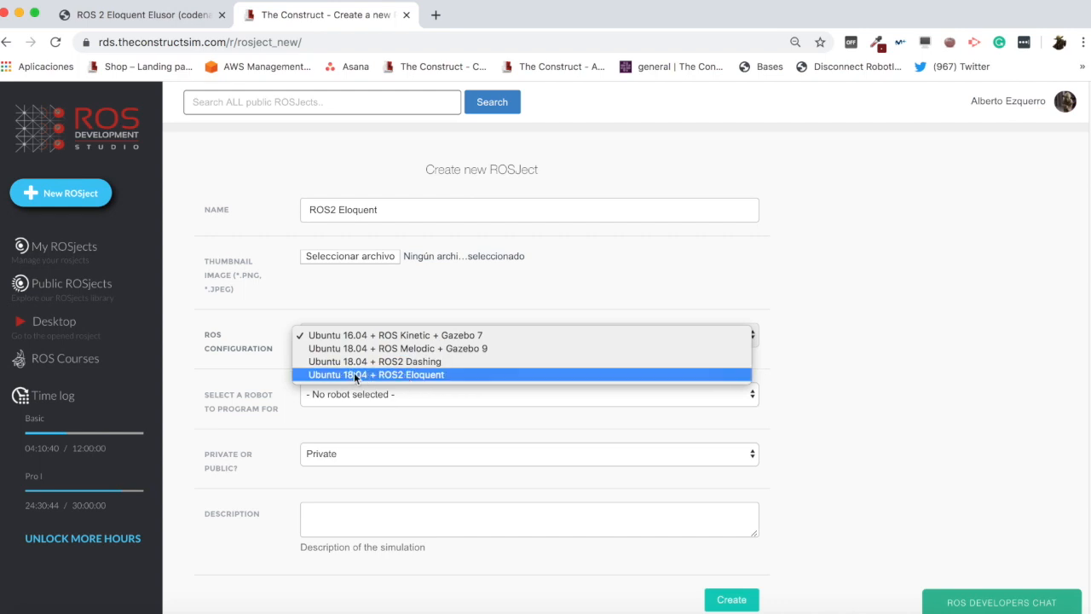
mouse_move(518, 348)
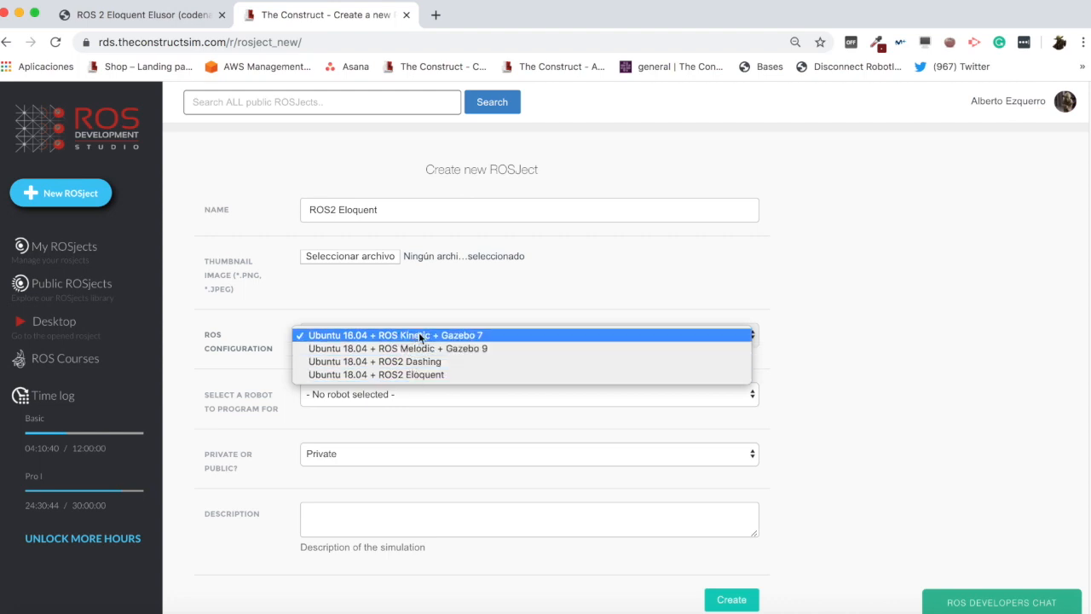
click(417, 335)
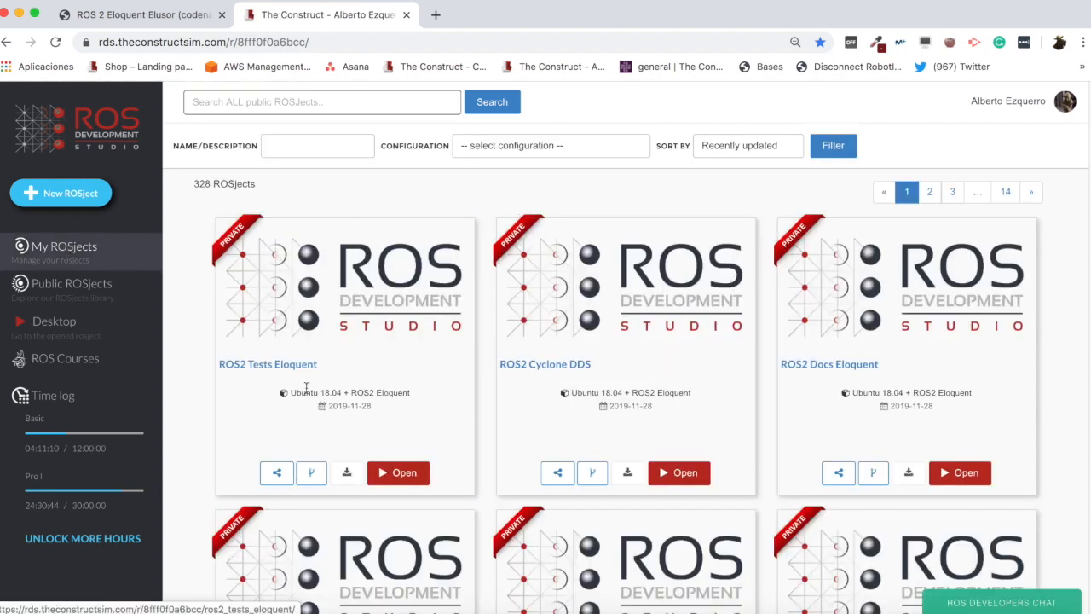
mouse_move(355, 331)
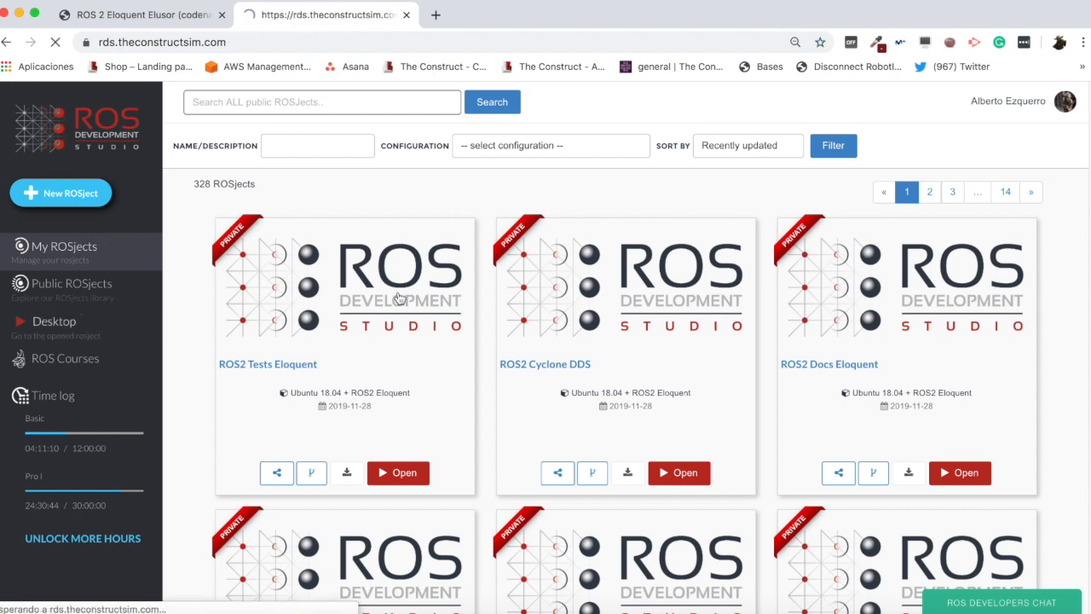
Open the ROS2 Tests Eloquent ROSject so its IDE loads.
click(397, 472)
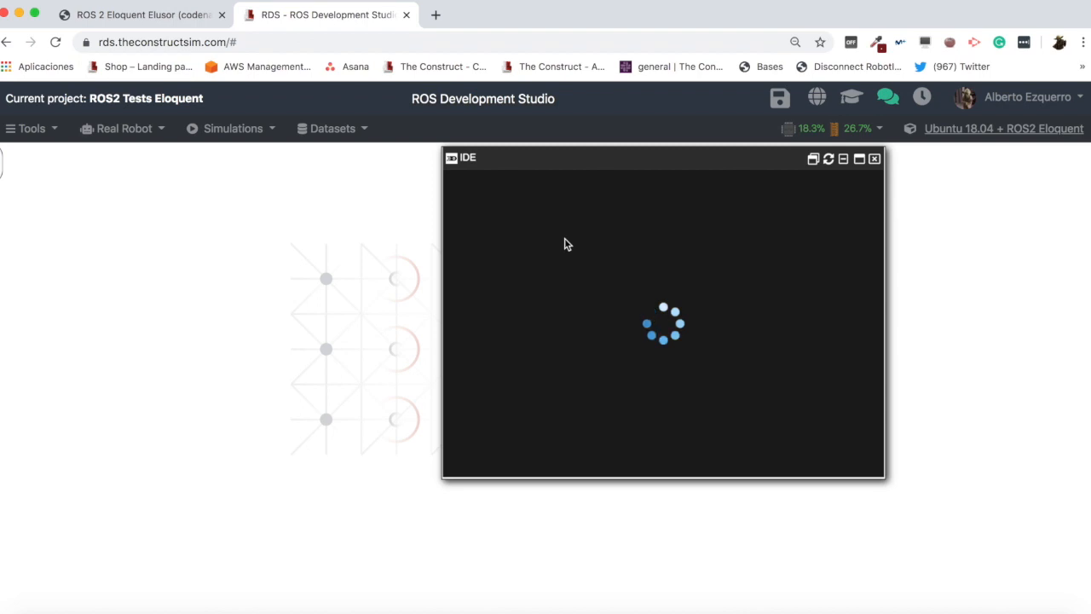
mouse_move(887, 480)
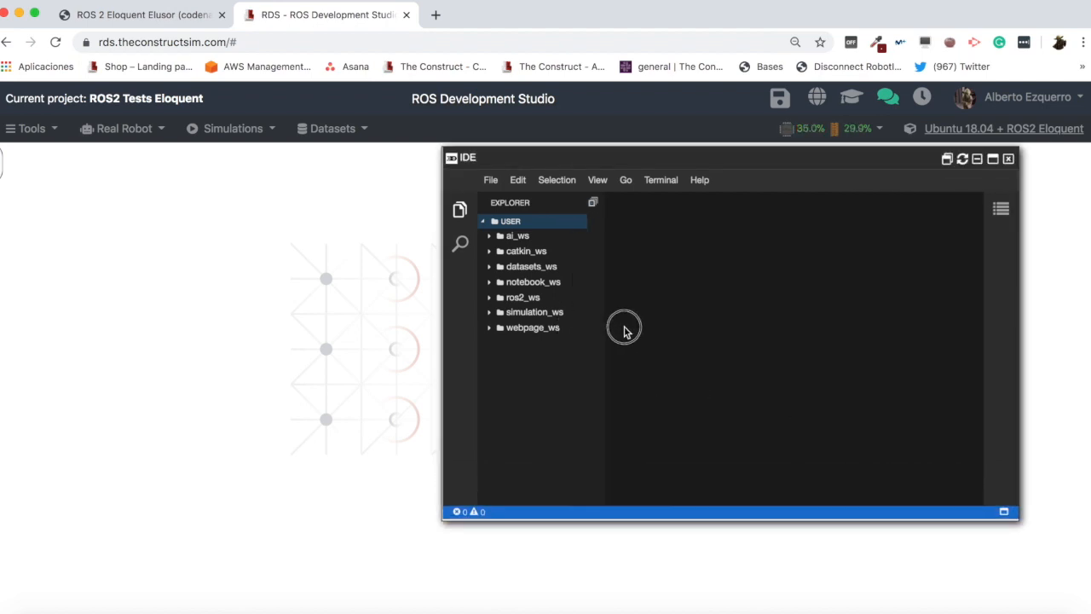
From a shell in ros2_ws, rm -rf publisher_py/ and the build/ install/ log/ folders, leaving only src.
click(522, 297)
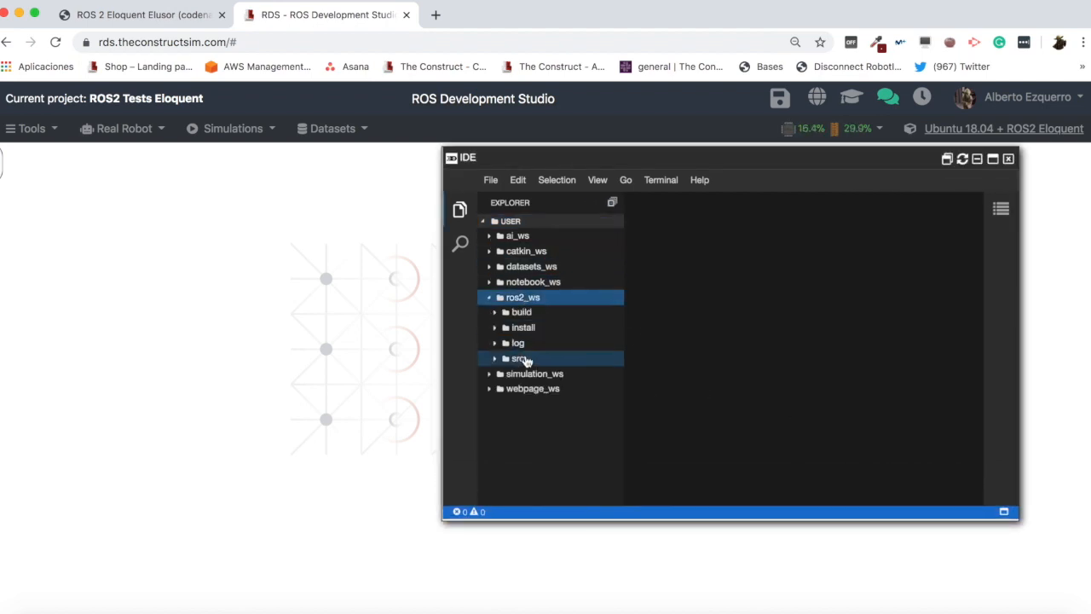
click(519, 358)
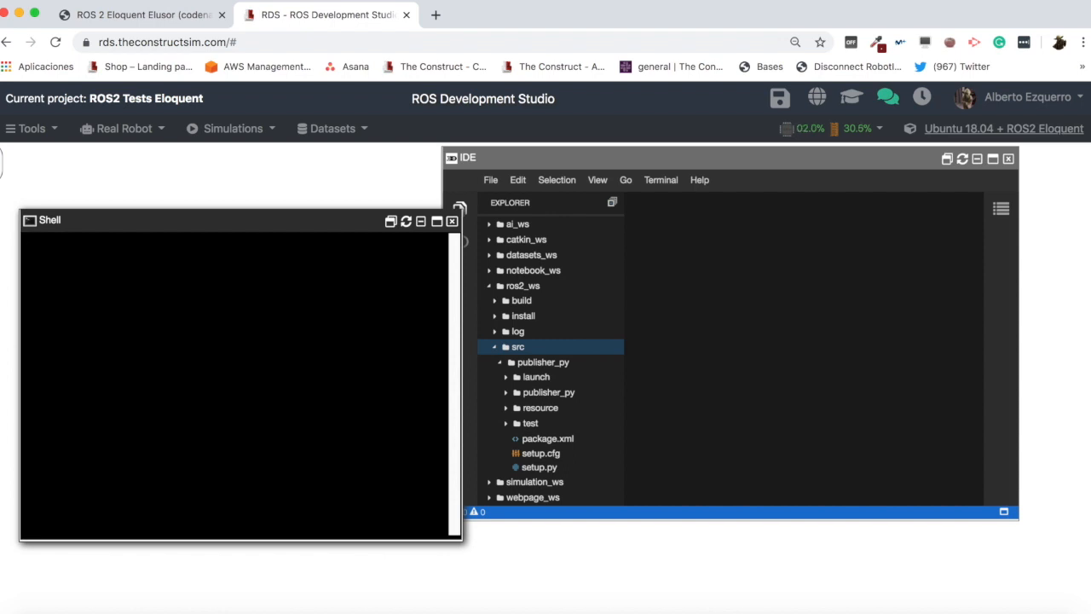
mouse_move(252, 195)
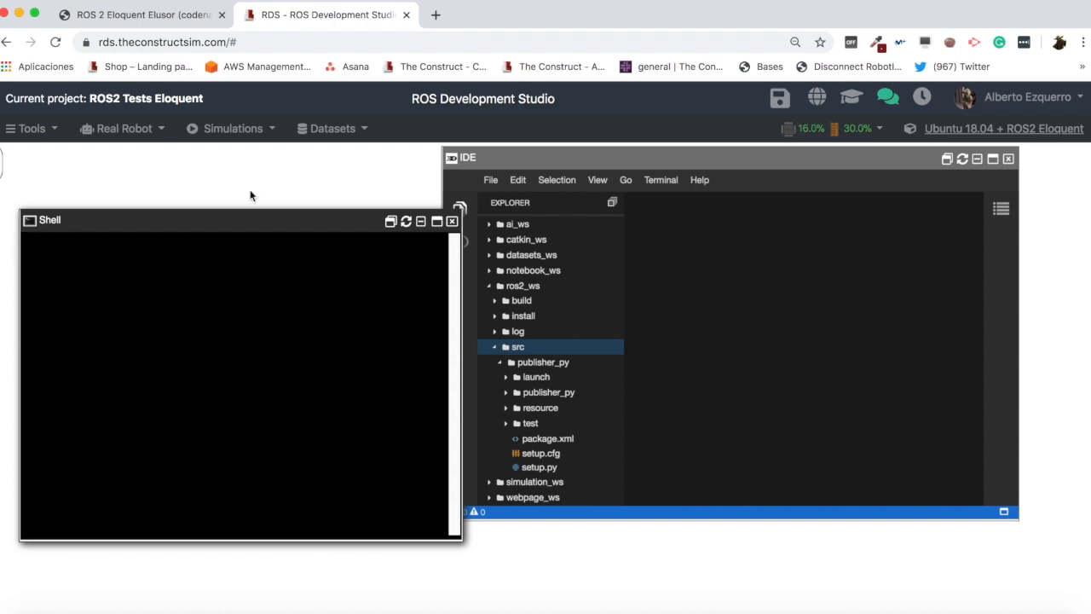
text(cd ros2_ws/)
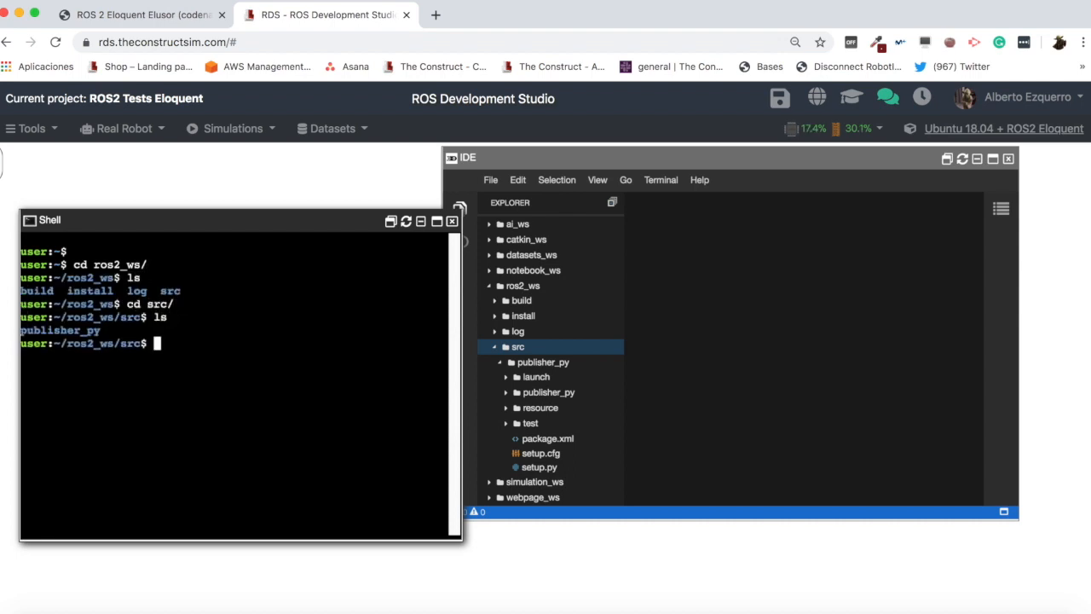
text(rm -rf publisher_py/)
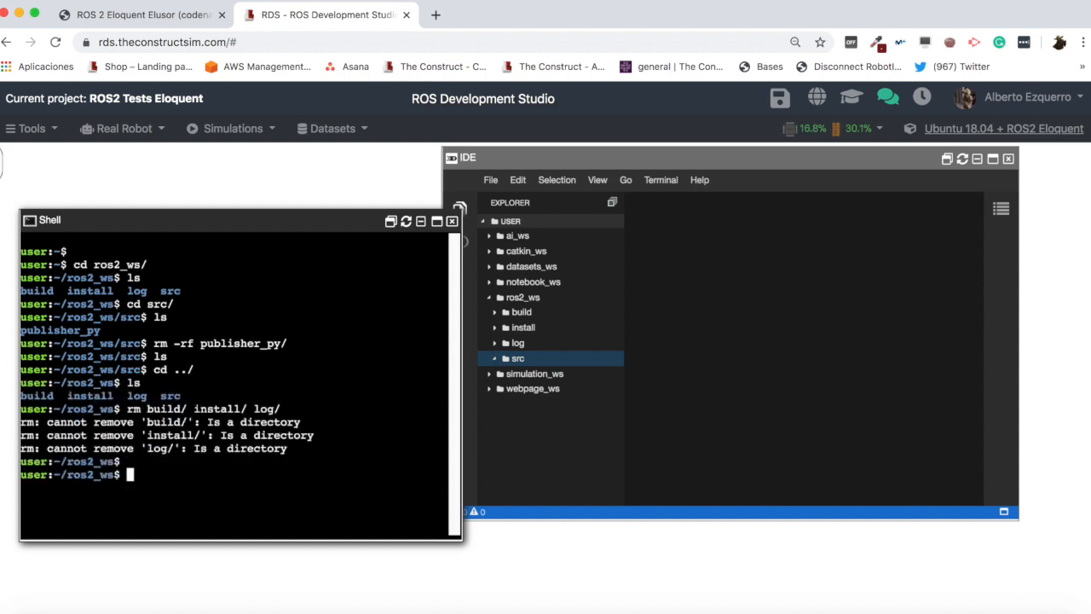
text(rm build/ install/ log/)
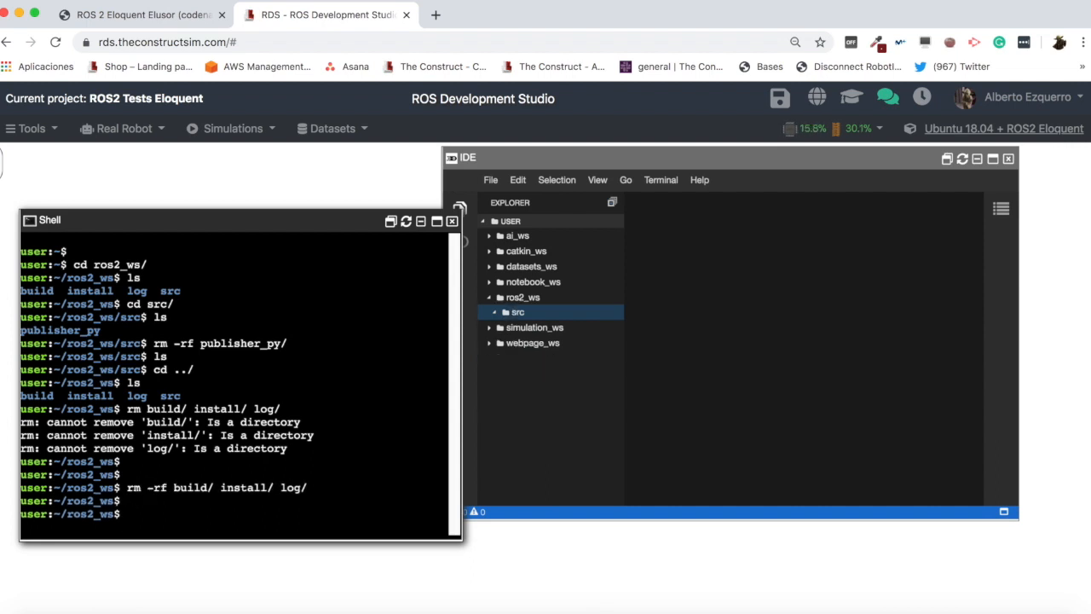
text(cd)
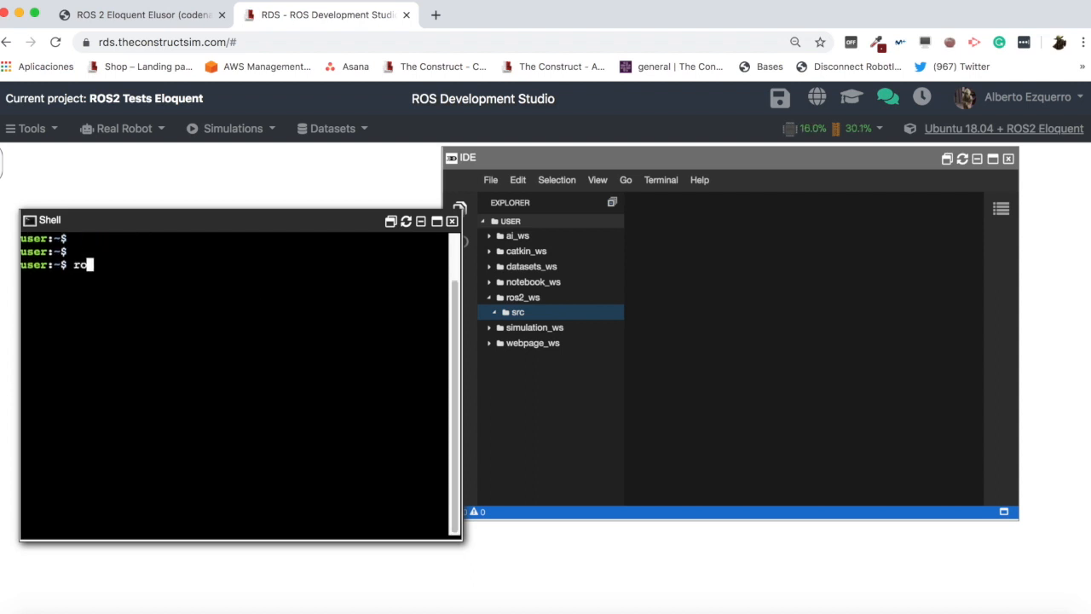
Run ros2 pkg create --build-type ament_cmake test_ros2_pkg in src; it fails with ros2 not found.
text(os2 pkg create)
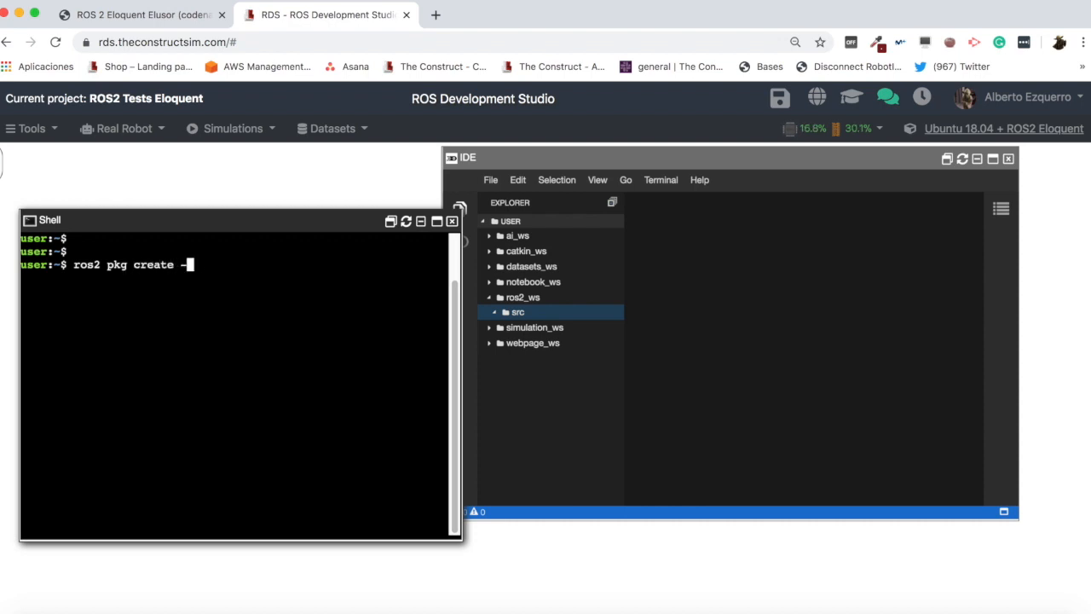
text(-buuild)
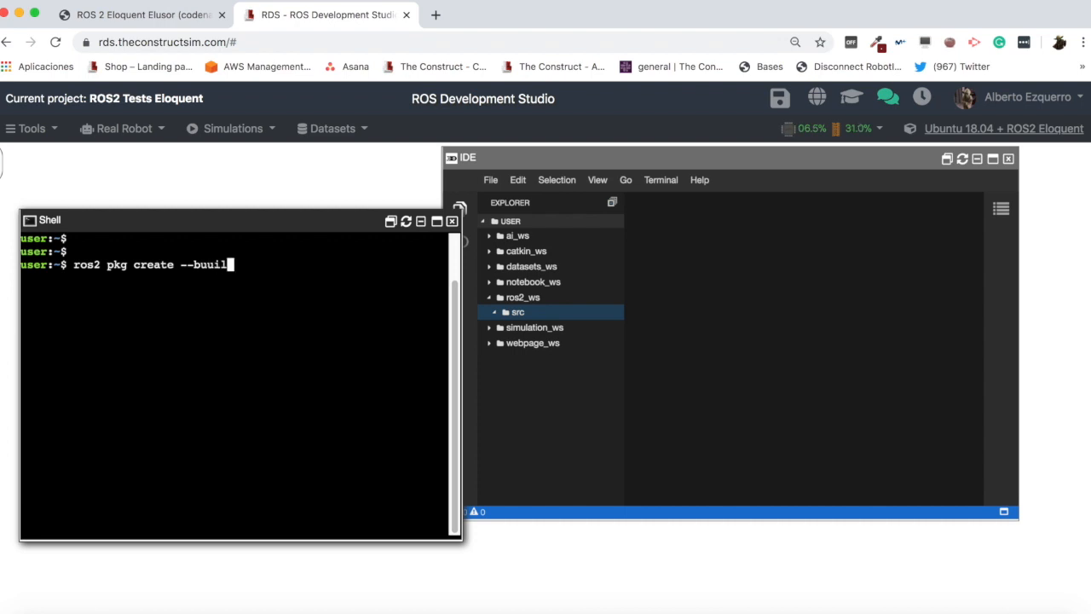
text(d-type am)
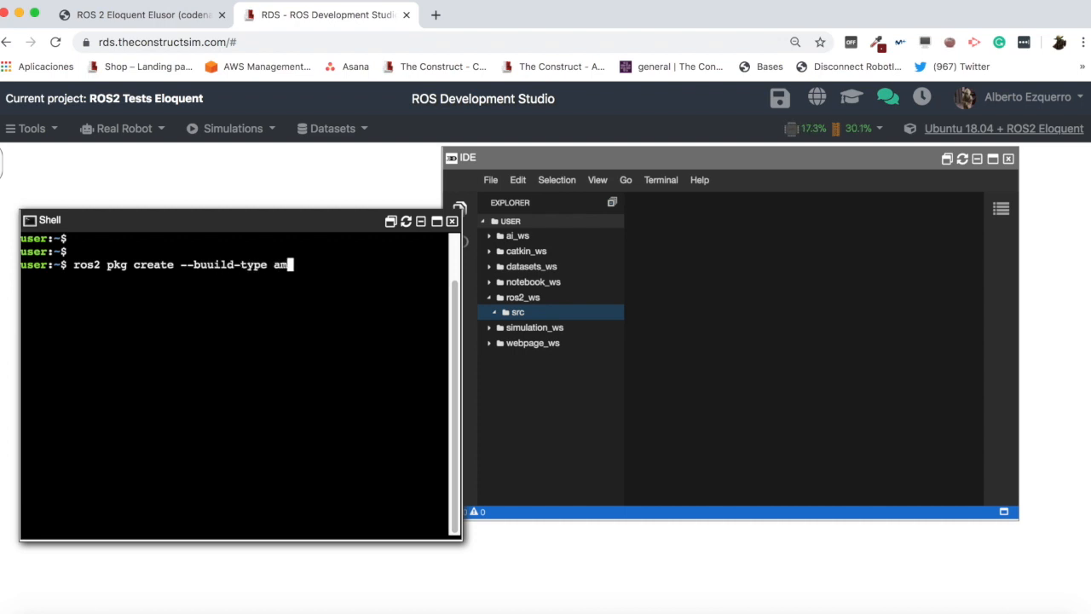
text(ent_cmake)
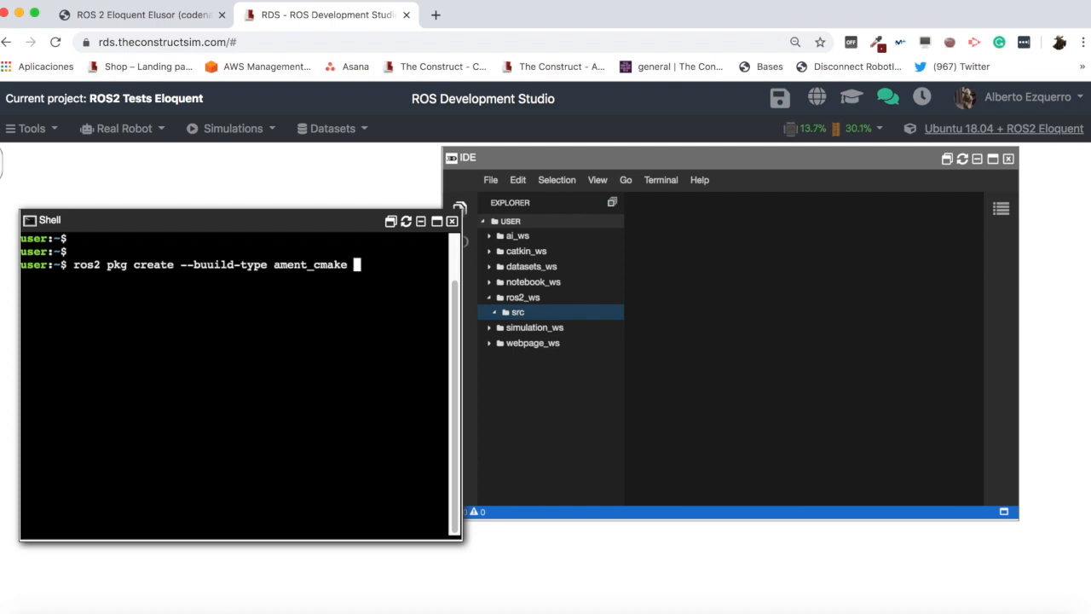
text(te)
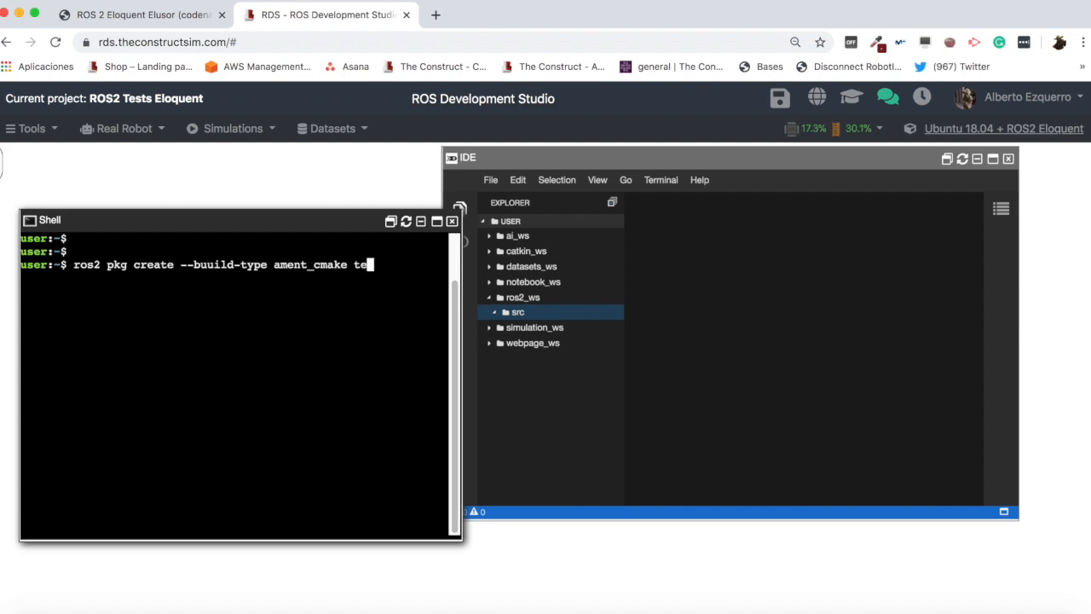
text(st_ros2_p)
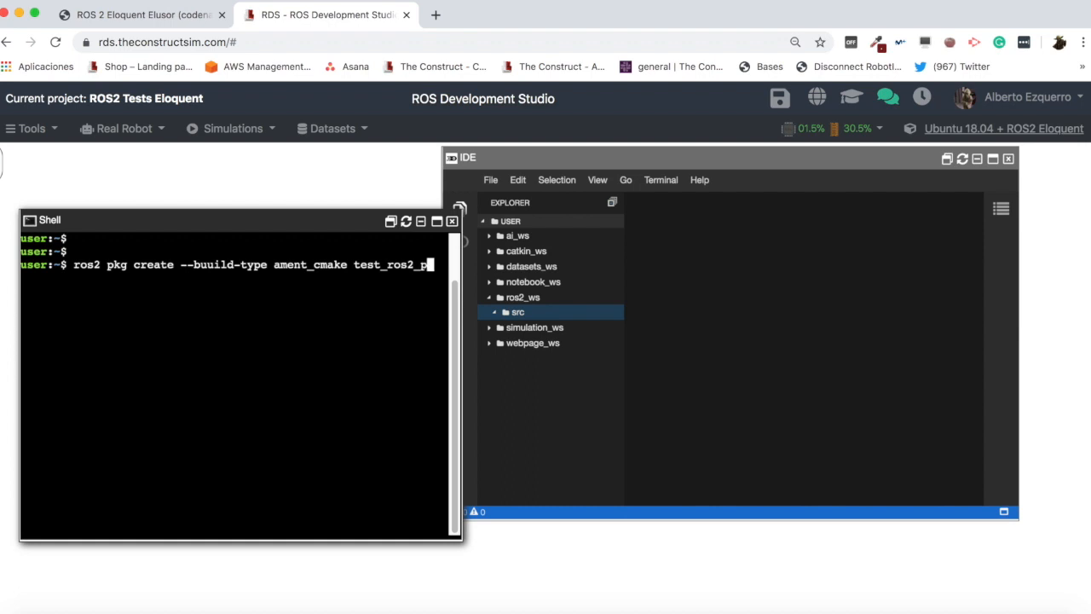
text(kg)
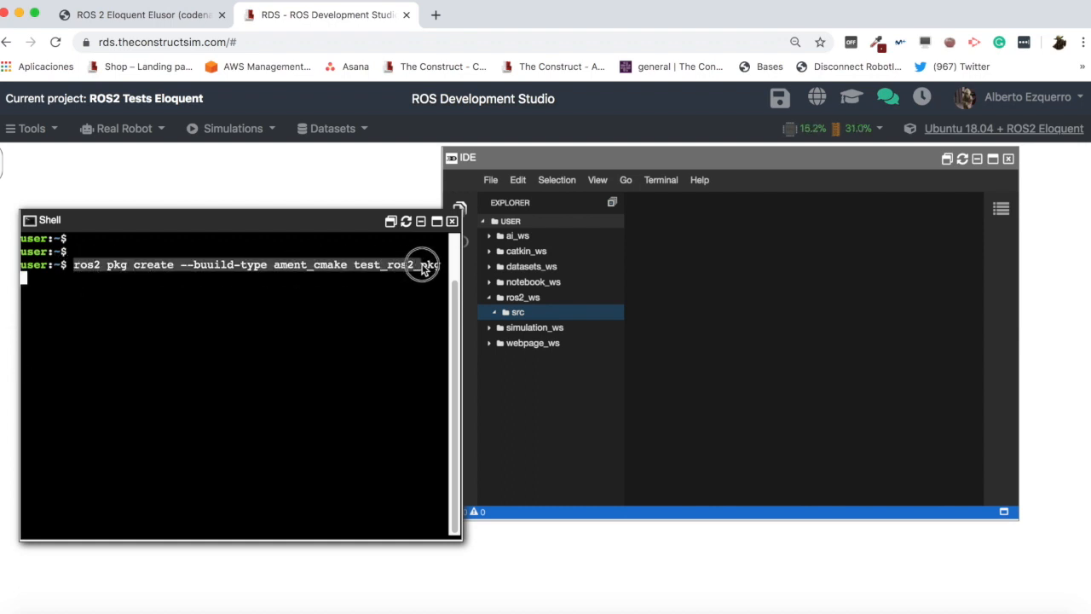
right_click(418, 264)
text(cd ros2_ws/src/)
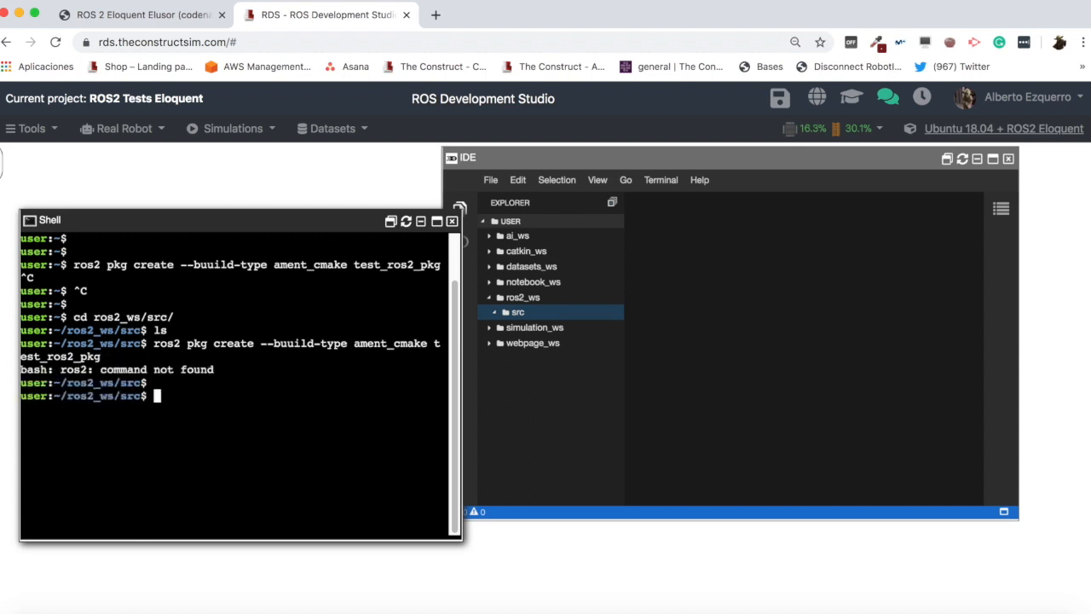
Source /opt/ros/eloquent/setup.bash to load the ROS2 Eloquent environment.
text(source /o)
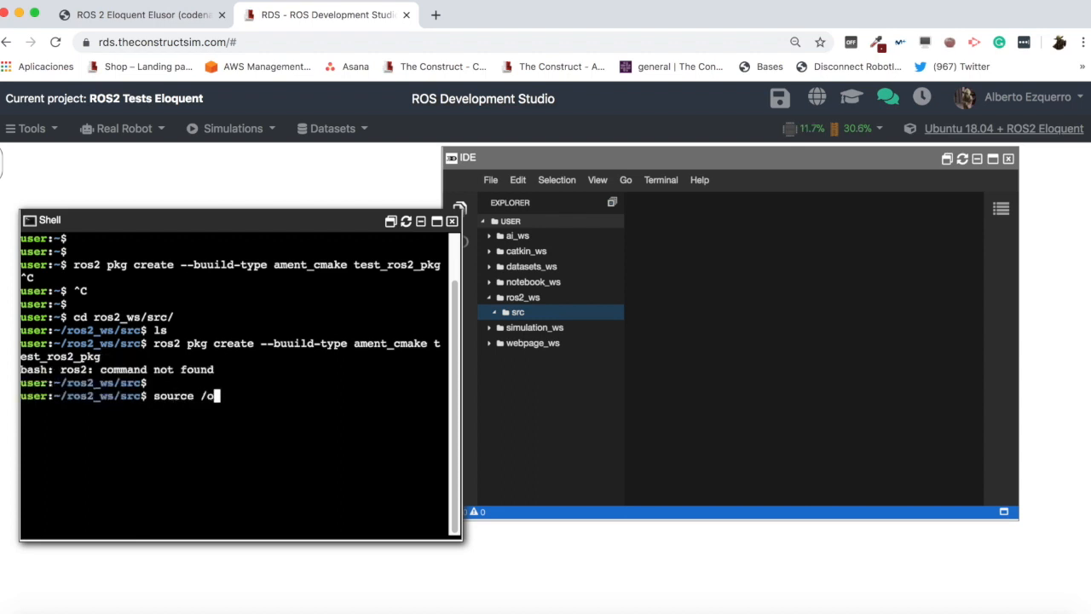
text(pt/)
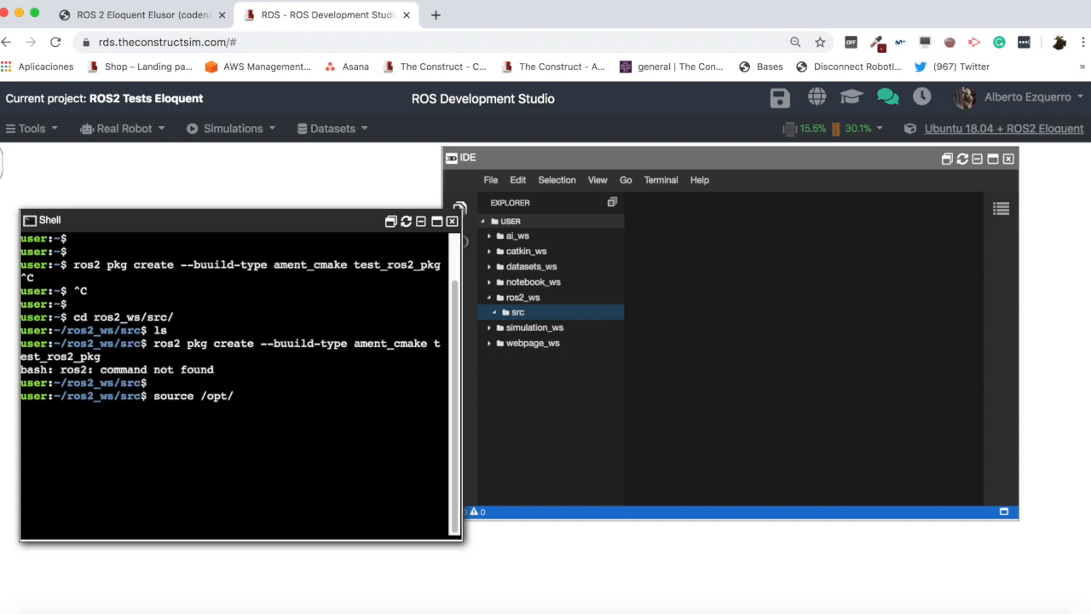
text(ros/)
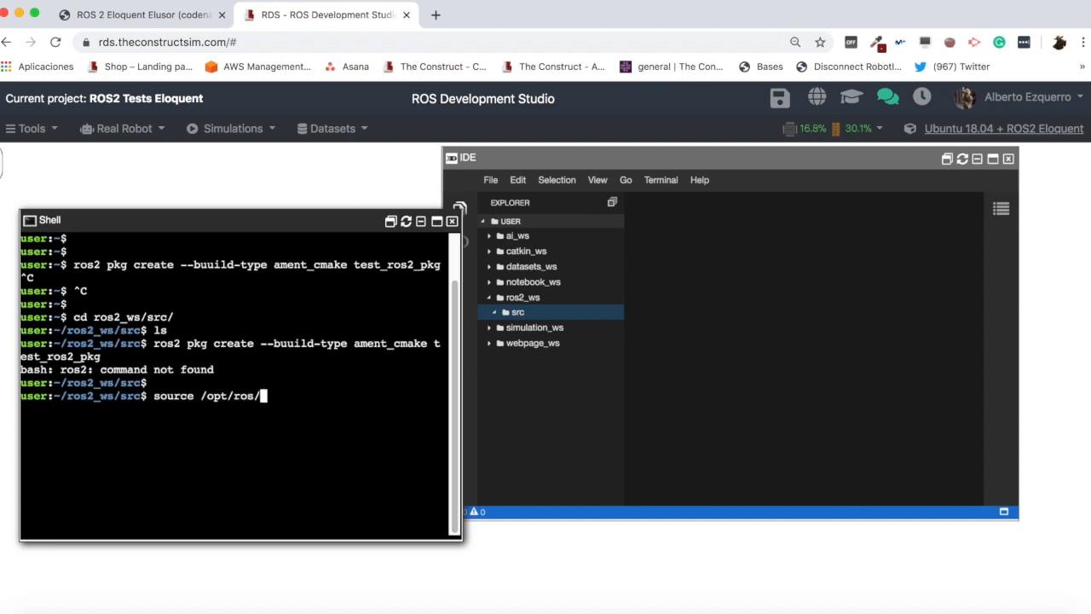
text(eloquent/setup.)
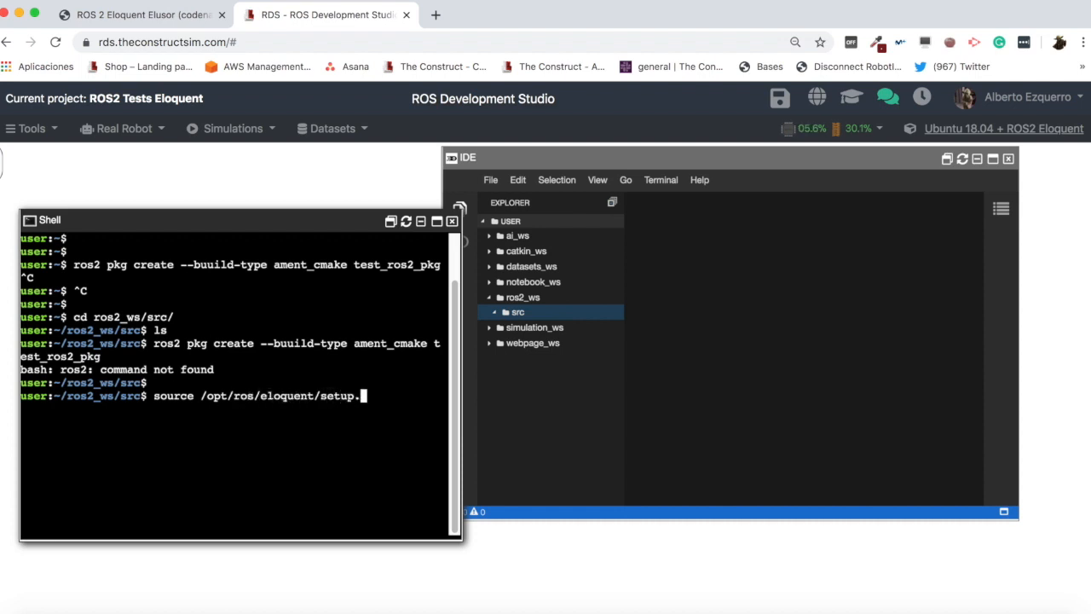
text(bash)
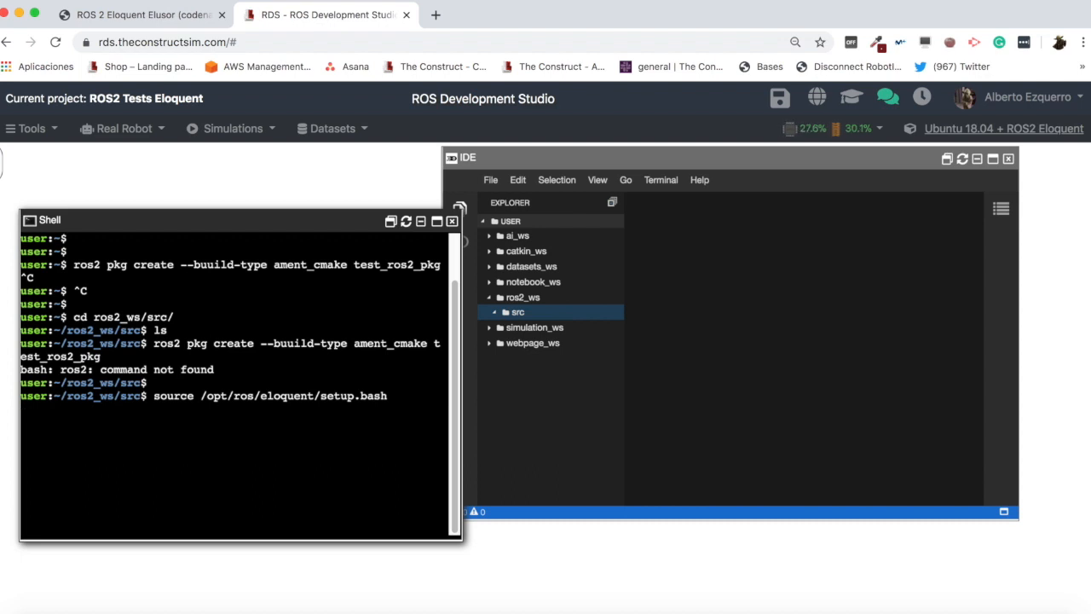
Rerun ros2 pkg create for ament_cmake test_ros2_pkg and confirm it appears under ros2_ws/src.
text(ros2 pkg create --buuild-type ament_cmake test_ros2_pkg)
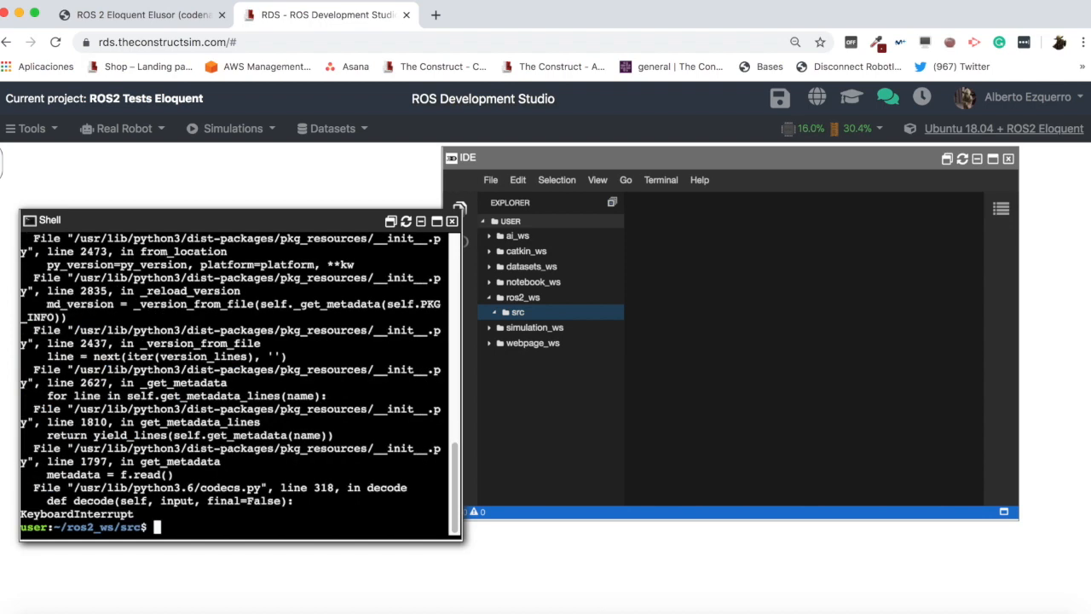
text(ros2 pkg create --buuild-type ament_cmake test_ros2_pkg)
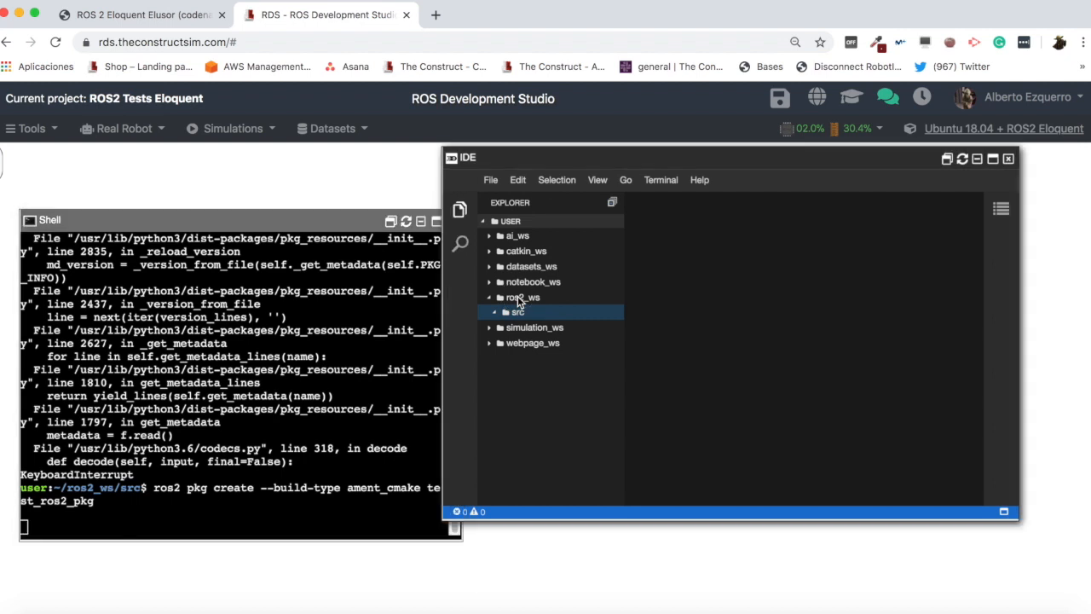
click(522, 296)
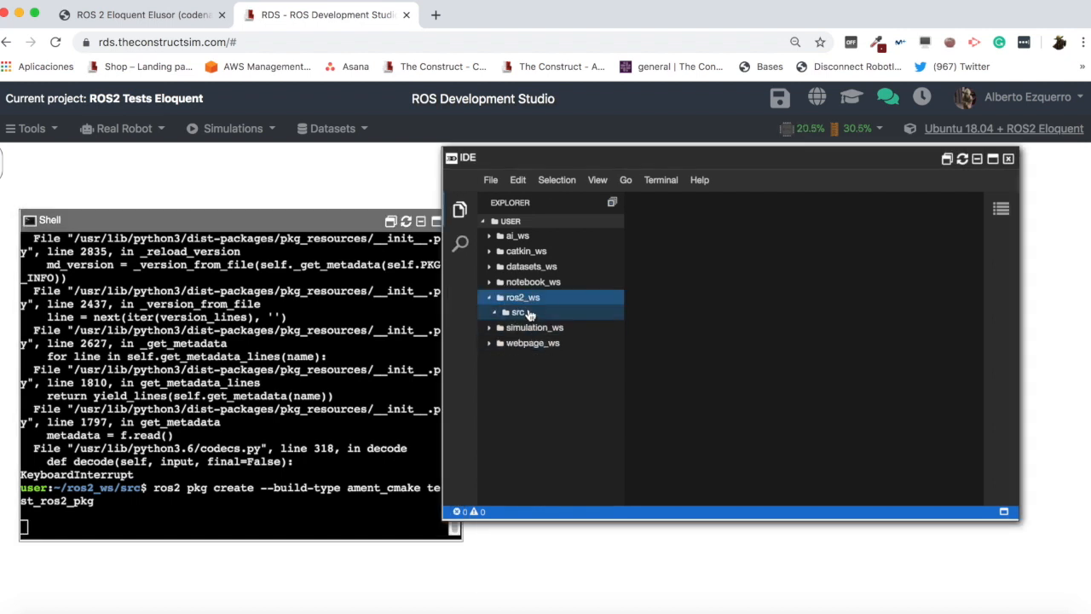
click(519, 310)
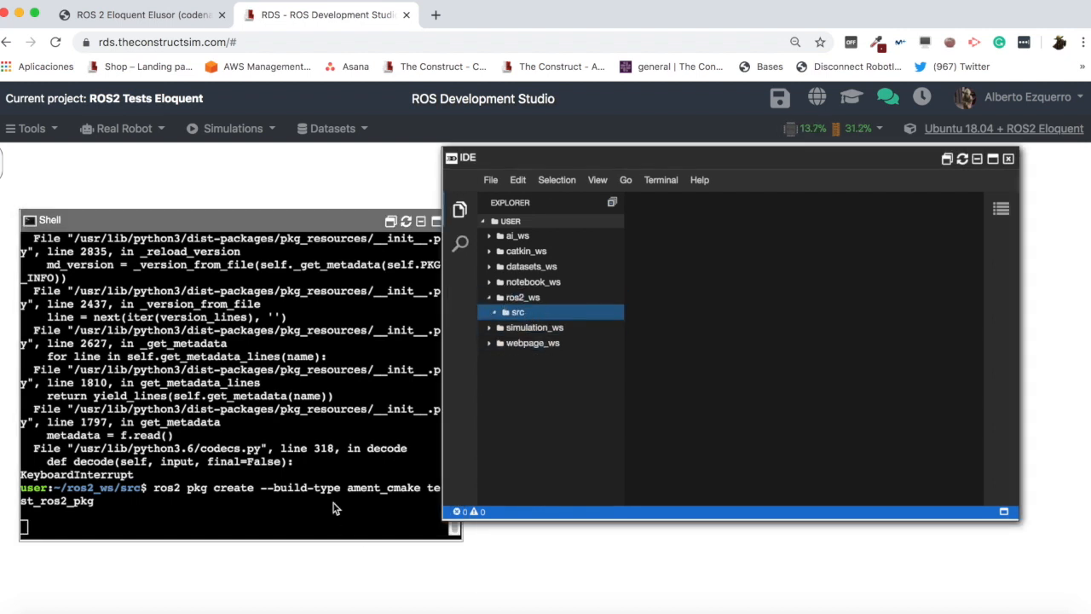
double_click(382, 488)
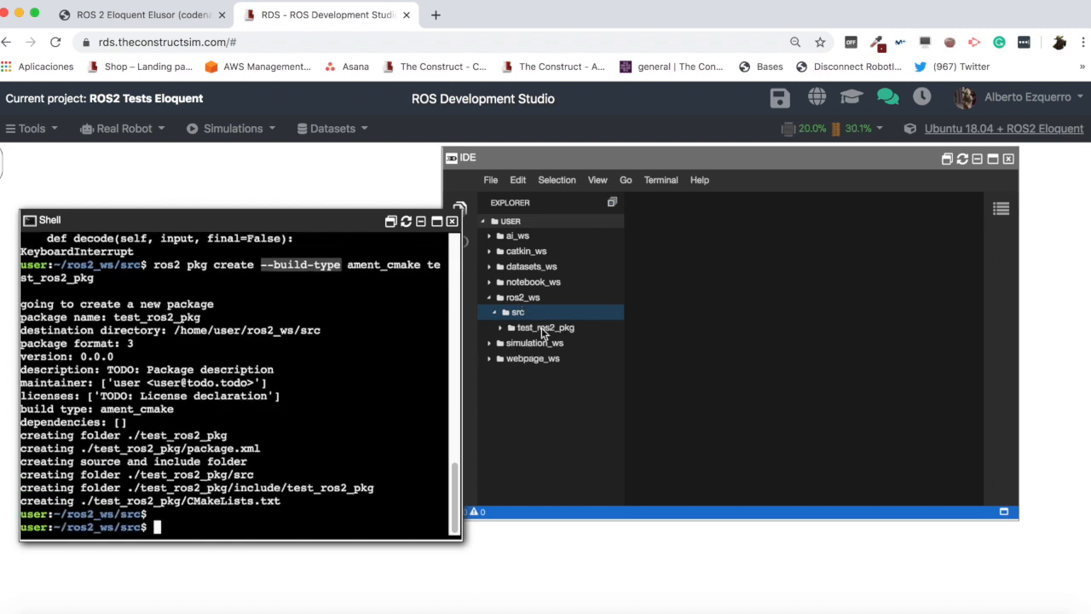
Delete CMakeLists.txt from test_ros2_pkg and add a new empty setup.py file to the package.
click(545, 327)
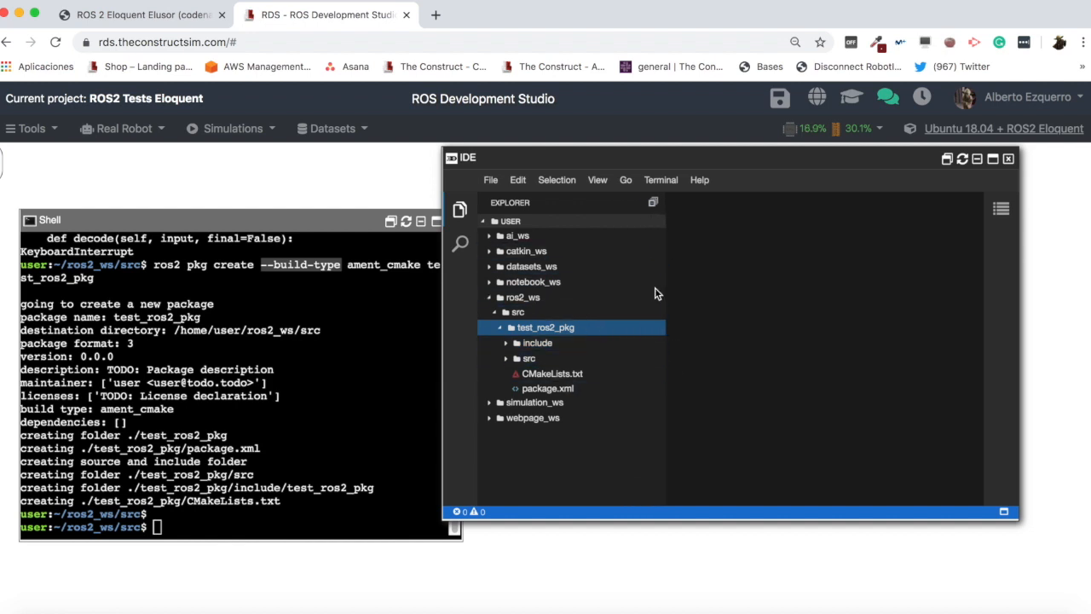
mouse_move(566, 283)
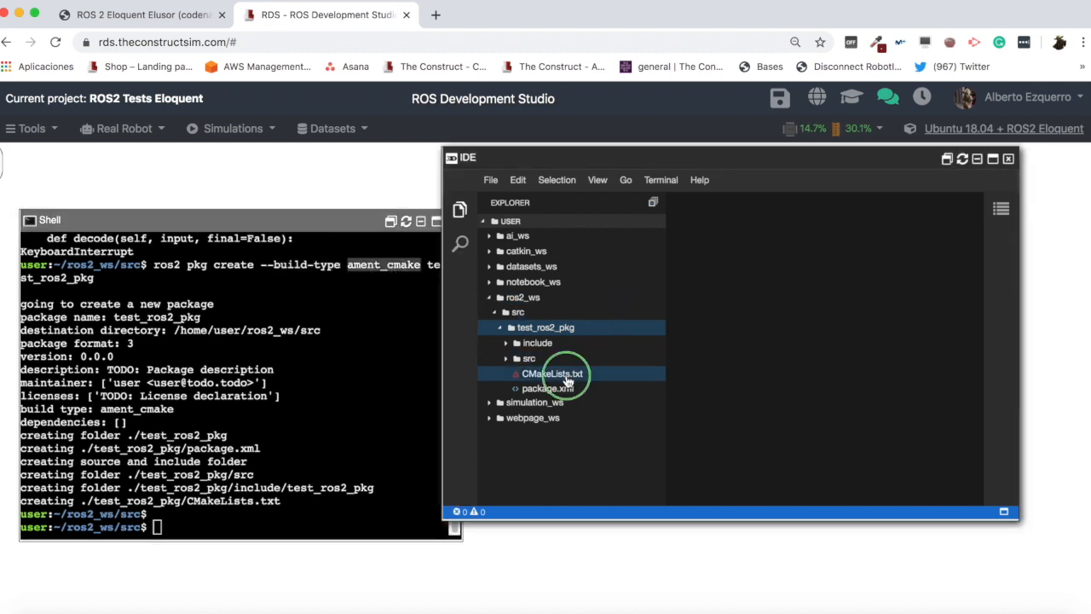
right_click(552, 374)
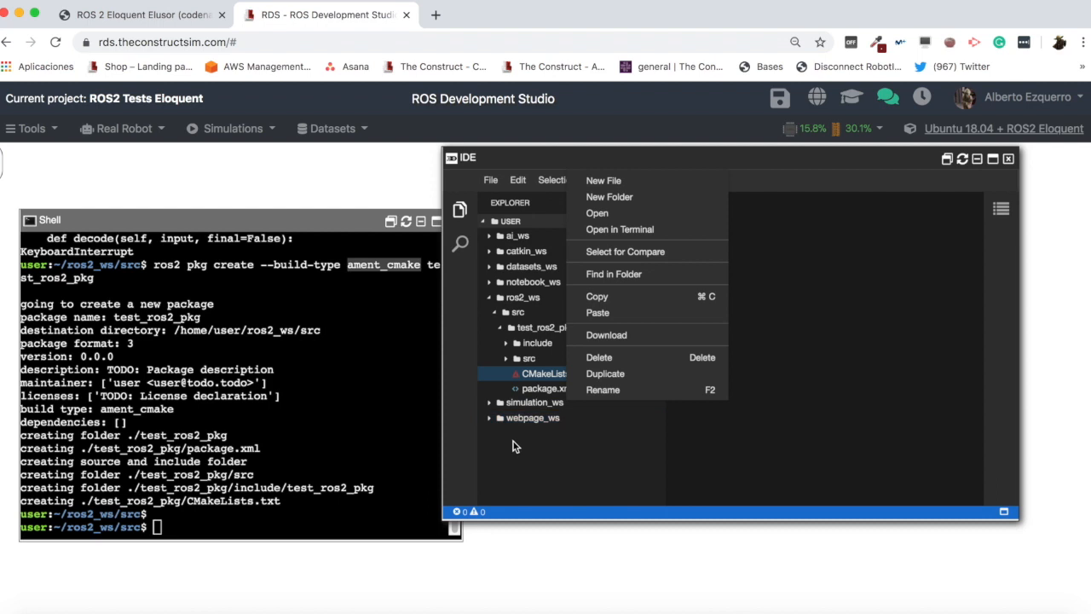
click(598, 358)
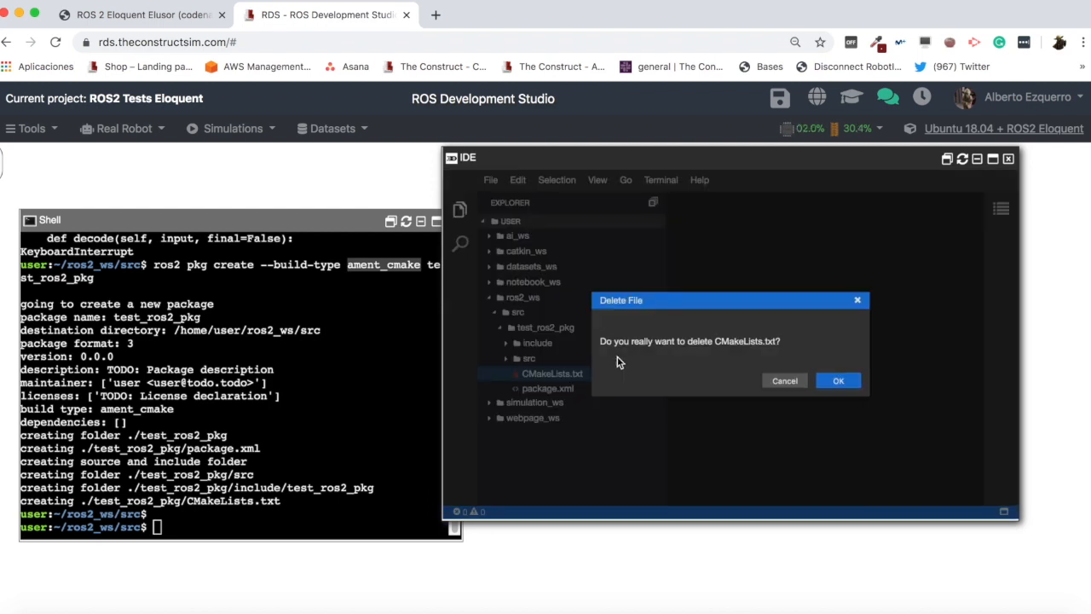
click(839, 380)
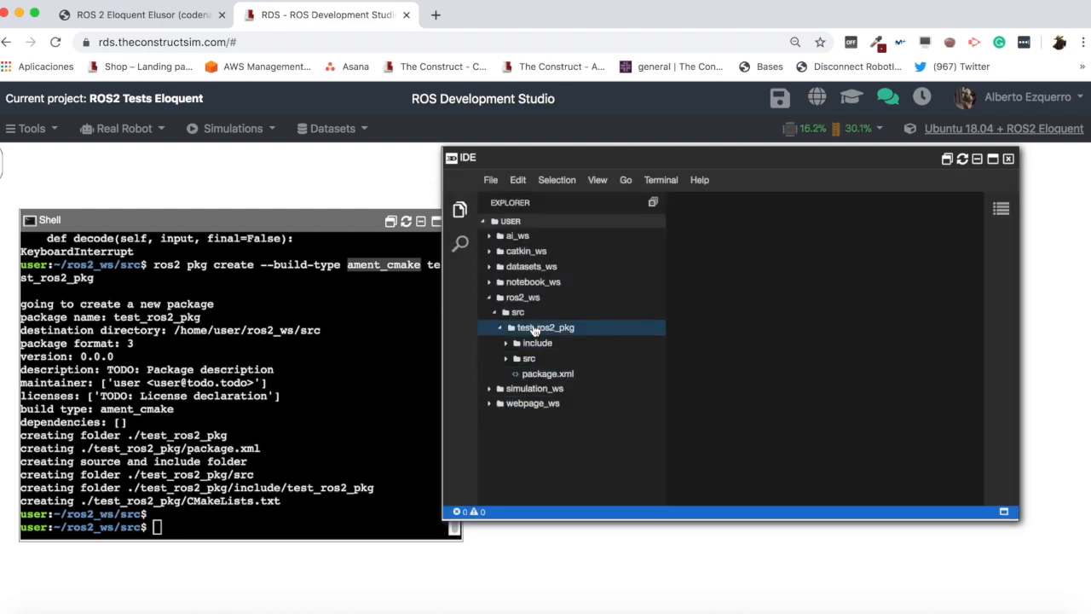
text(setup.py)
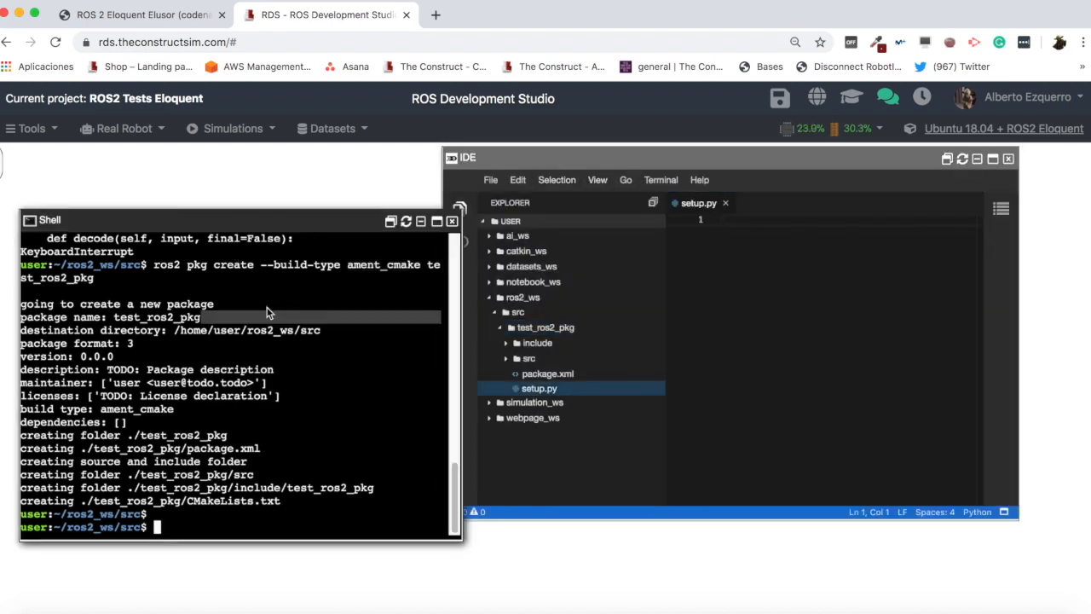
rm -rf test_ros2_pkg/ and ls to confirm src is empty, then recall the pkg create command to edit.
text(rm)
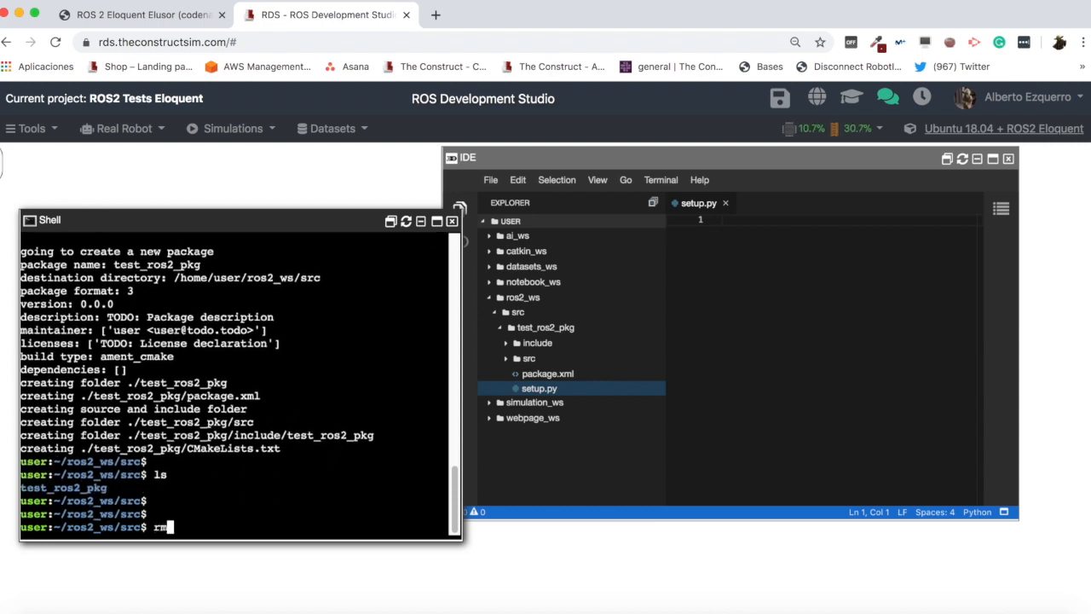
text(-rf)
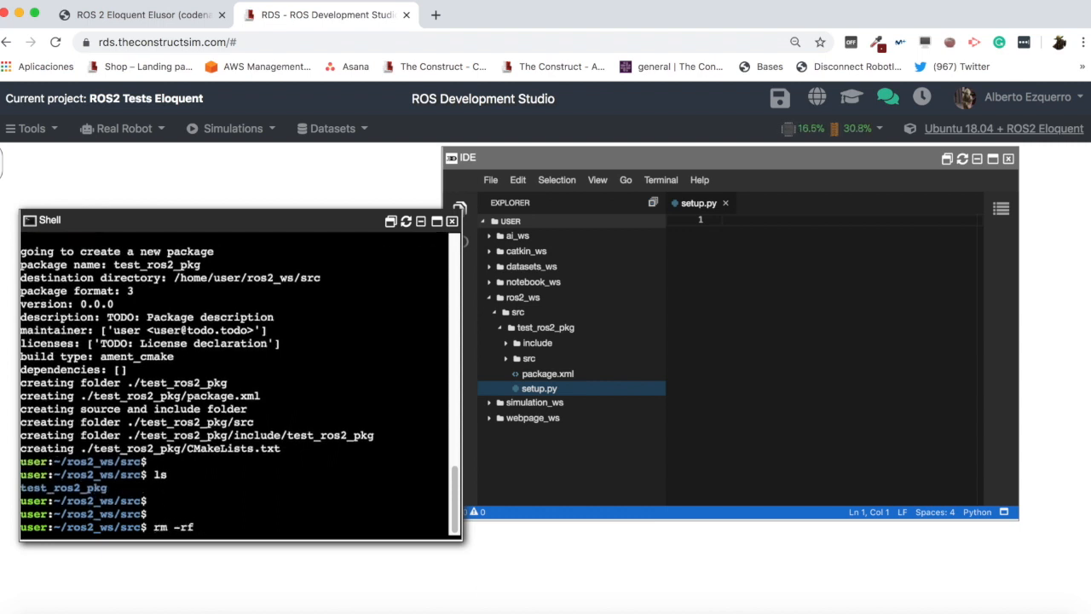
text(test_ros2_pkg/)
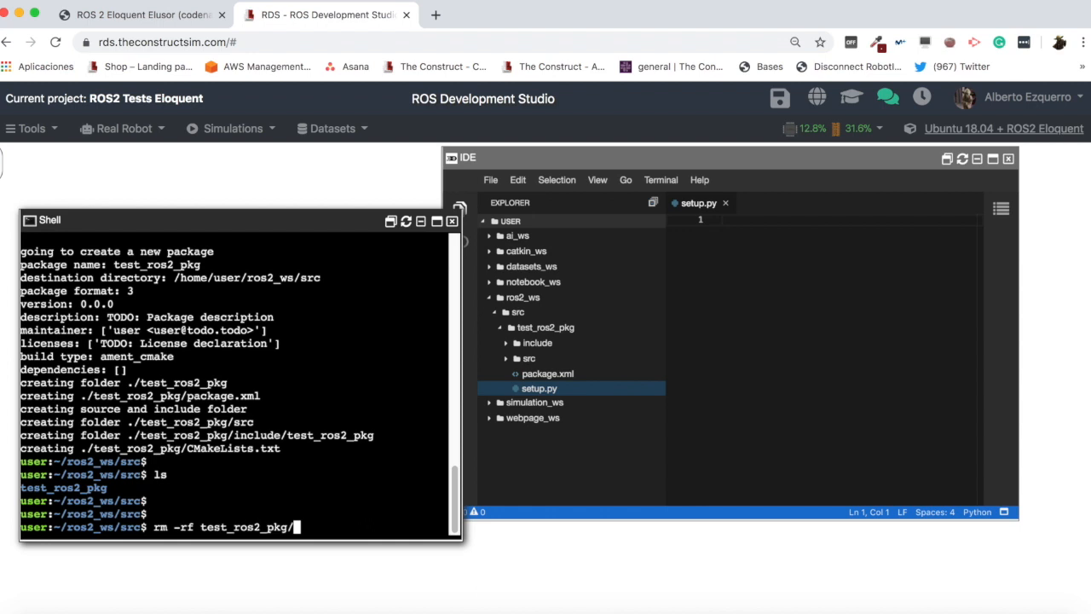
text(lls)
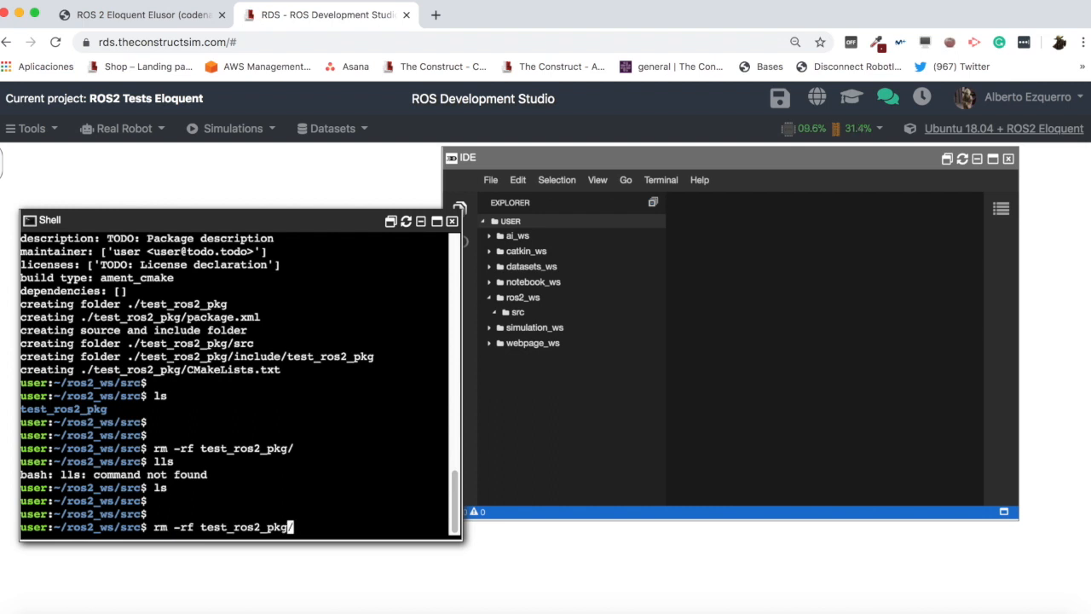
text(ros2 pkg create --build-type ament_cmake test_ros2_pkg)
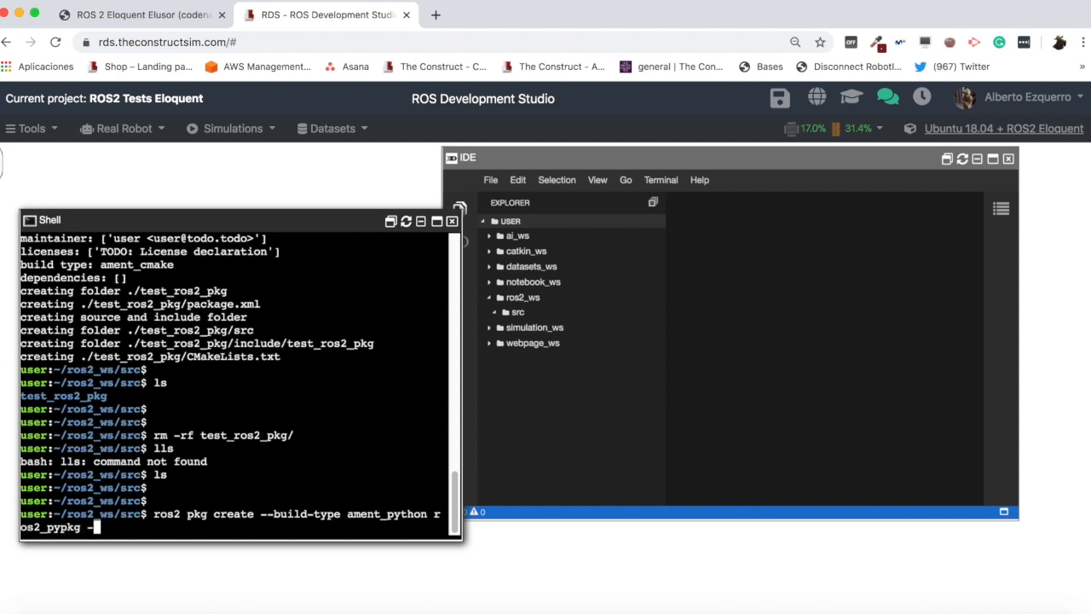
Create ament_python package ros2_pypkg with --dependencies rclpy std_msgs and expand it in the explorer.
text(--depen)
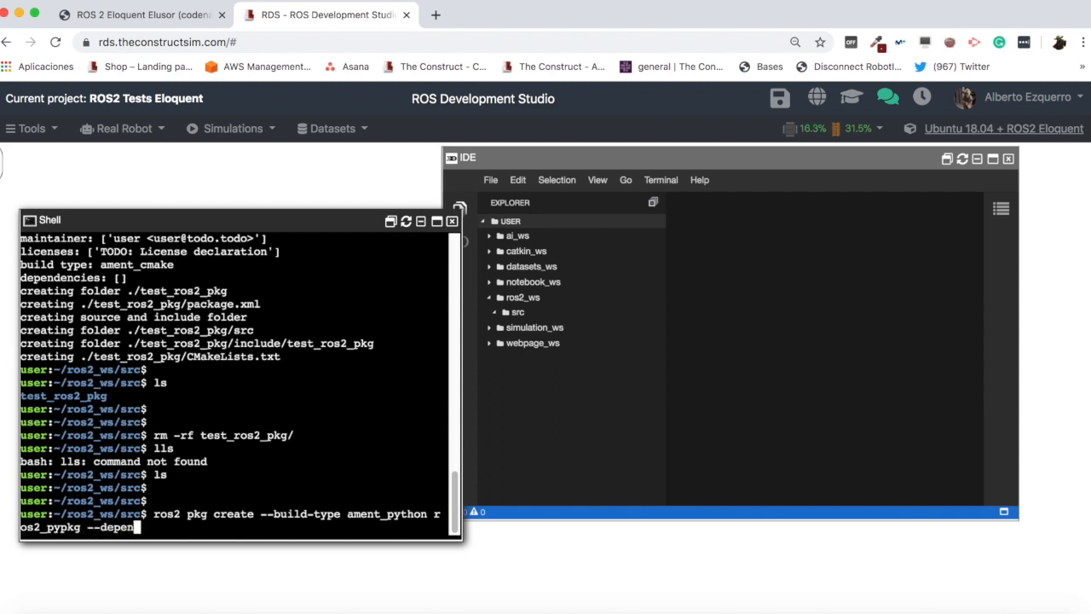
text(dencies)
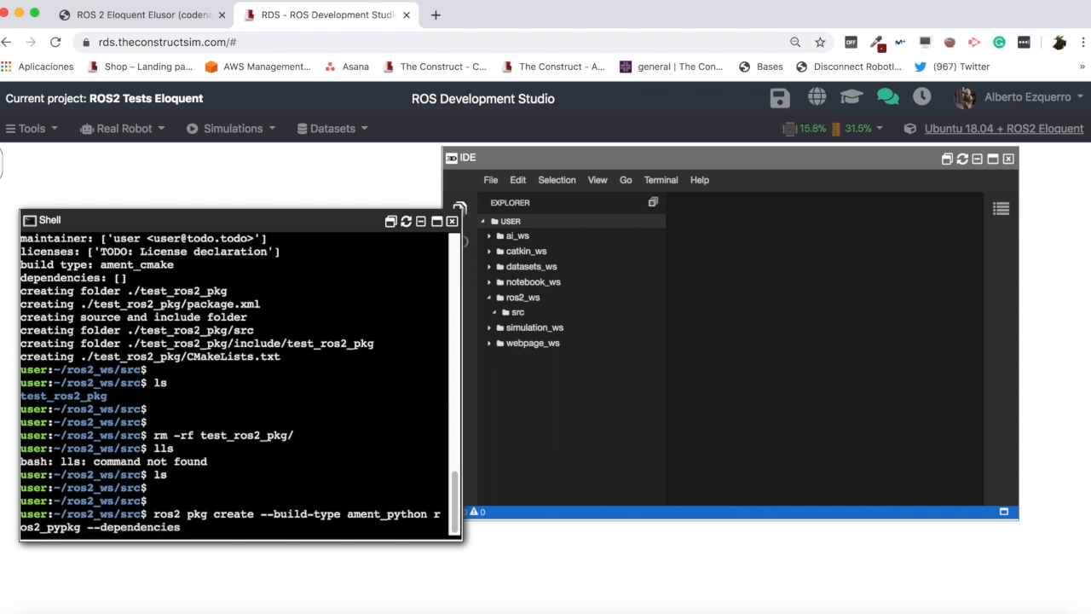
text(rclpy s)
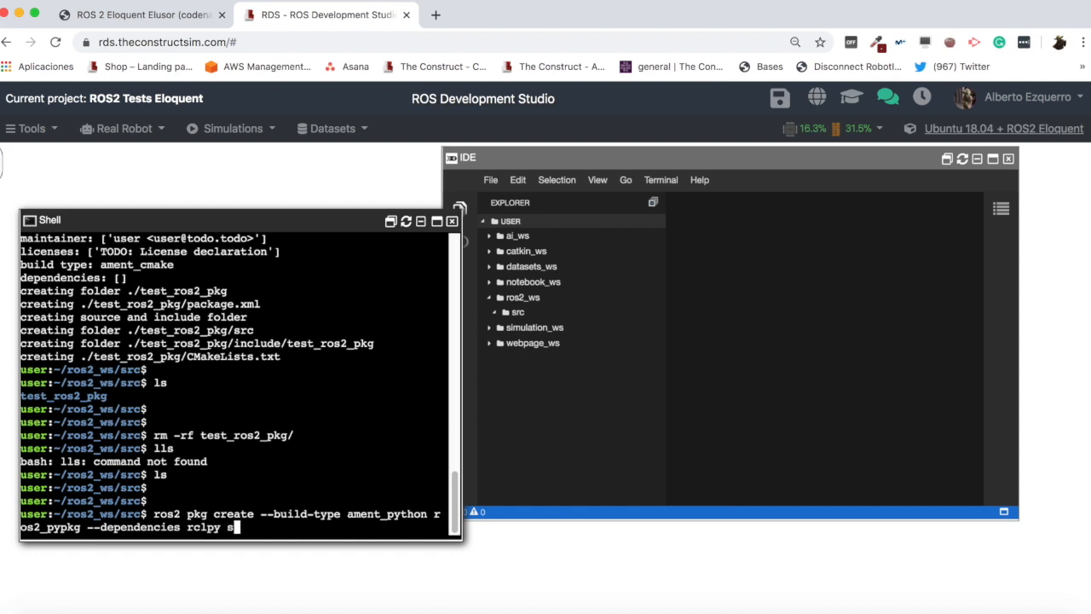
text(std_msgs)
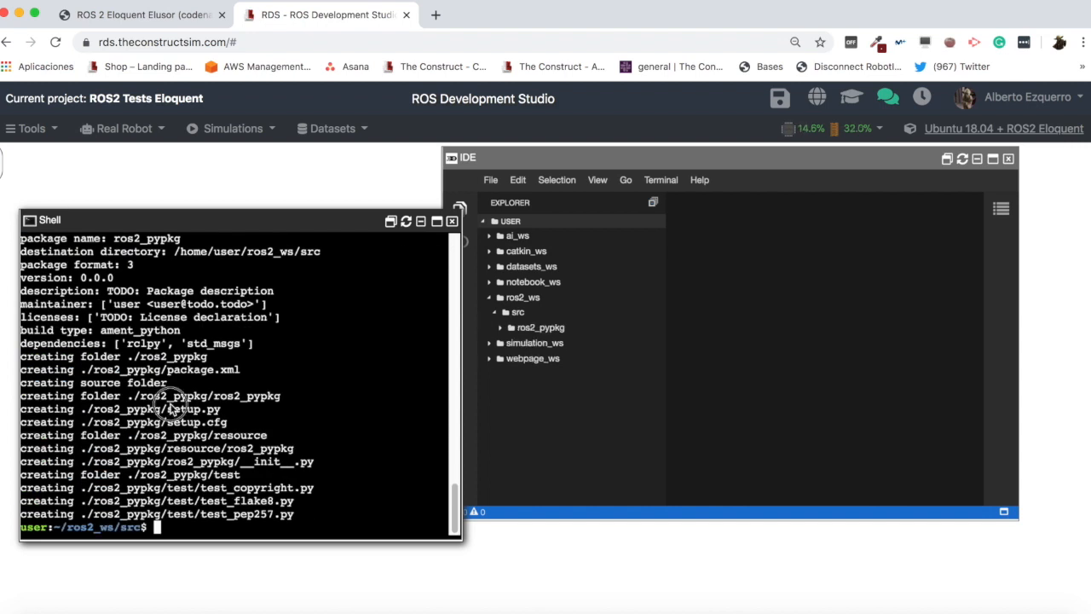
click(541, 327)
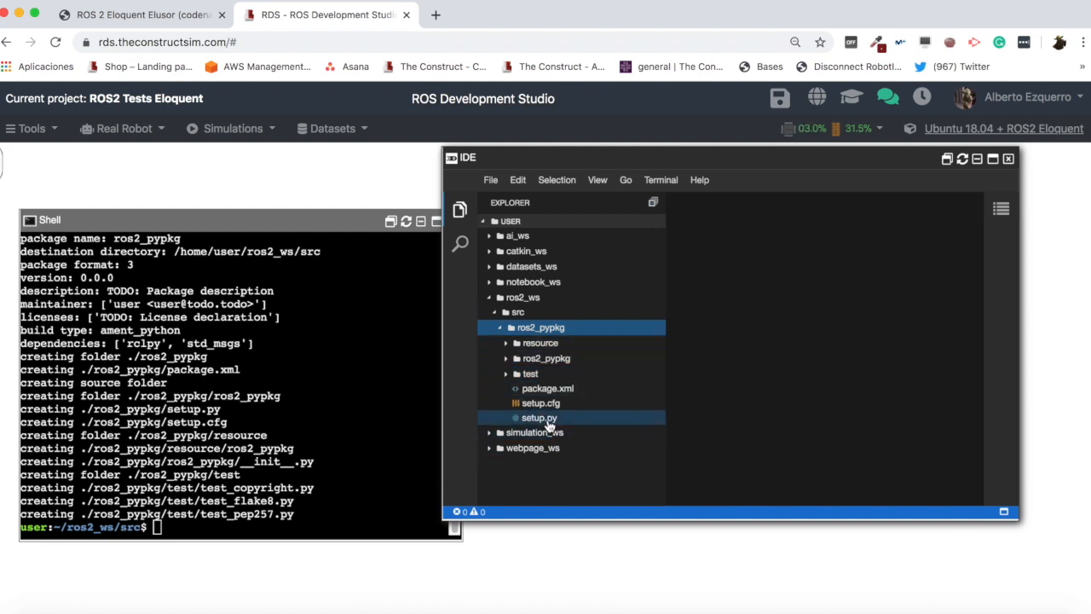
mouse_move(539, 402)
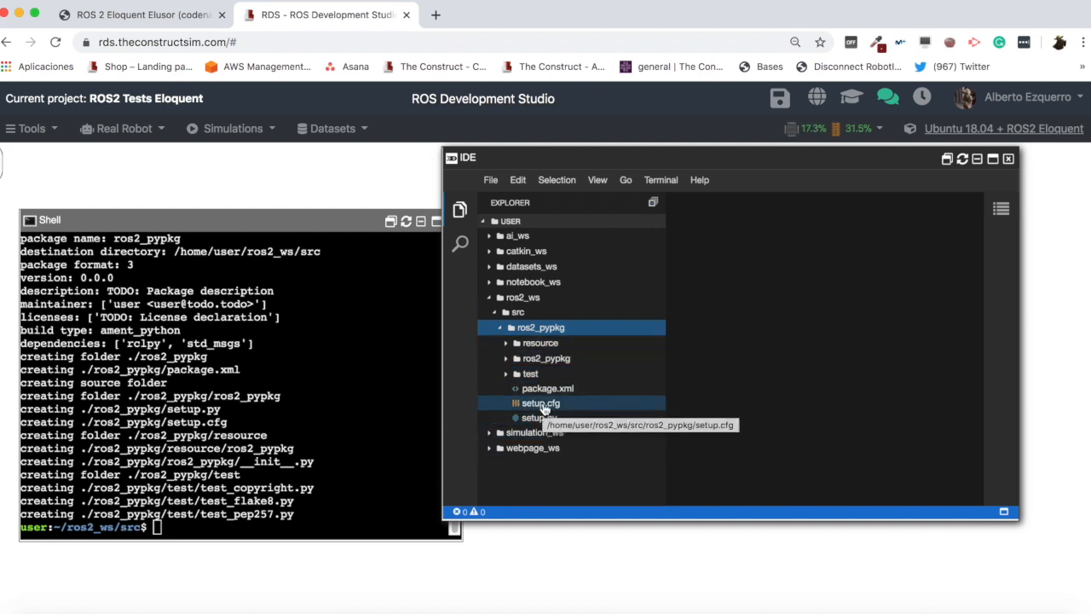
Expand the inner ros2_pypkg module folder to show its __init__.py.
click(546, 358)
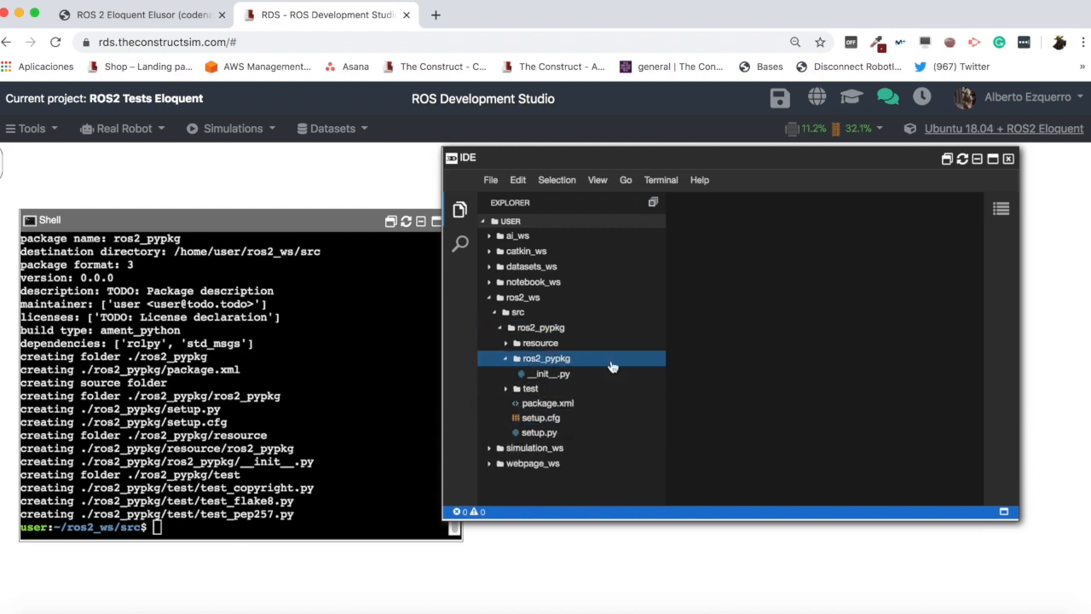
click(542, 416)
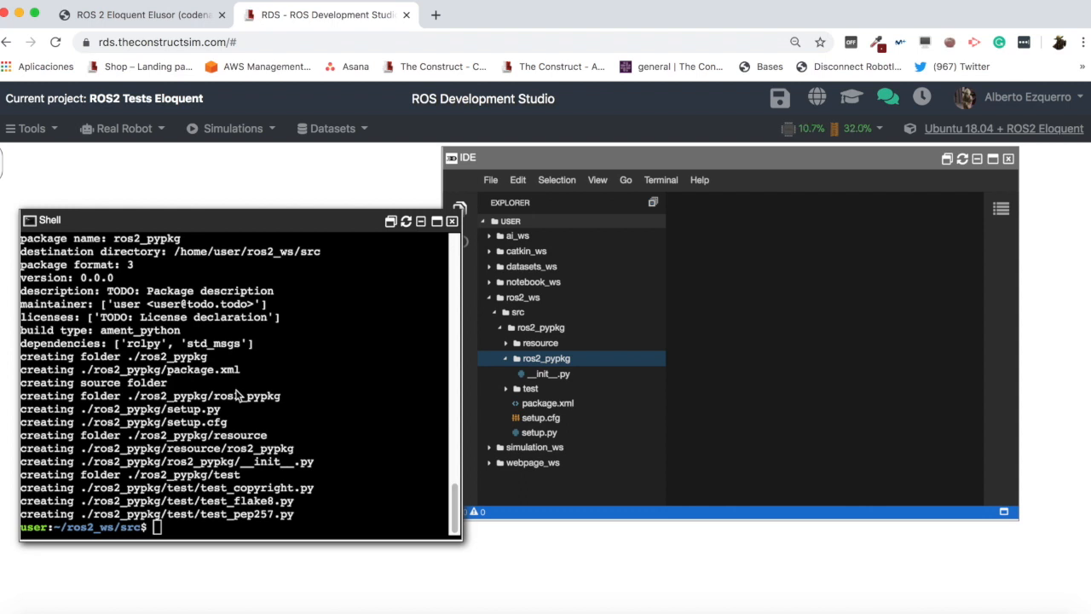
mouse_move(196, 468)
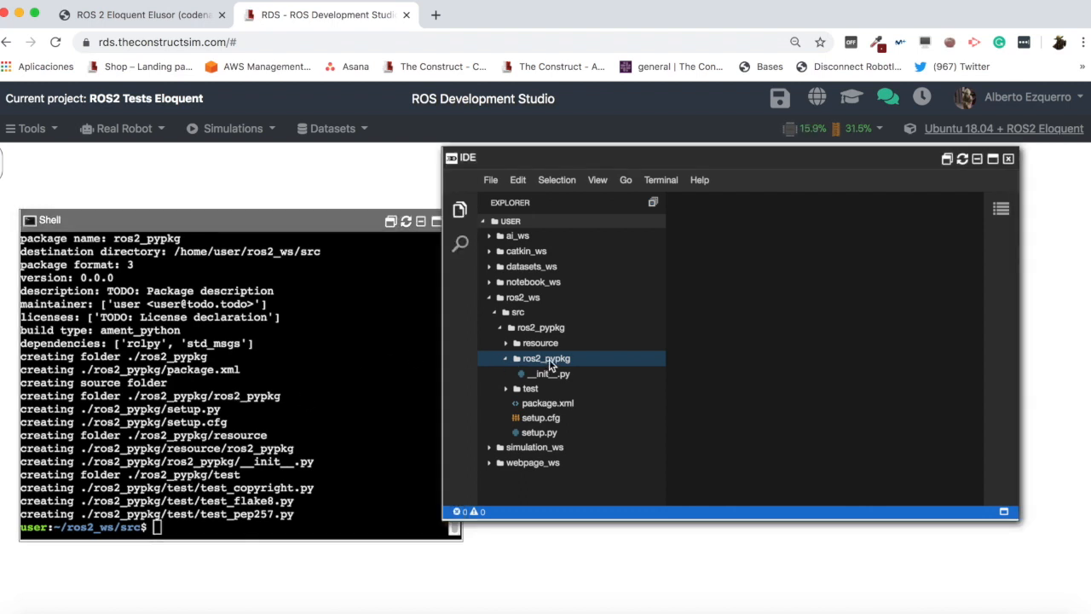
Create a new file simple_publisher.py inside the inner ros2_pypkg folder.
right_click(546, 358)
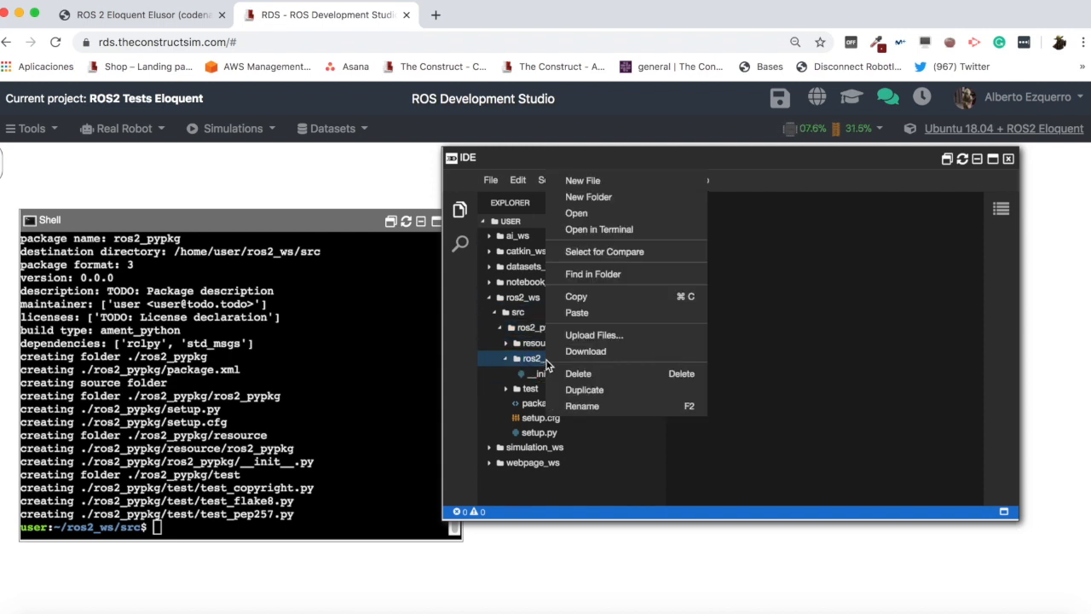
click(583, 181)
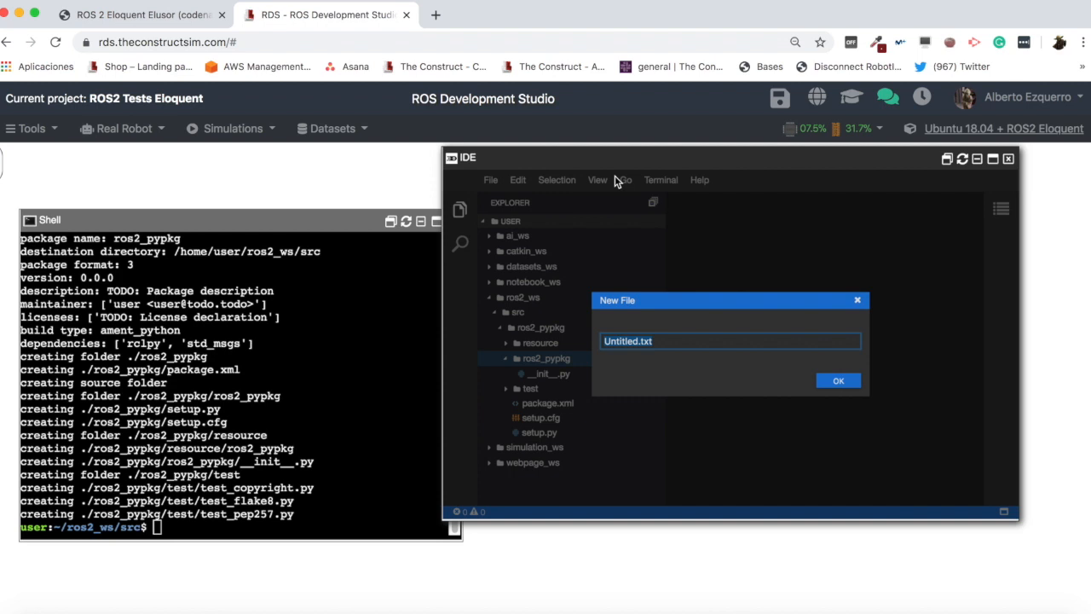
text(simple_publisher.py)
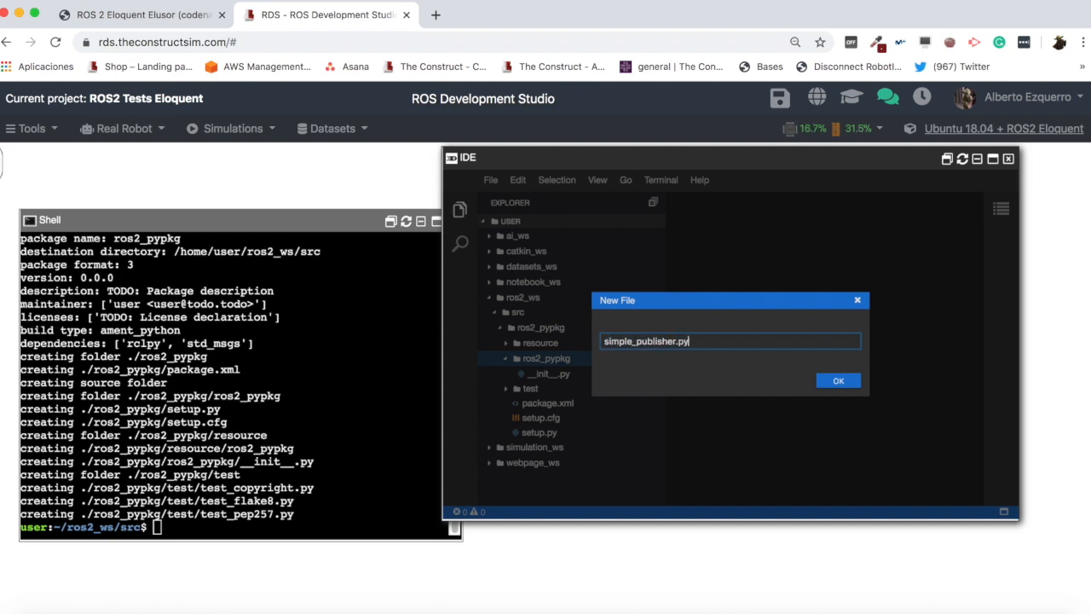
click(839, 380)
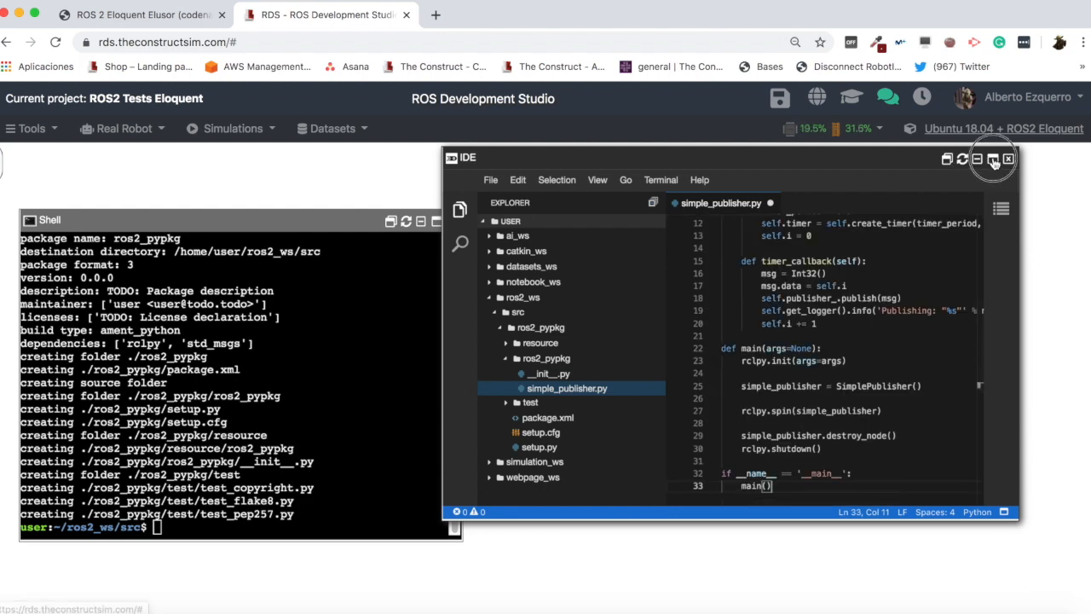
Review the pasted SimplePublisher node code with the IDE maximized.
click(992, 158)
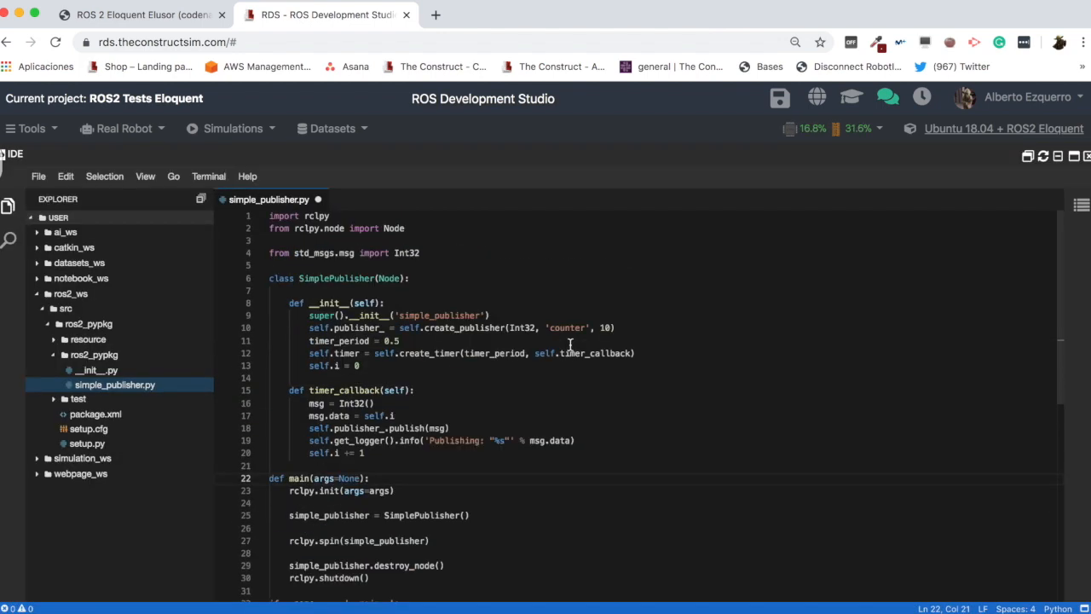
double_click(334, 277)
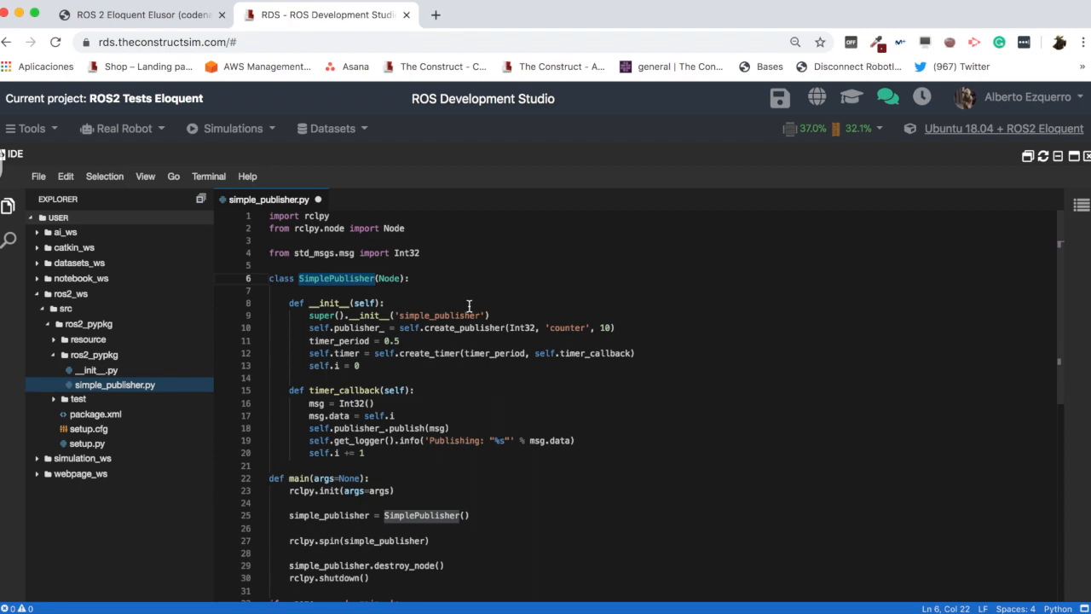
double_click(567, 259)
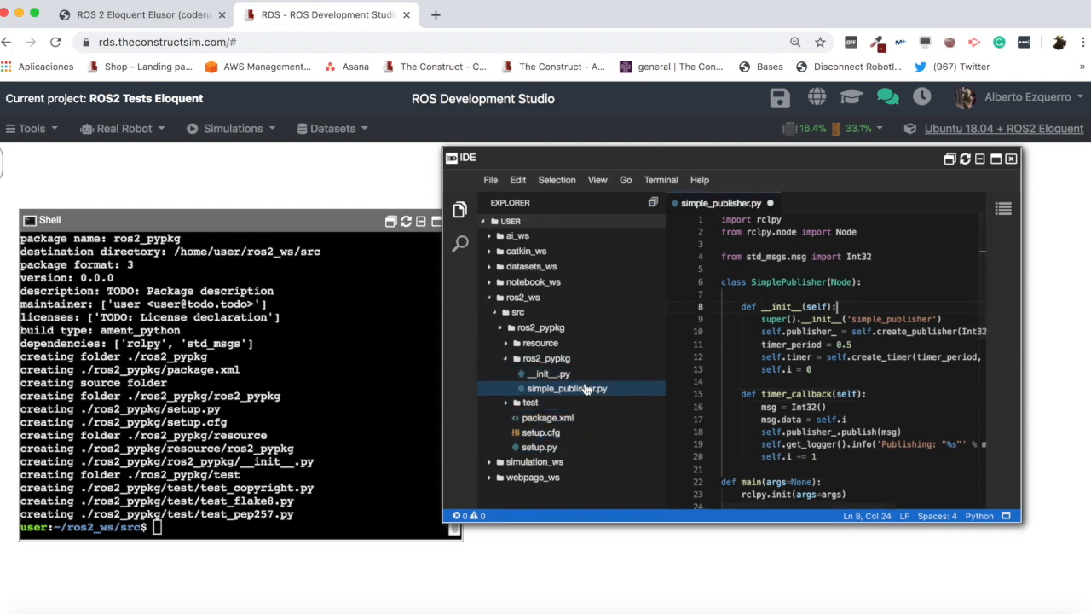
Open the package's setup.py in an editor tab beside simple_publisher.py.
click(545, 358)
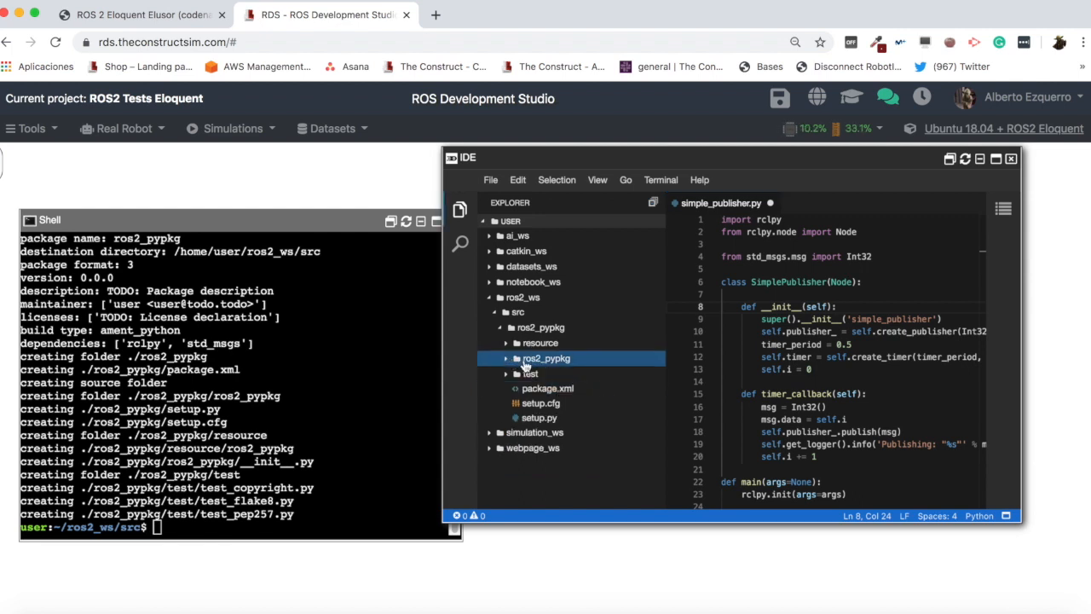
click(546, 358)
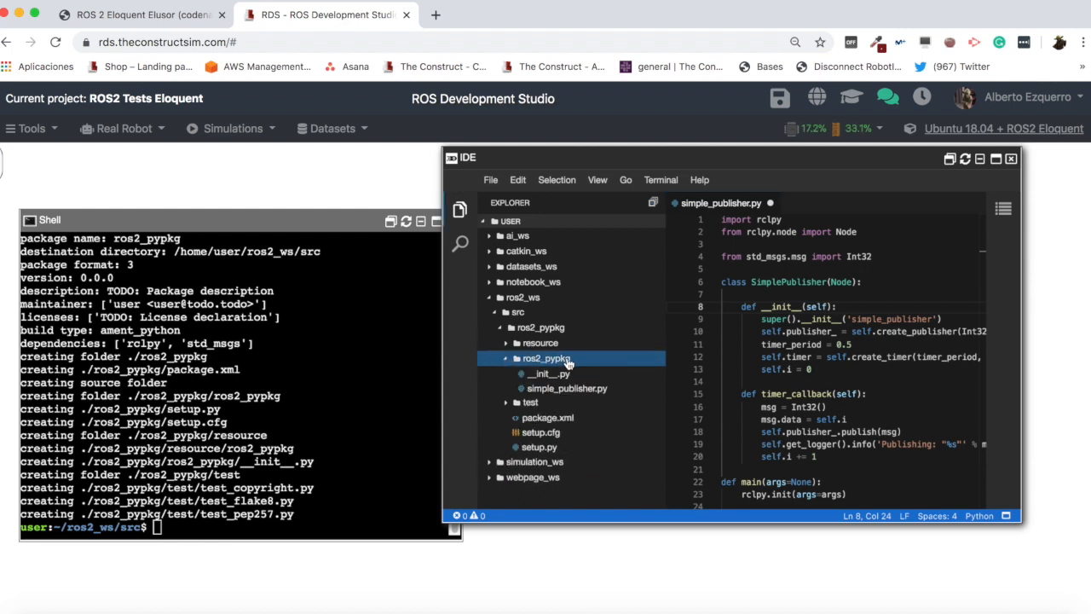
click(549, 373)
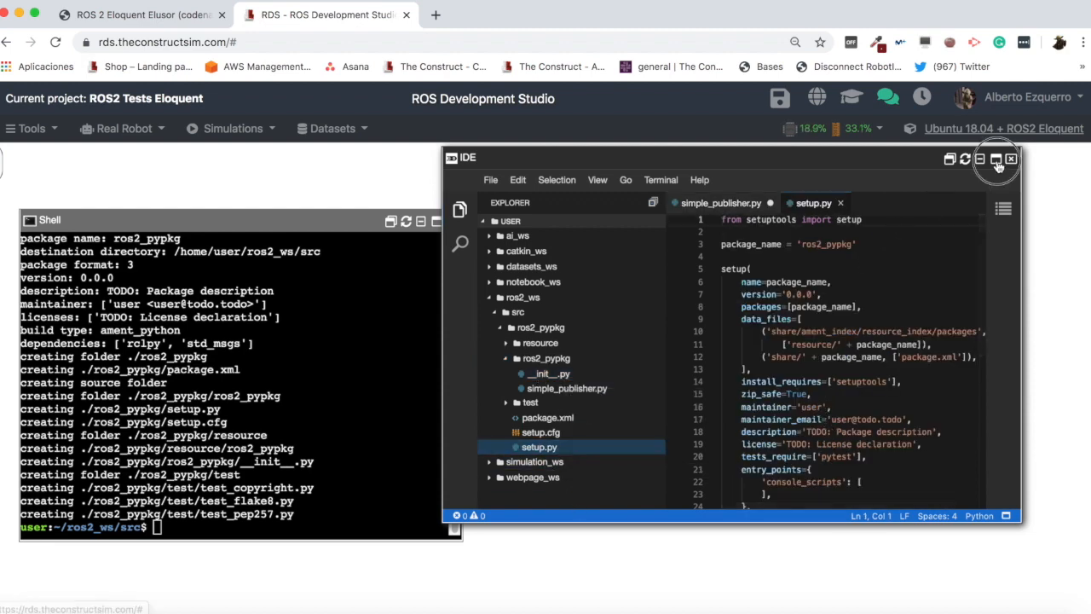
Add 'simple_publisher_py = ros2_pypkg.simple_publisher:main' to console_scripts in setup.py.
click(995, 161)
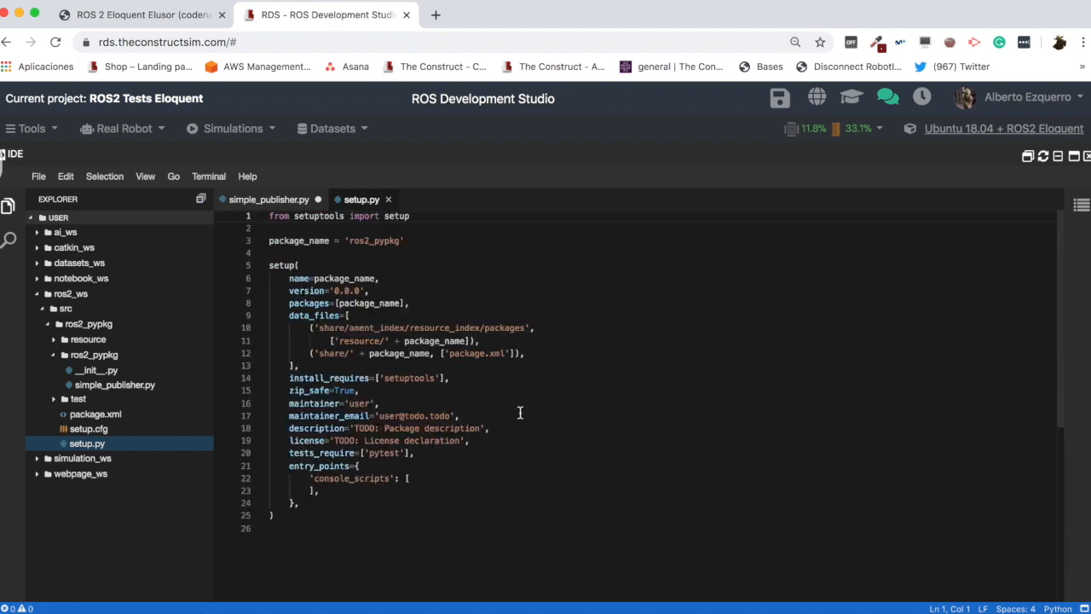
mouse_move(437, 467)
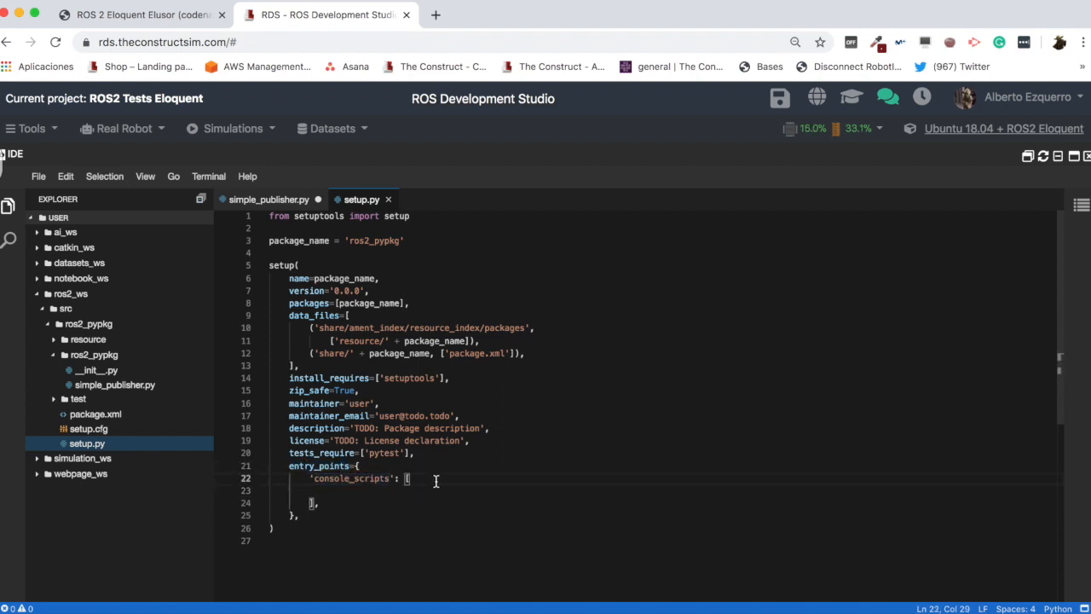
key(enter)
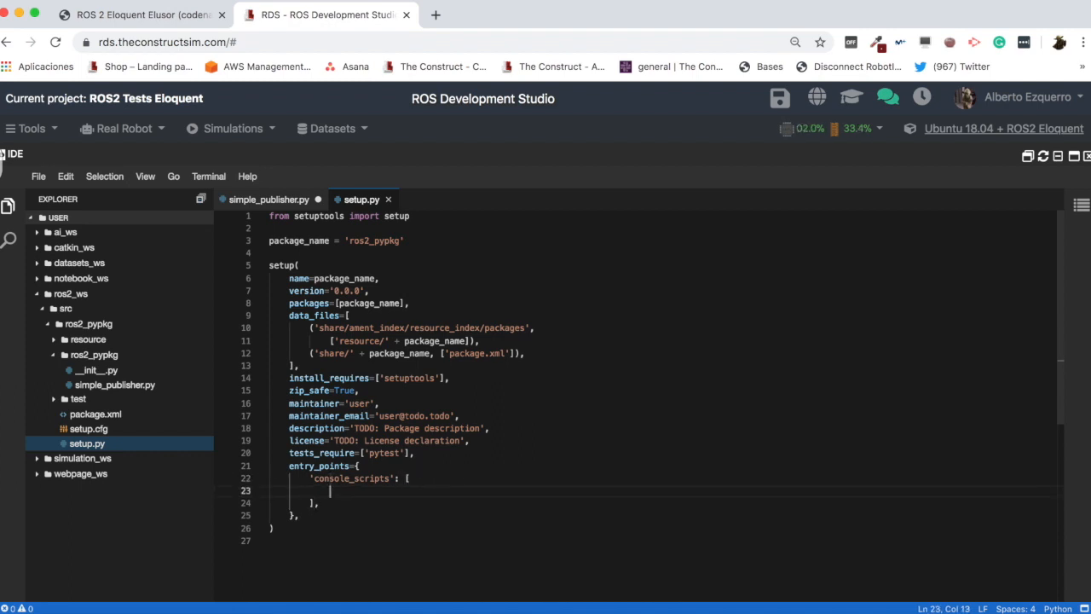
text(')
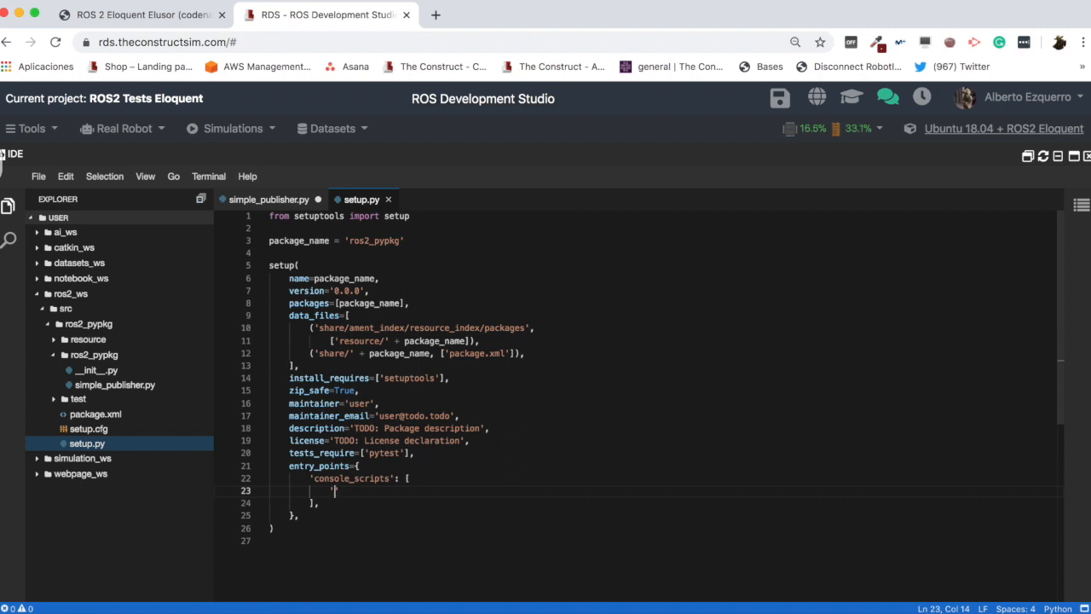
text('simple_)
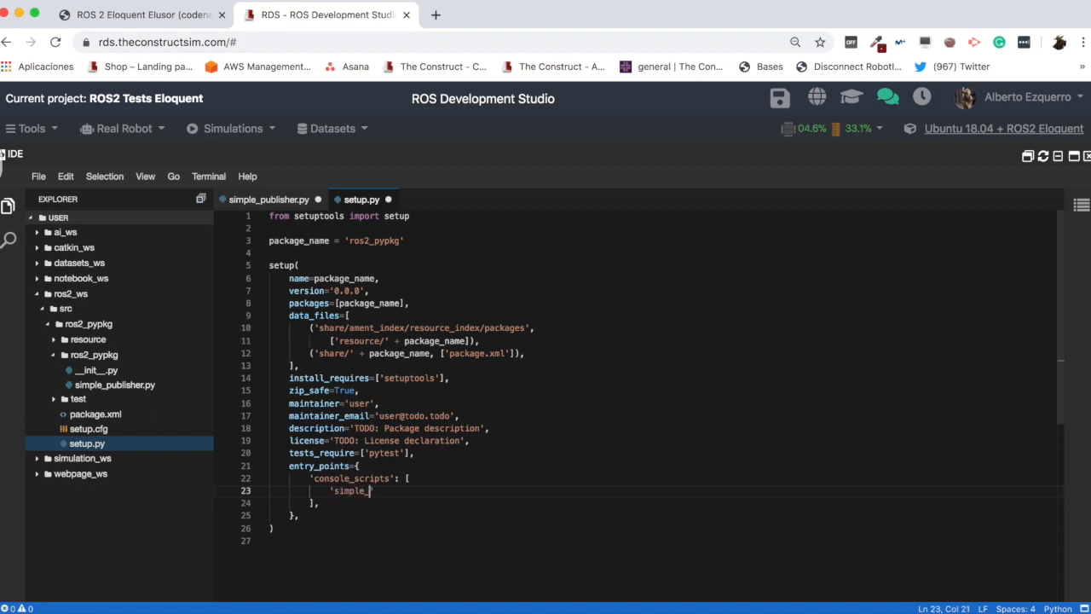
text(publisher_py = ros2_pypkg)
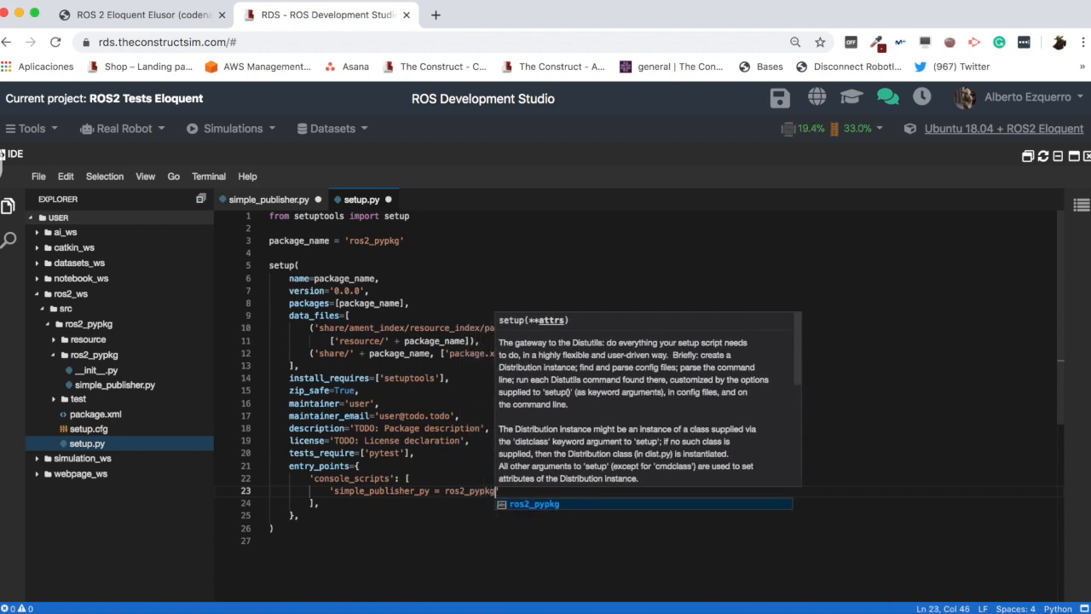
text(')
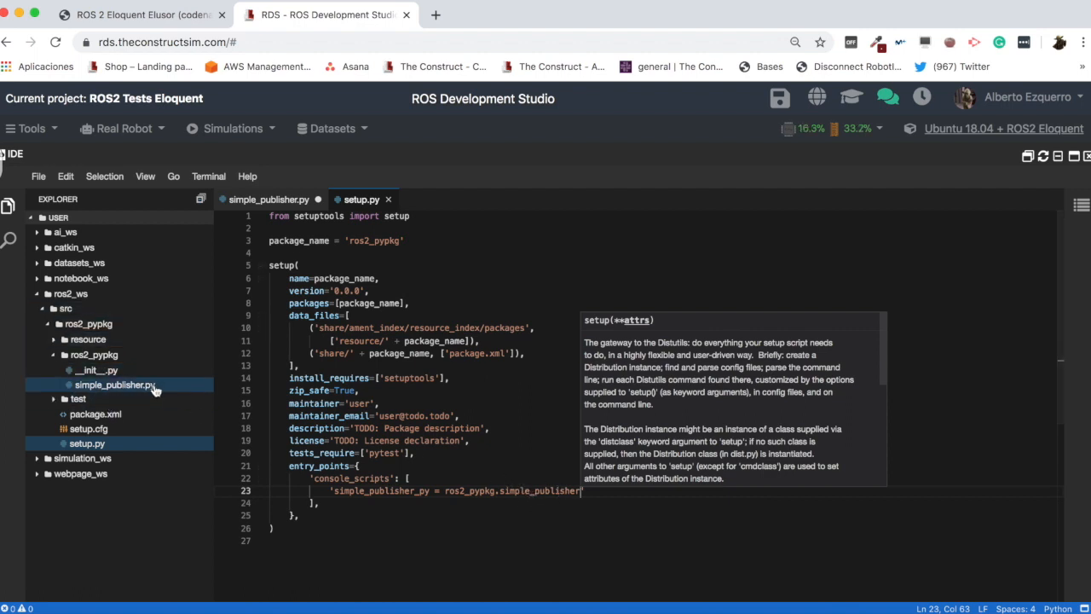
text(main)
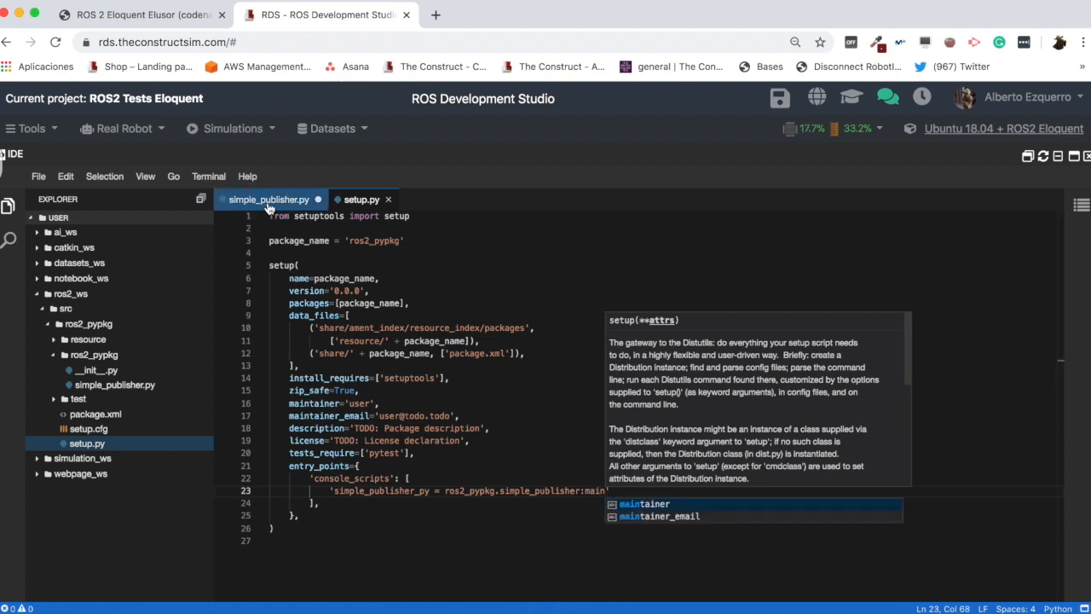
Verify main() in simple_publisher.py matches the simple_publisher_py entry in setup.py.
click(269, 199)
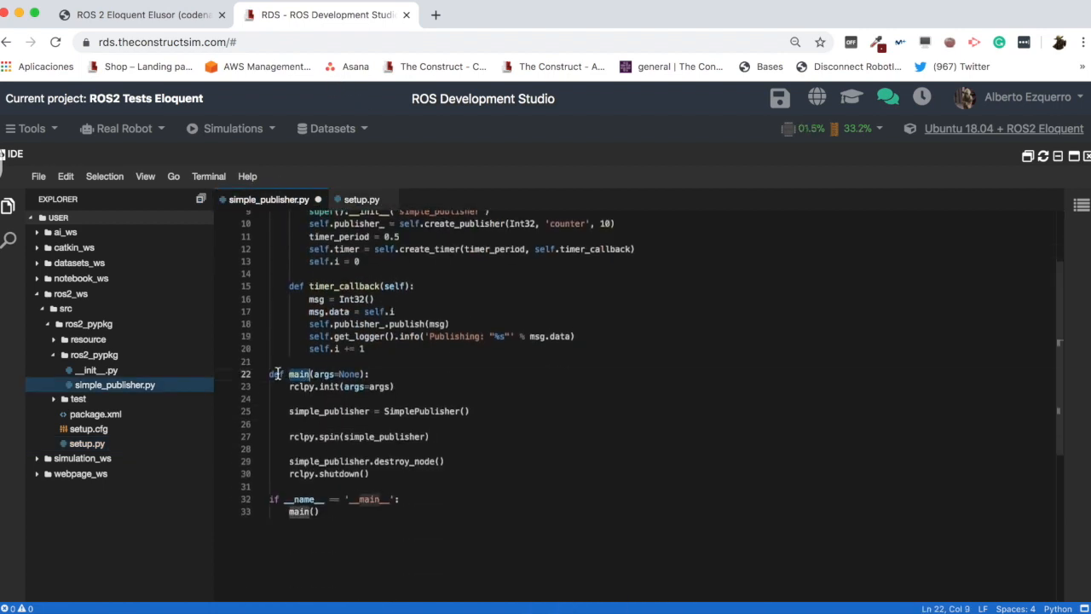
drag(273, 373, 373, 474)
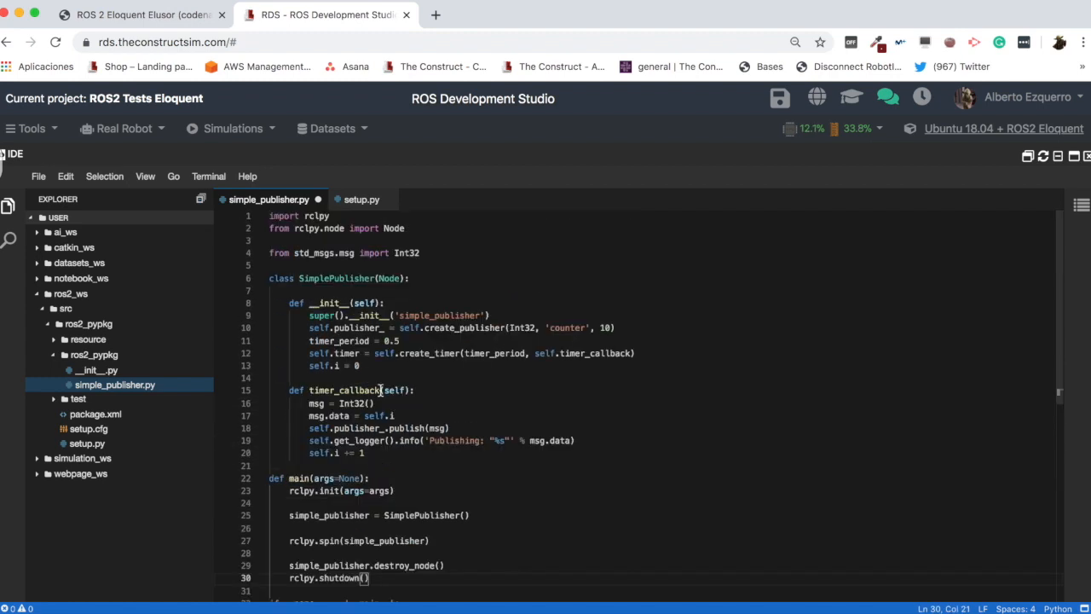
click(361, 198)
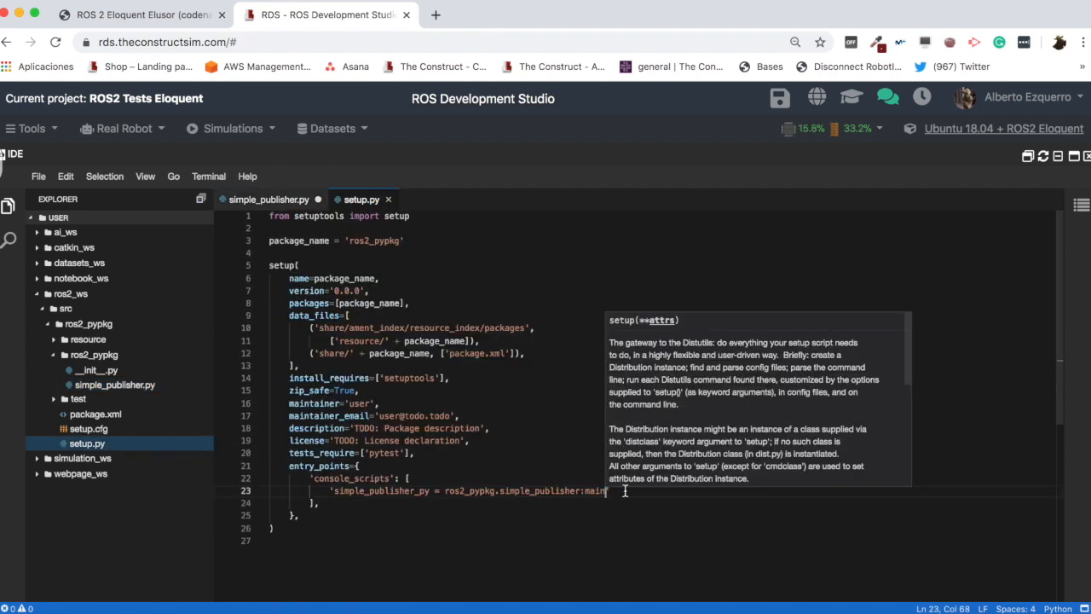
click(382, 402)
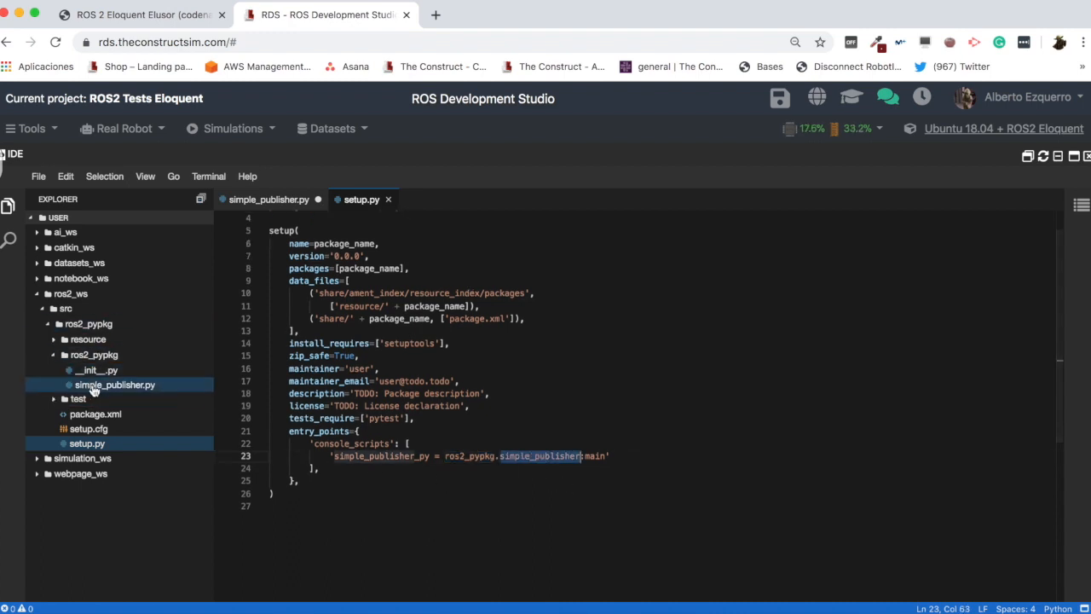
mouse_move(111, 385)
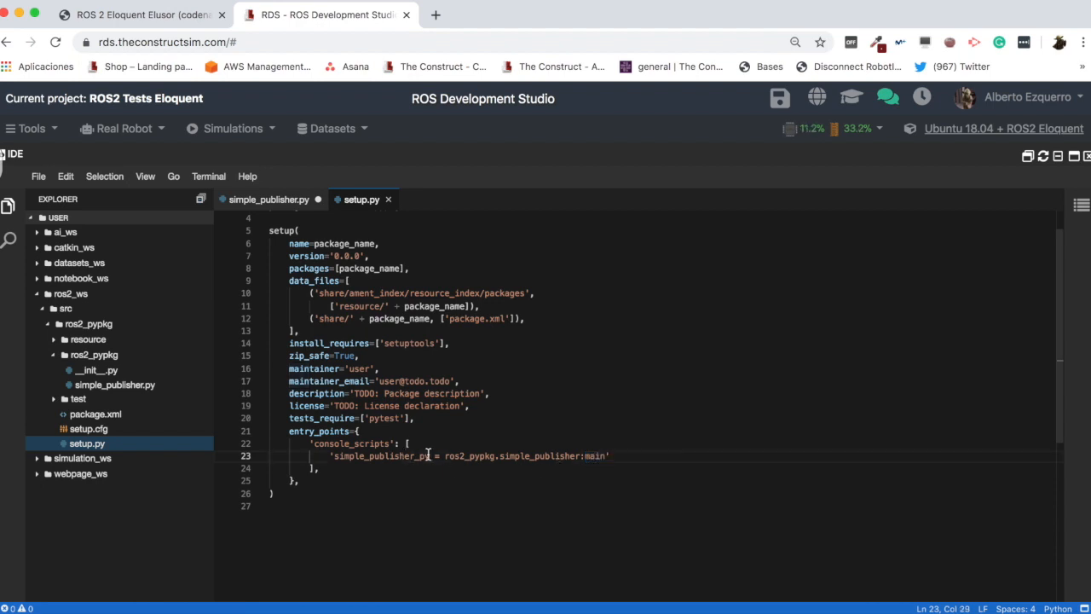
double_click(382, 456)
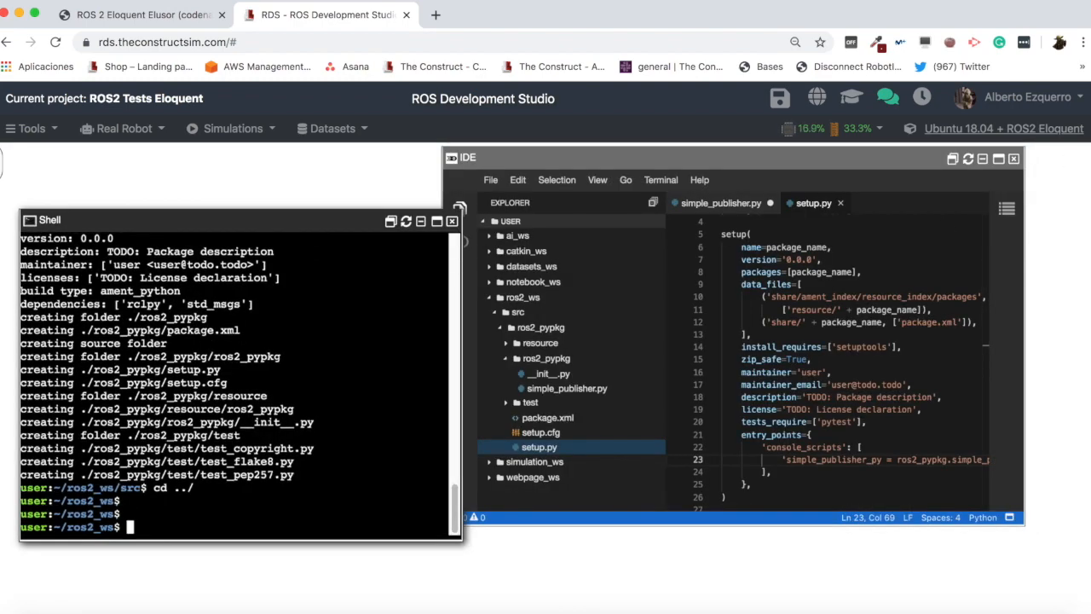
Build the workspace with colcon build --symlink-install and source install/setup.bash.
text(colcon build --symlink-install)
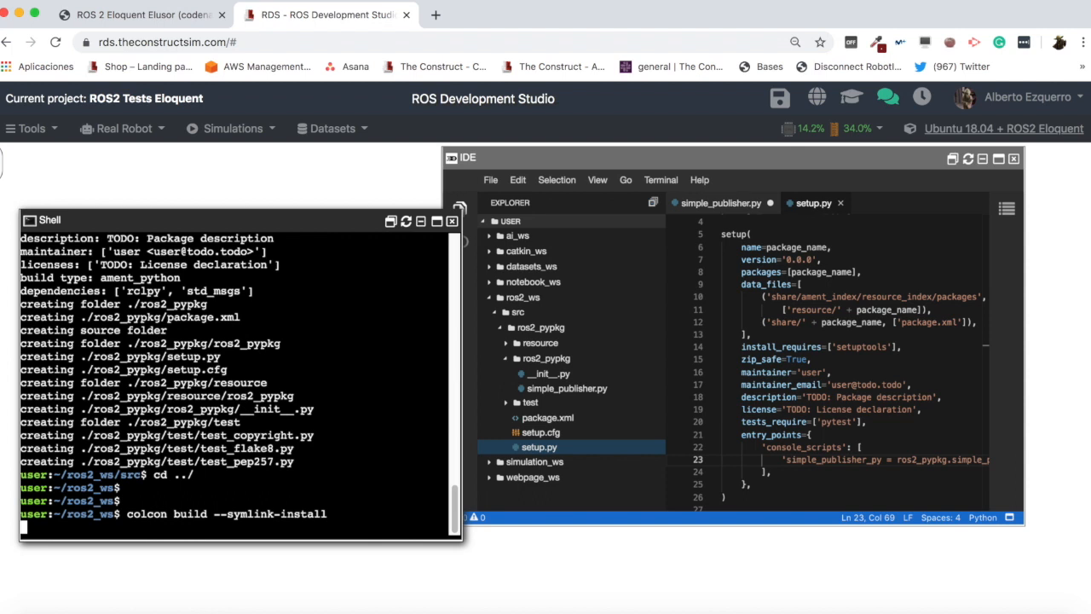
key(Return)
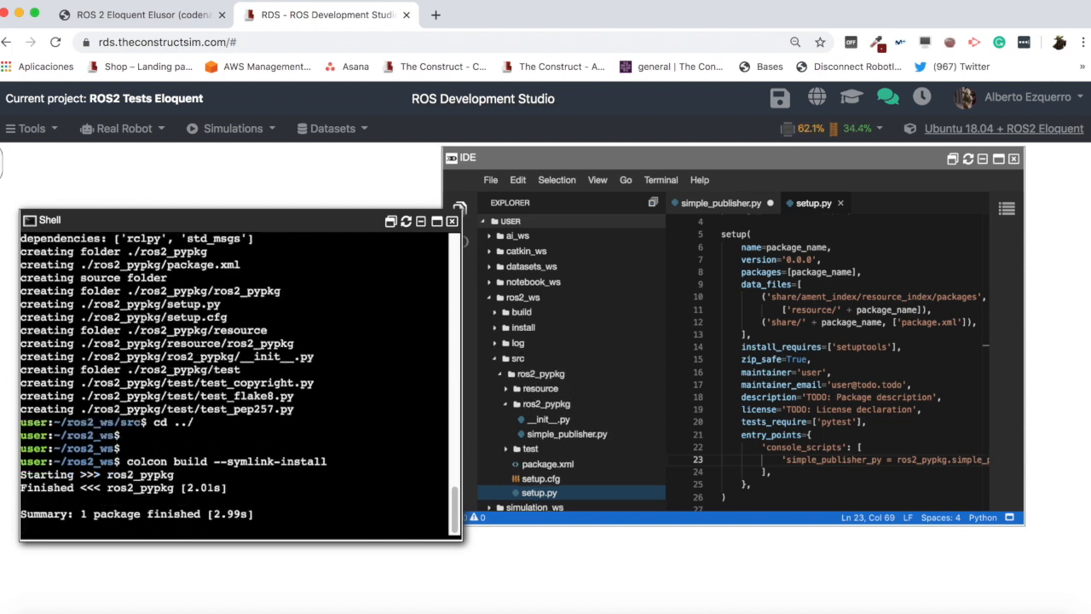
text(source i)
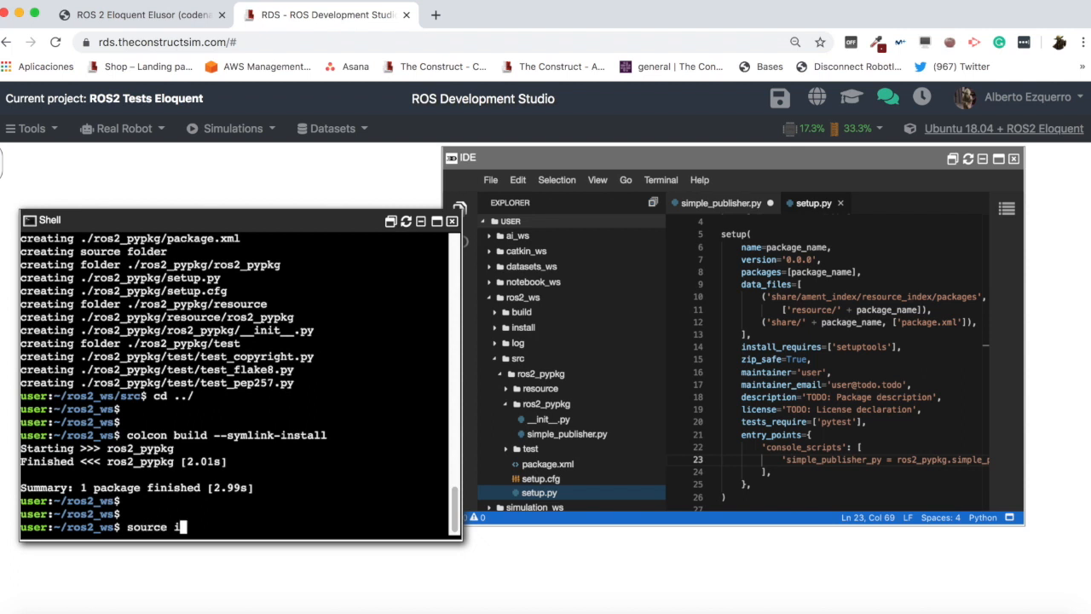
text(nstall/setup.)
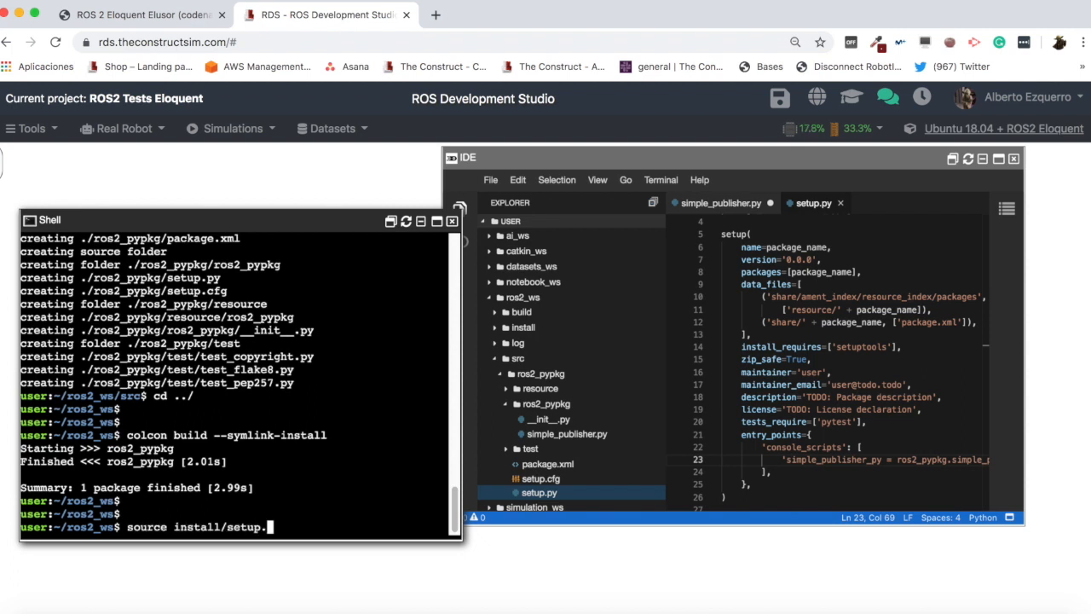
key(Return)
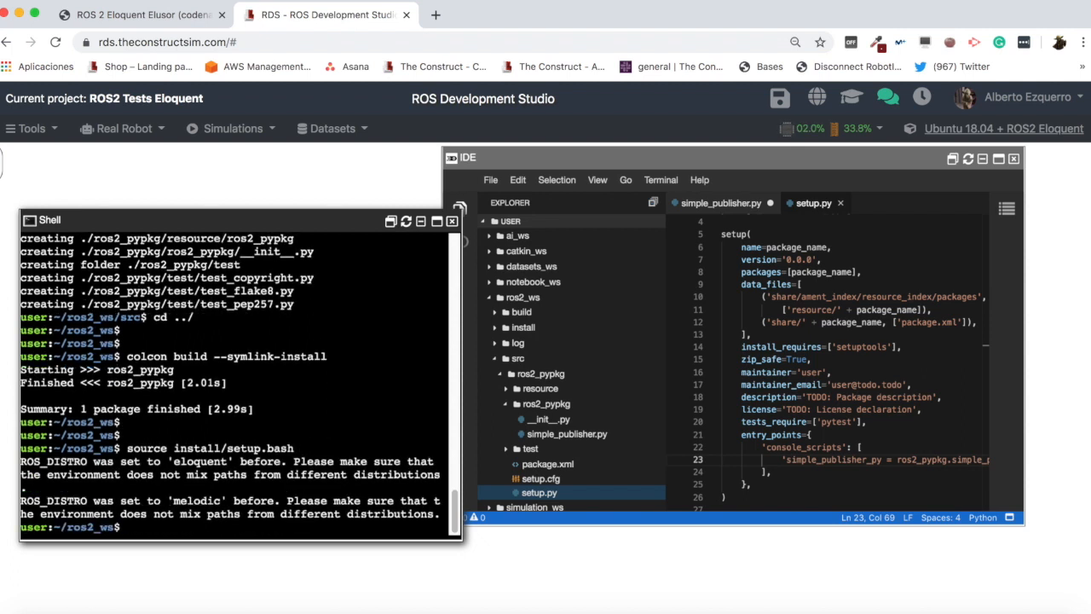
text(ros2 run)
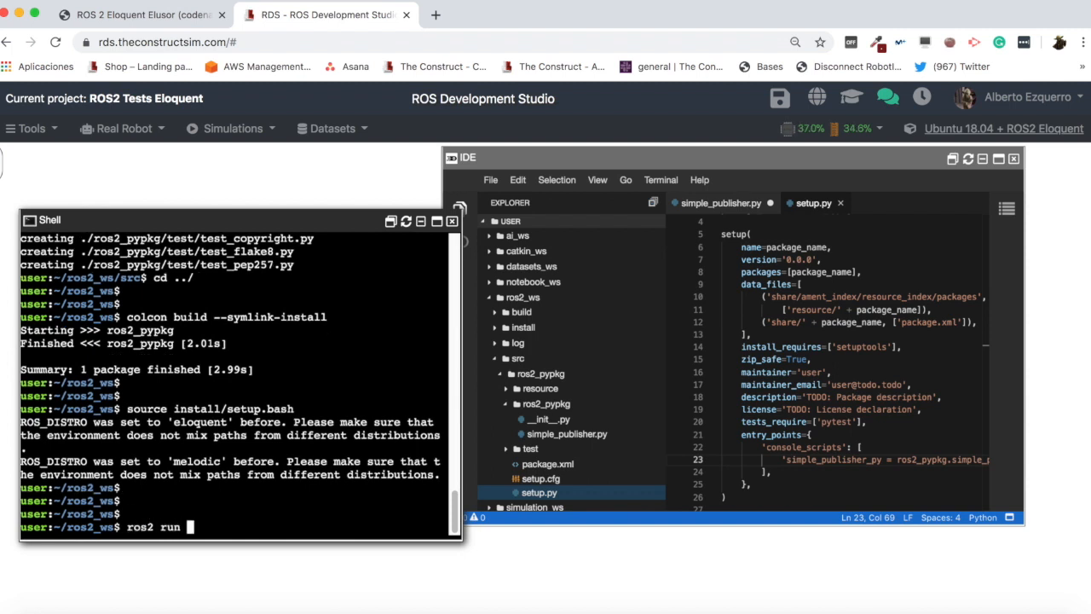
text(ros2_pypkg)
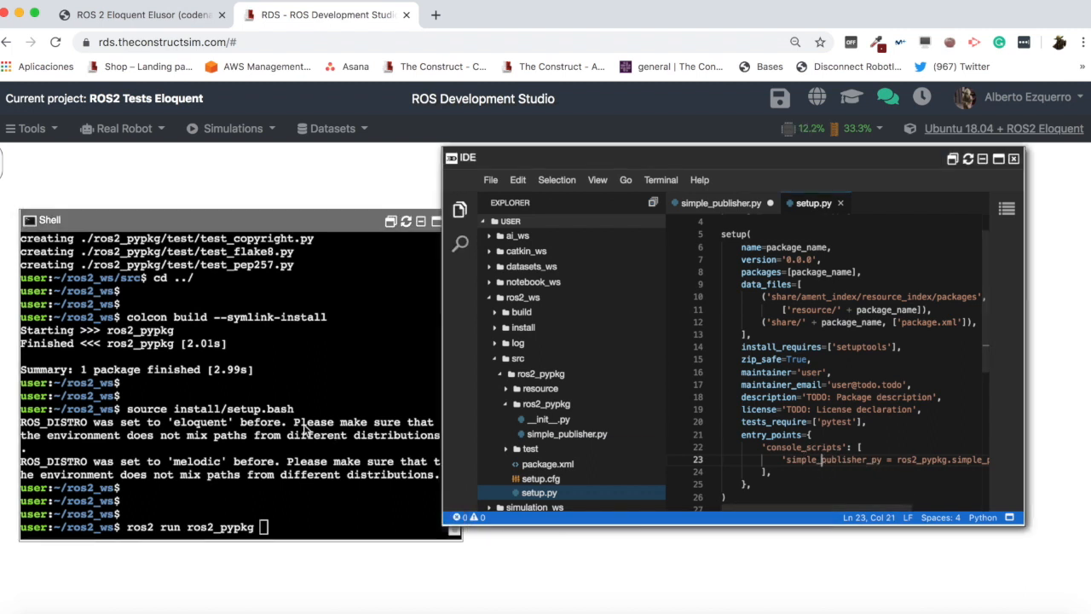
Run ros2_pypkg simple_publisher_py, watch it publish integers, then stop it with Ctrl+C.
text(simple_publisher_py)
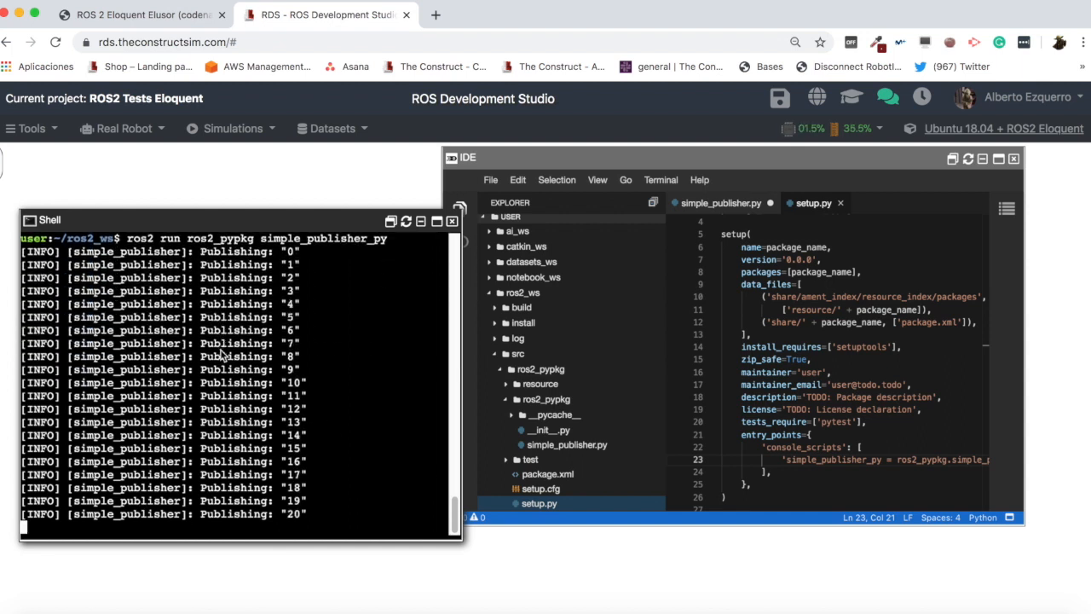
key(ctrl+c)
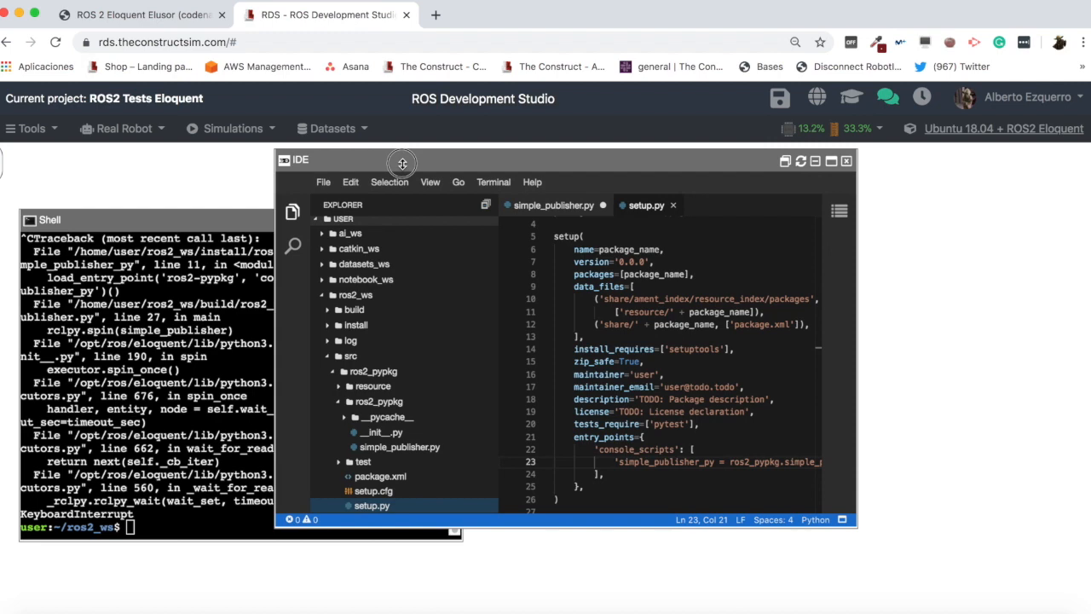
Reread the ROS 2 Eloquent Elusor release page's new-features list around RMW implementations.
click(136, 14)
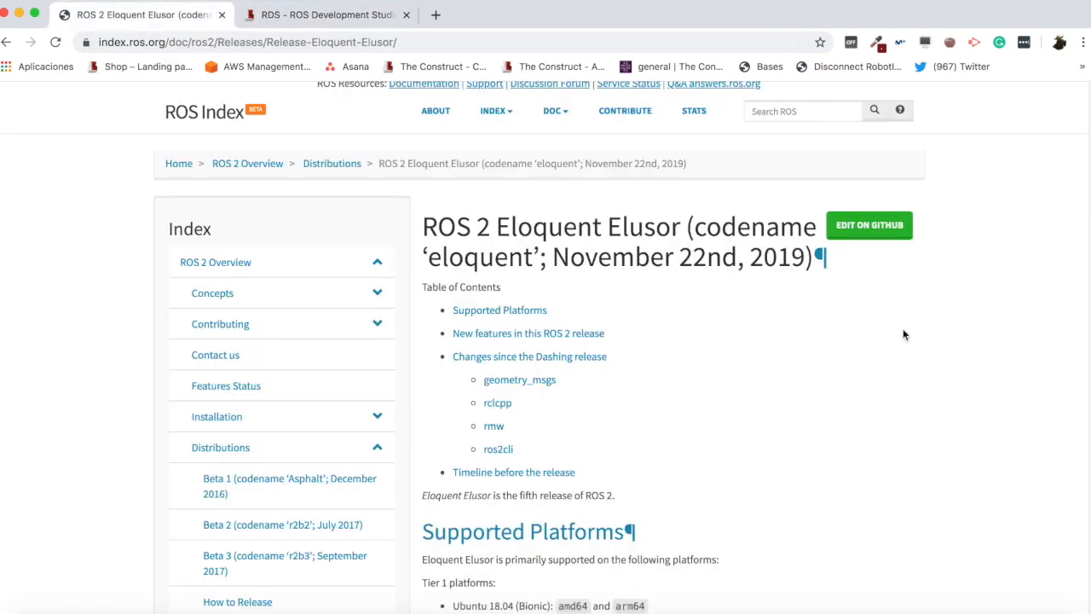
mouse_move(525, 229)
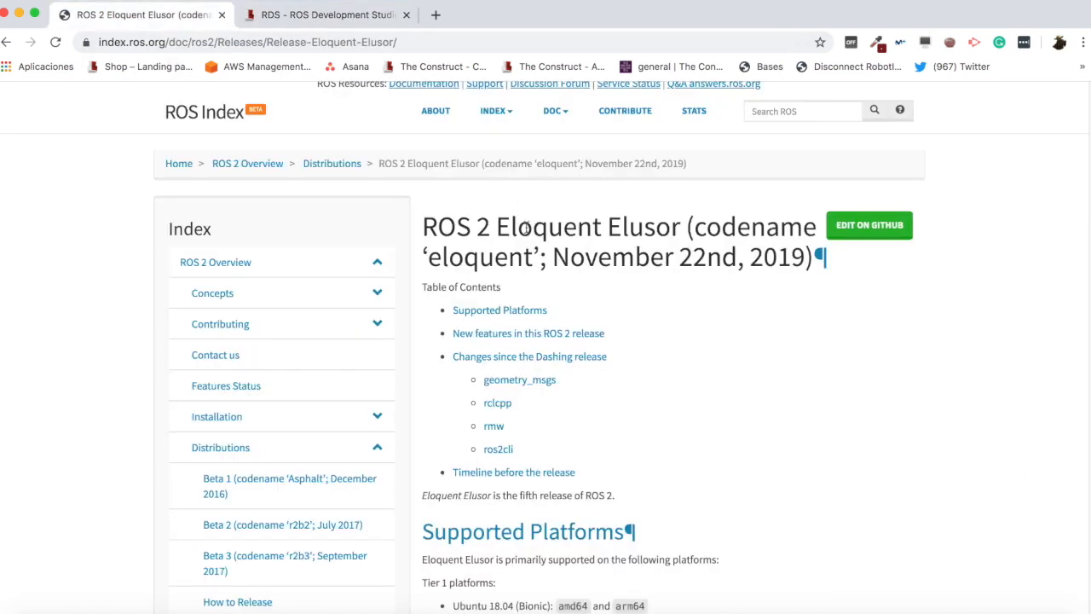
double_click(645, 225)
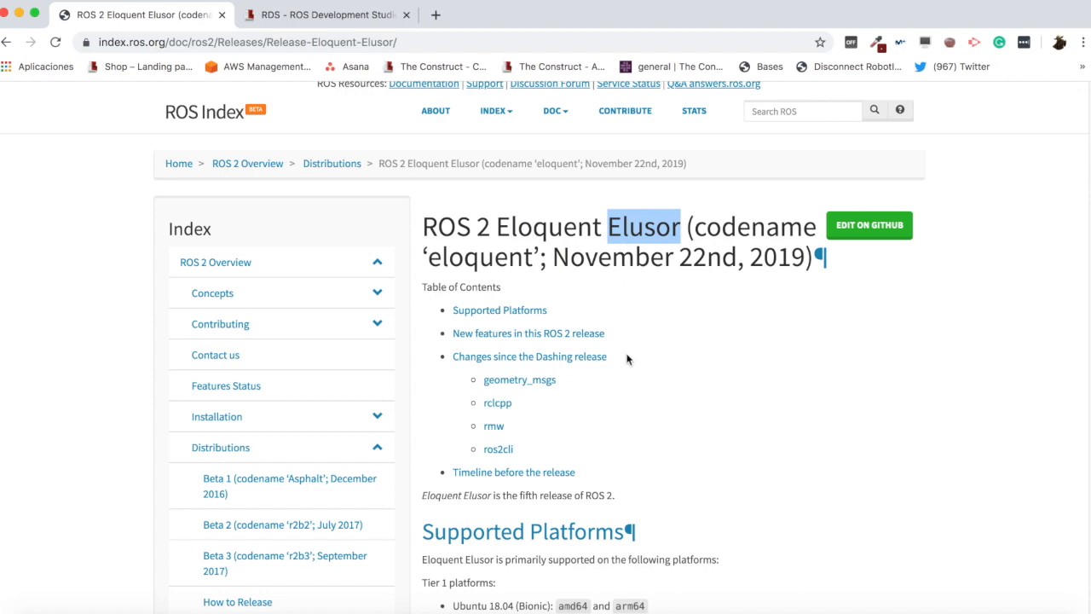
scroll(down, 3)
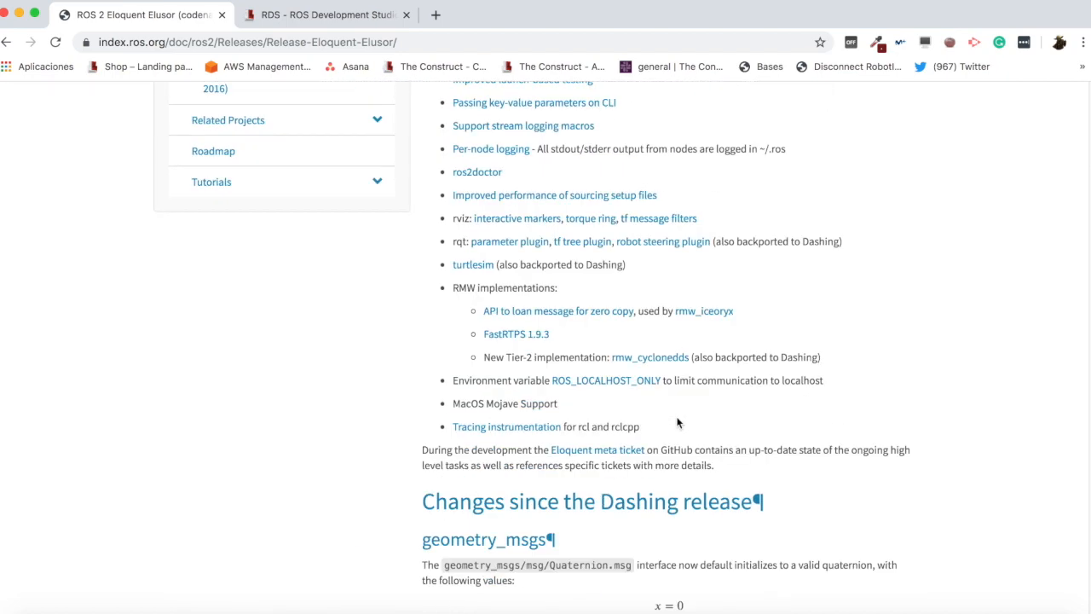
scroll(up, 3)
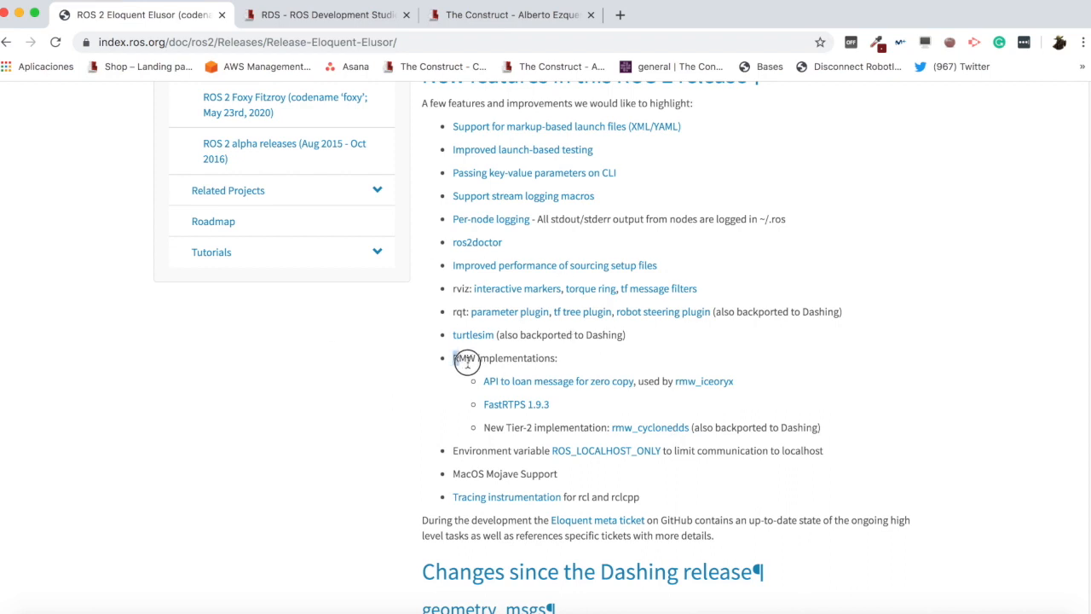
double_click(505, 358)
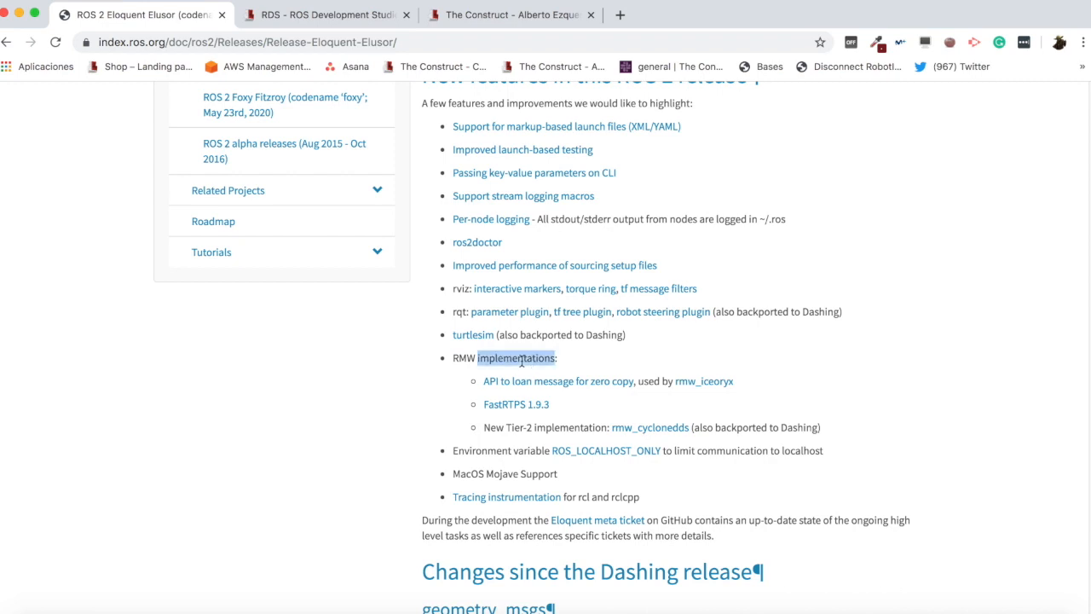
scroll(down, 3)
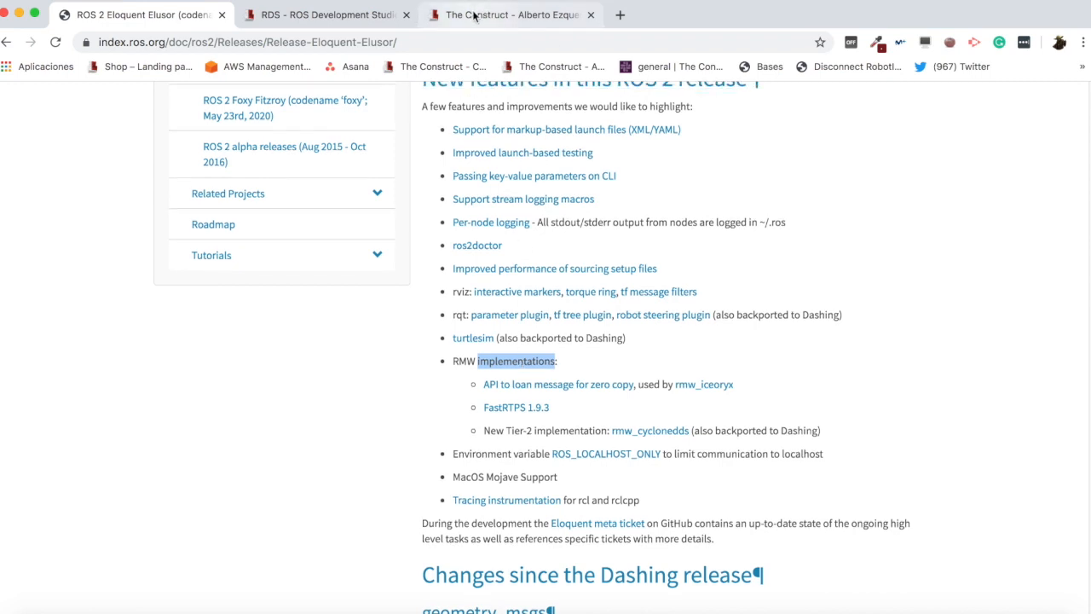
mouse_move(509, 14)
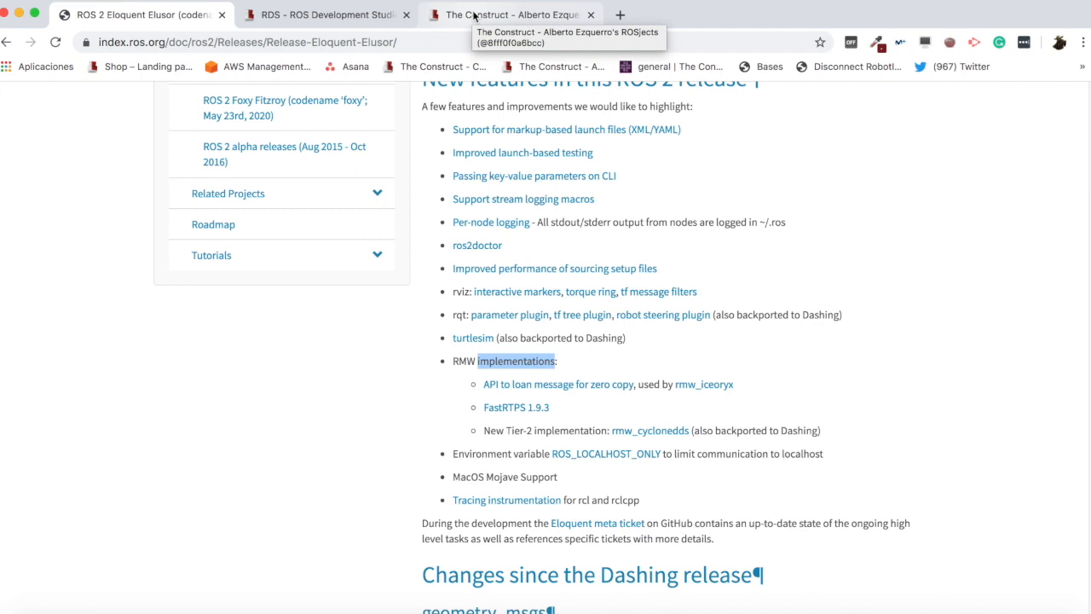